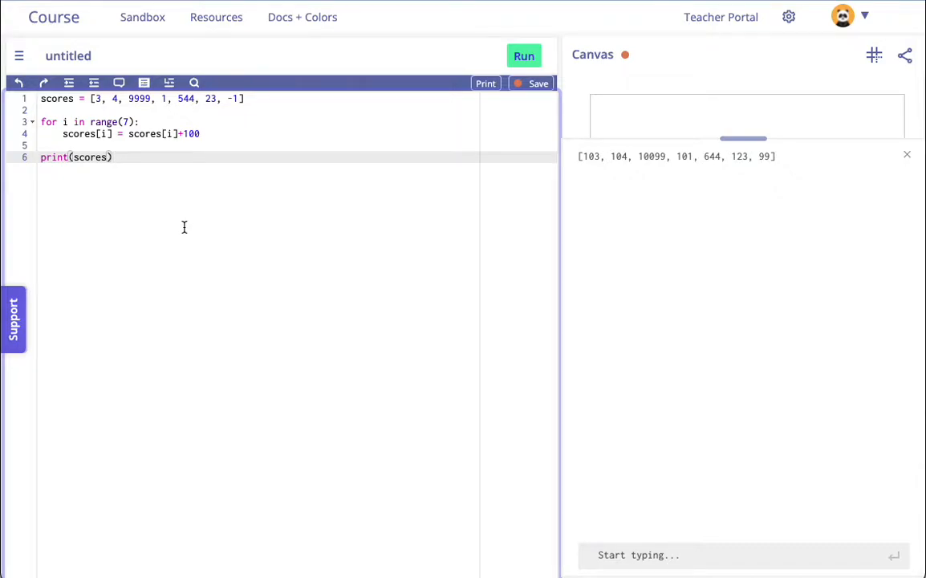
Drag the canvas/console divider down to enlarge the canvas above the printed scores
left_click(109, 134)
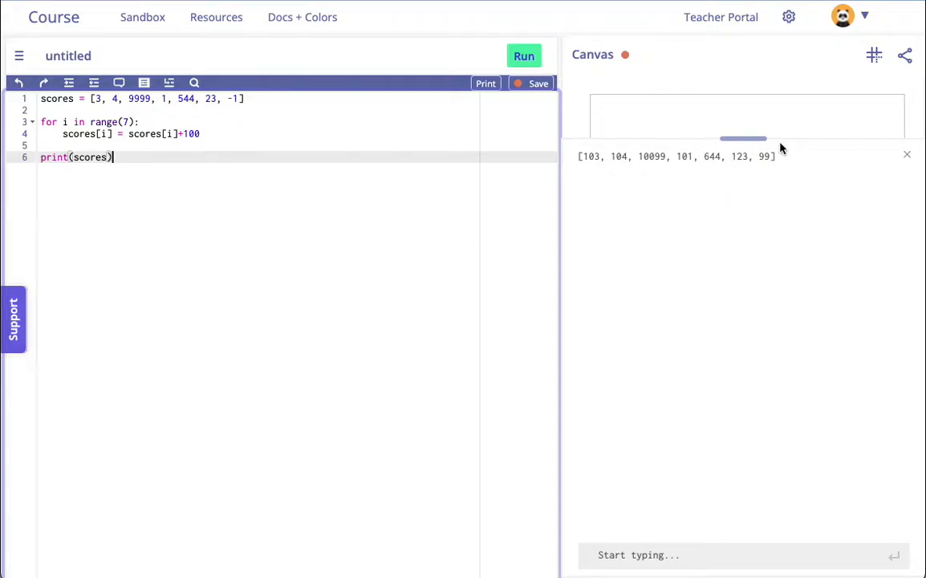
left_click_drag(742, 138, 777, 321)
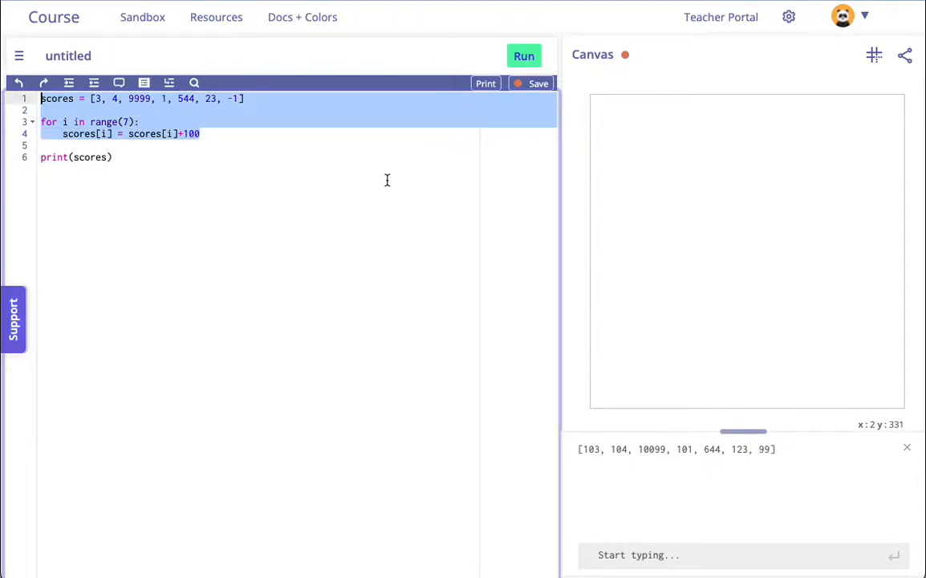
mouse_move(382, 179)
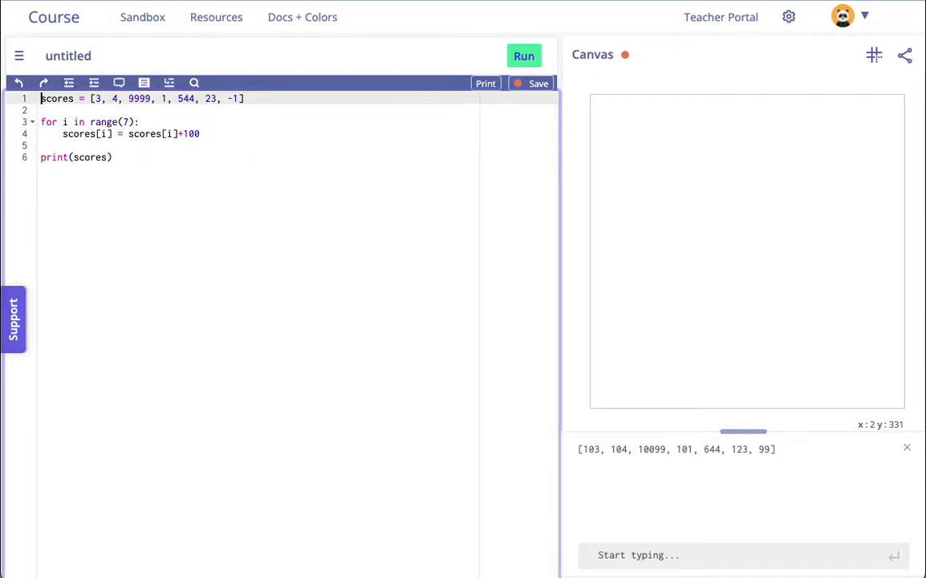
Start a shapes list with a first Circle(200,200,10) above the old code
key("Enter")
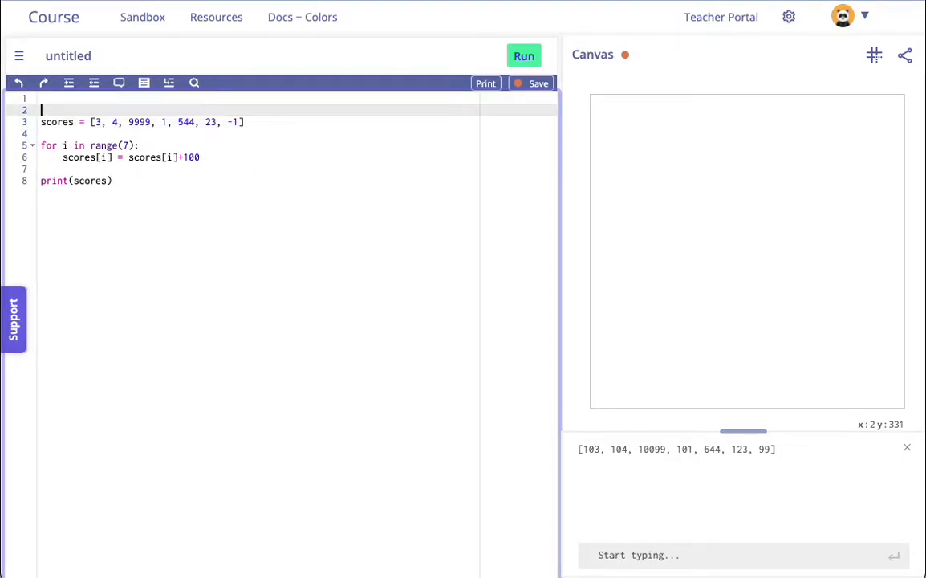
type("shapes =")
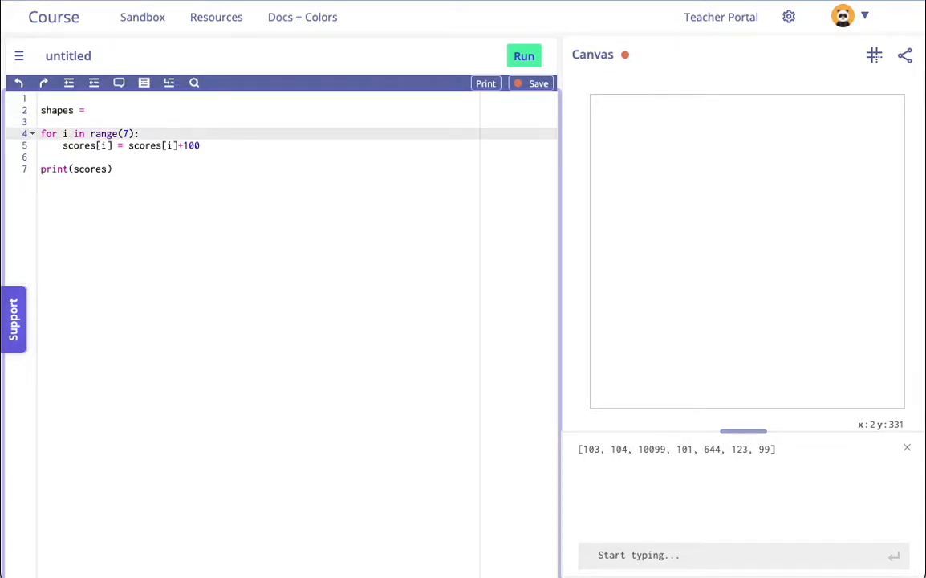
type("[]")
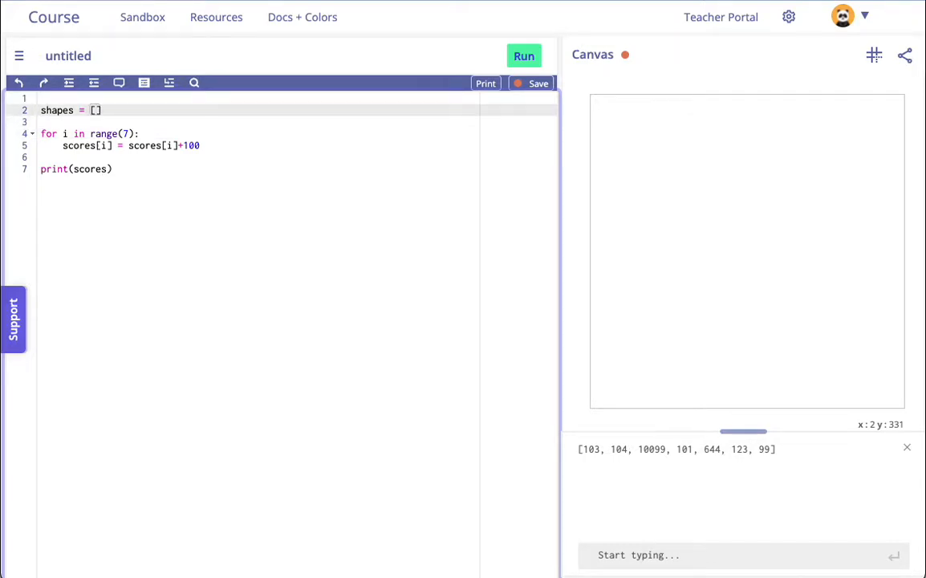
type("Circle")
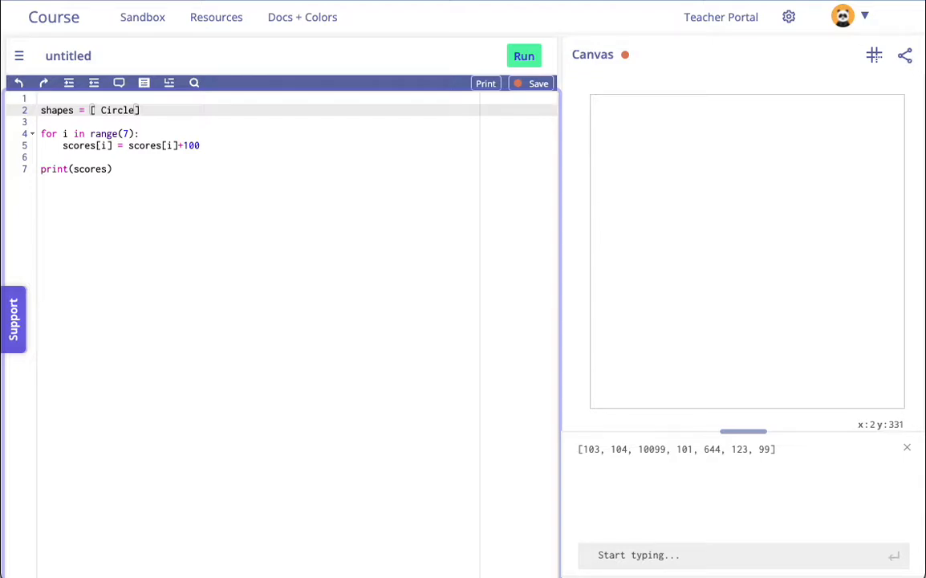
type("()")
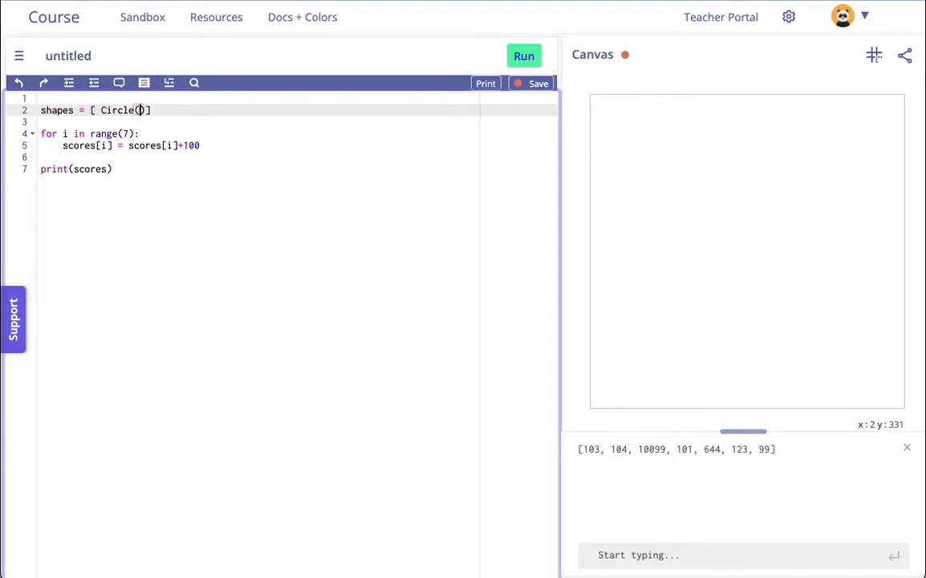
type("200,200,")
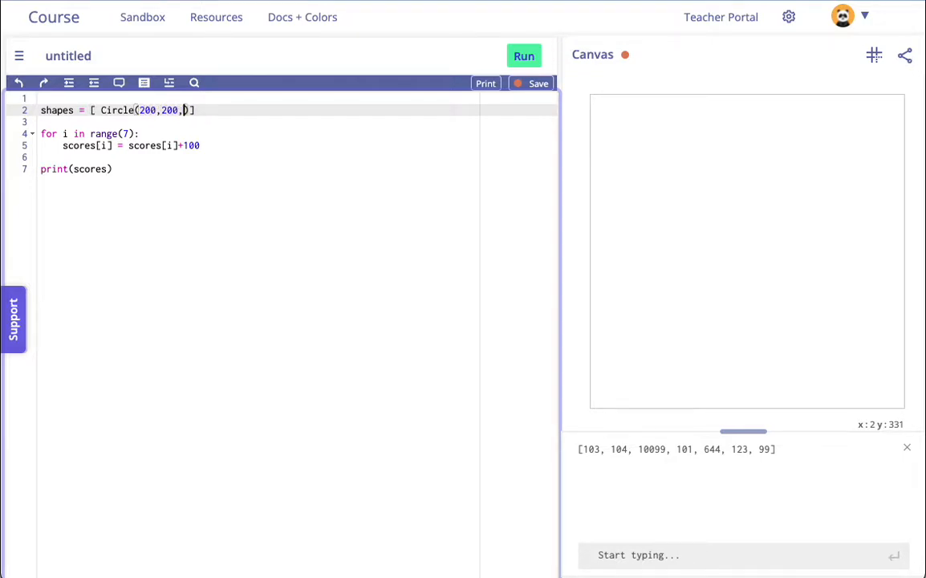
type("10")
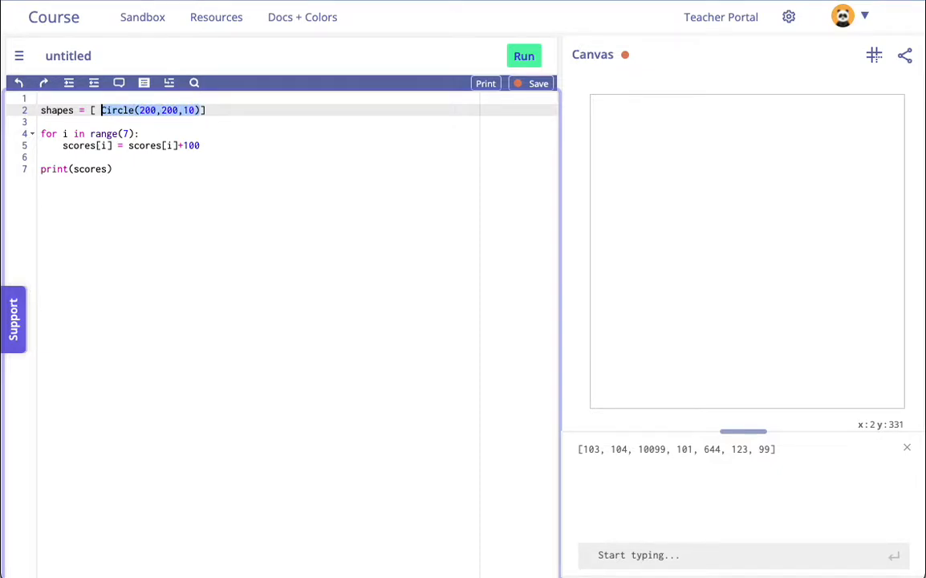
Add two more radius-10 circles to the list at x 210 and 220
type(",Circle(200,200,10)")
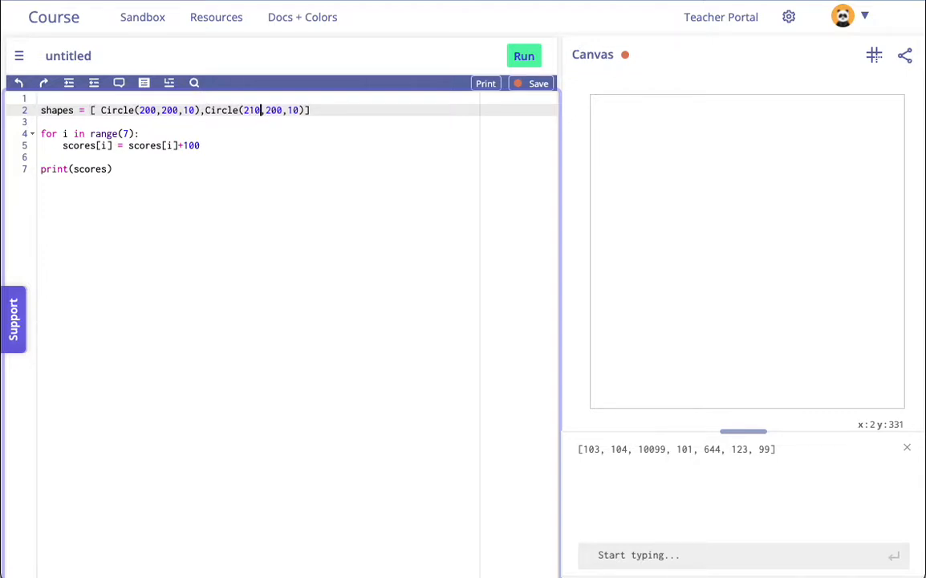
type(",Circle(200,200,10)")
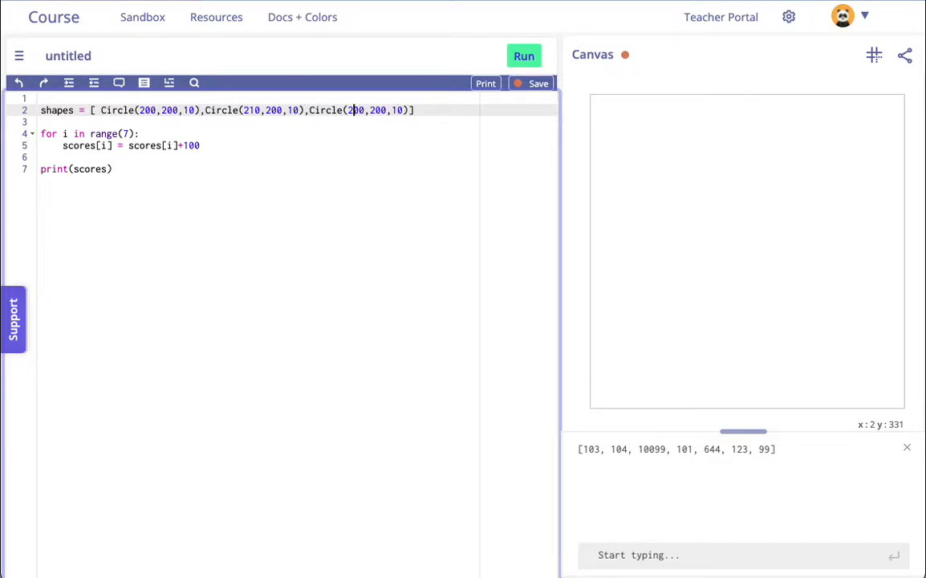
type("220")
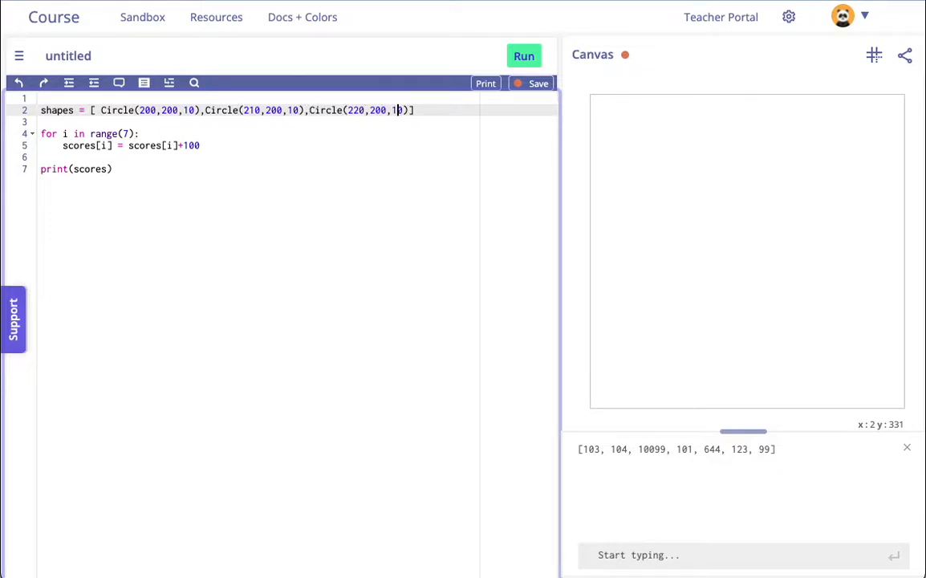
type("0")
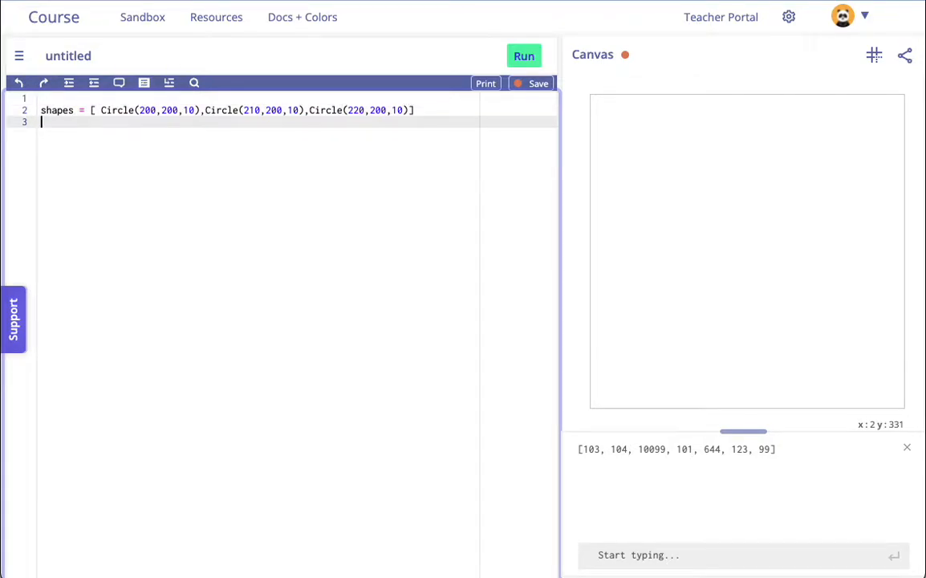
Run the program to draw the three black circles at the canvas centre
left_click(523, 55)
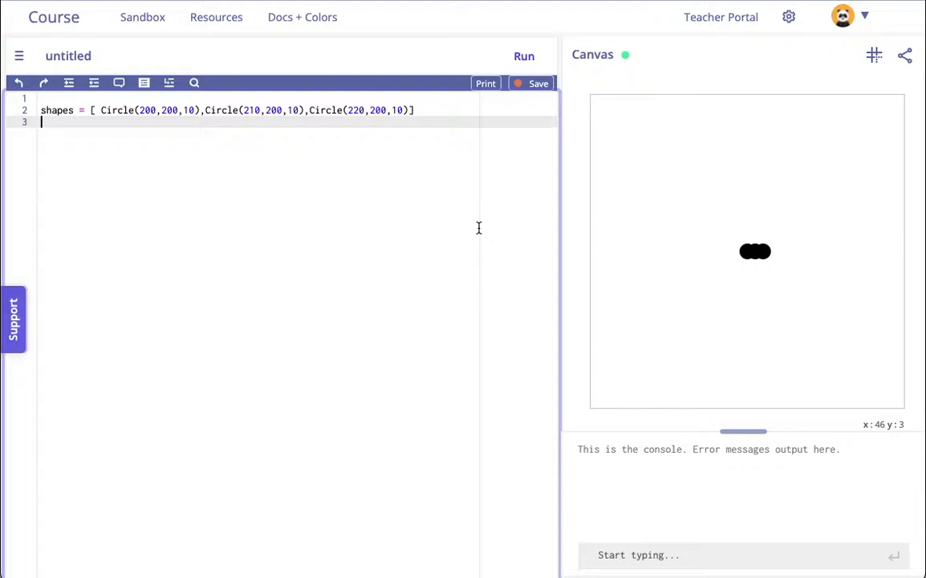
mouse_move(753, 250)
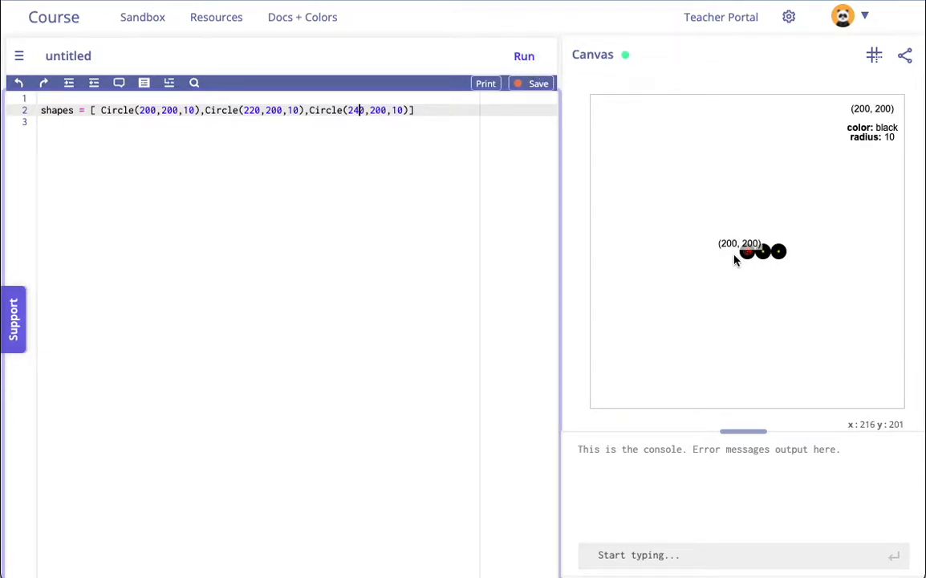
mouse_move(714, 290)
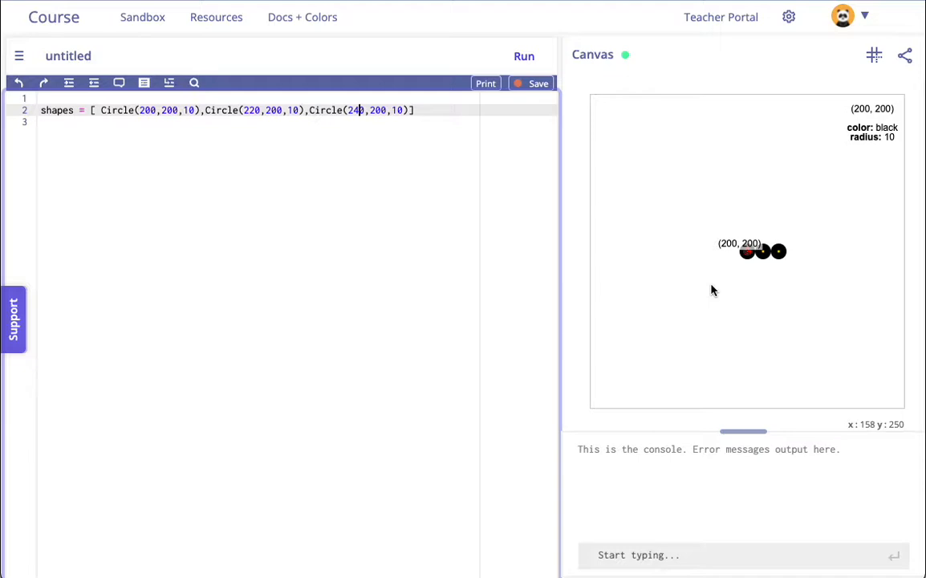
mouse_move(437, 193)
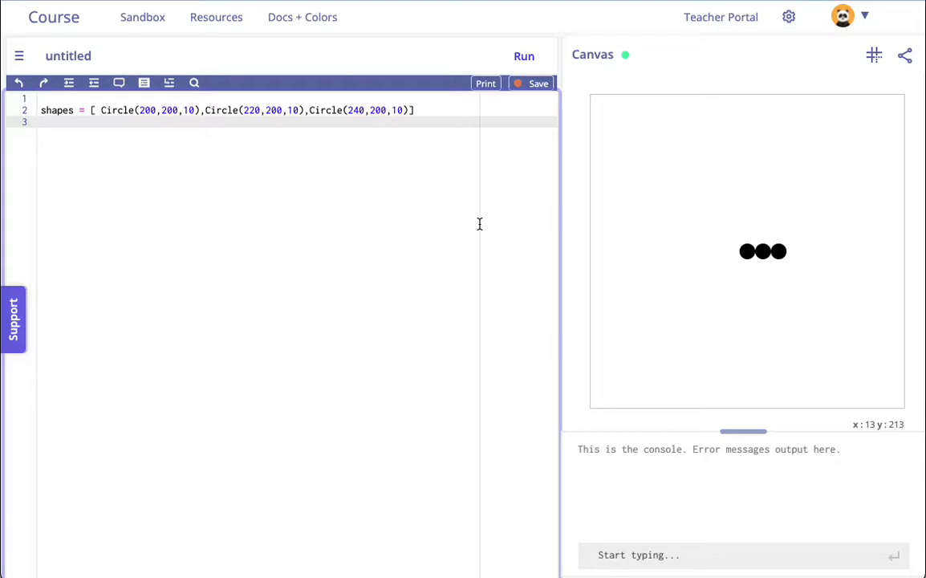
mouse_move(494, 218)
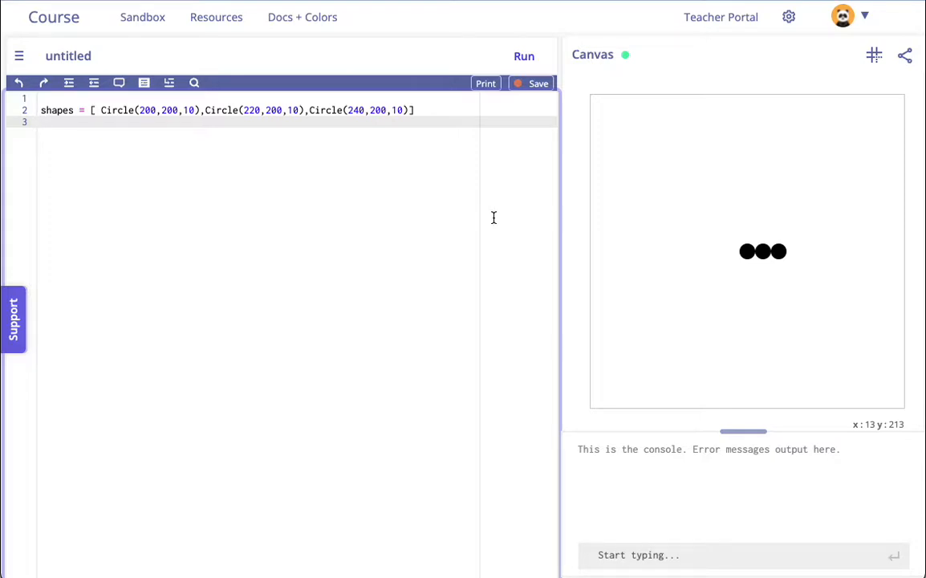
mouse_move(789, 250)
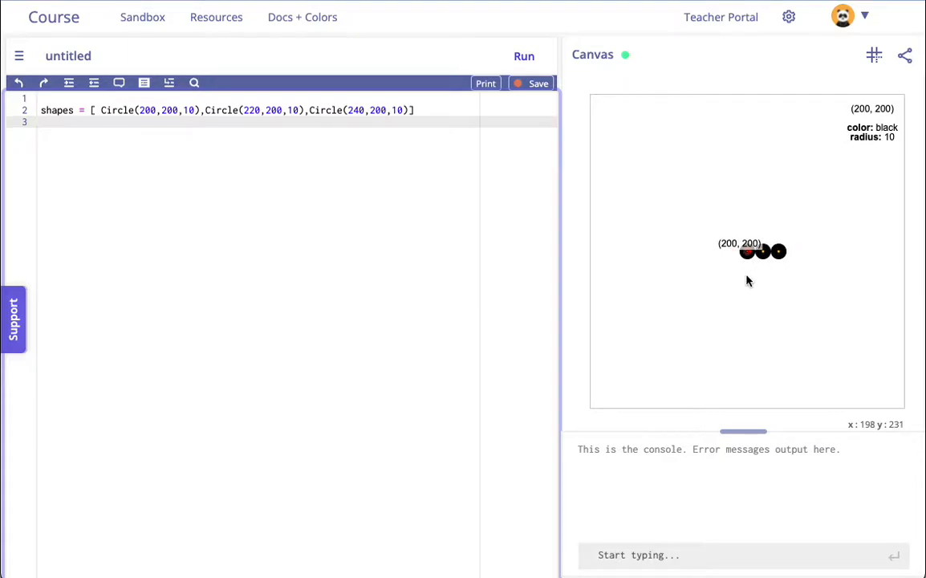
mouse_move(292, 252)
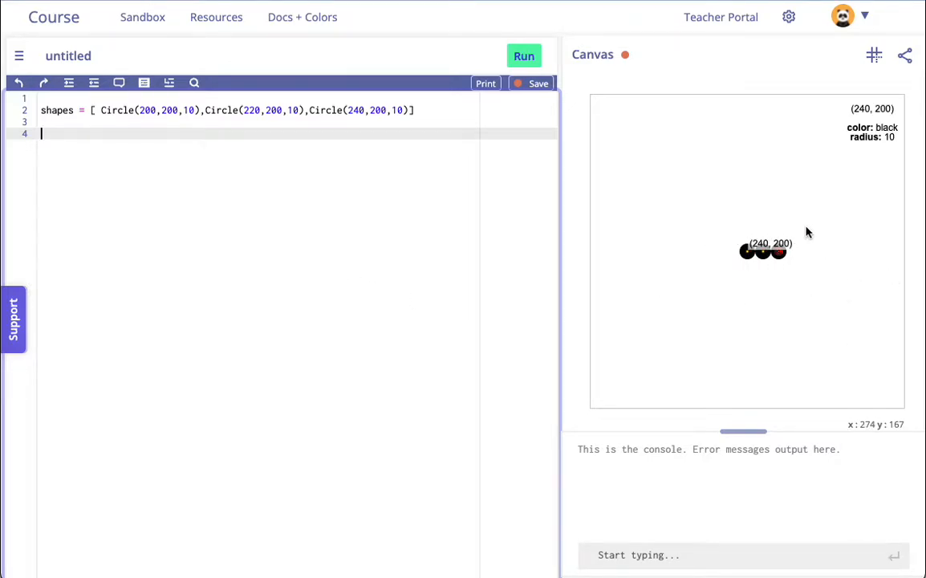
mouse_move(805, 326)
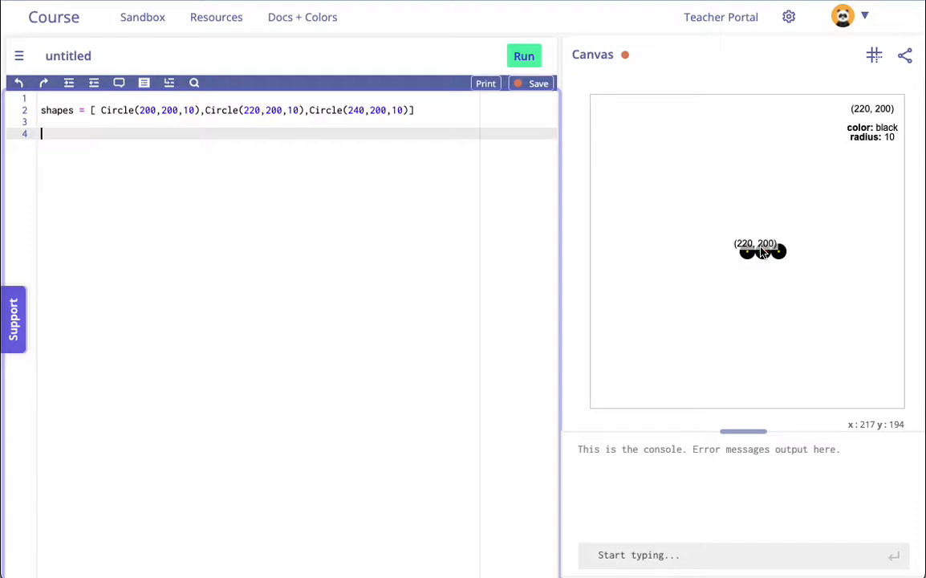
mouse_move(762, 321)
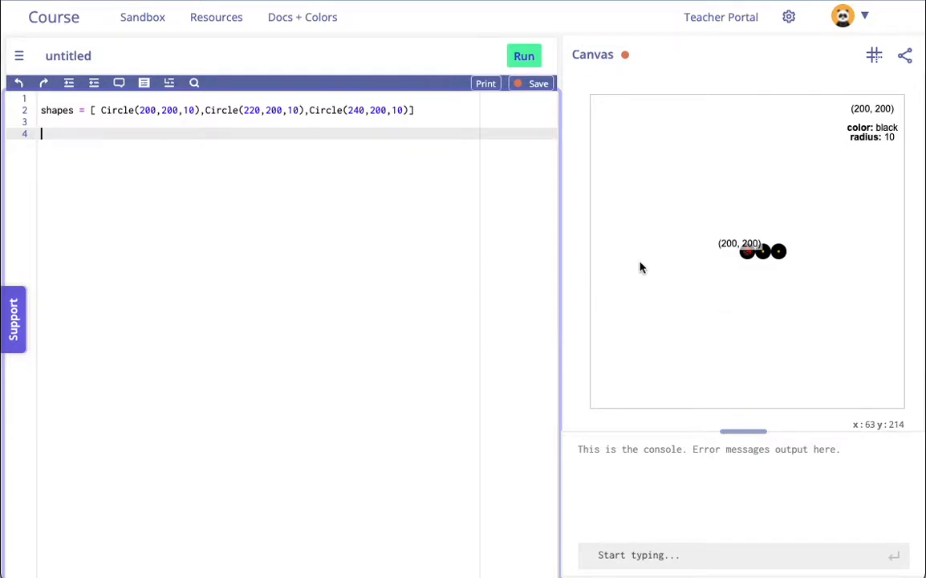
mouse_move(751, 254)
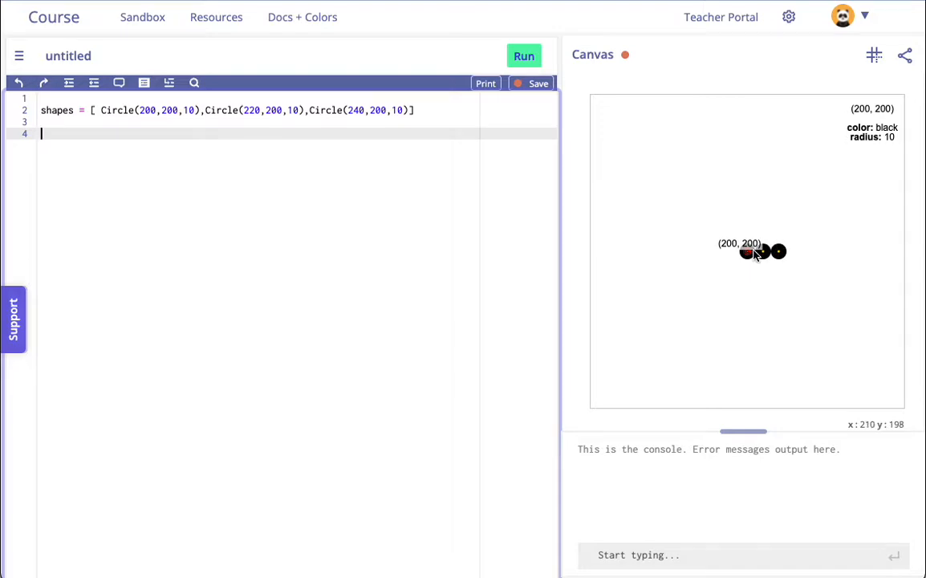
mouse_move(275, 200)
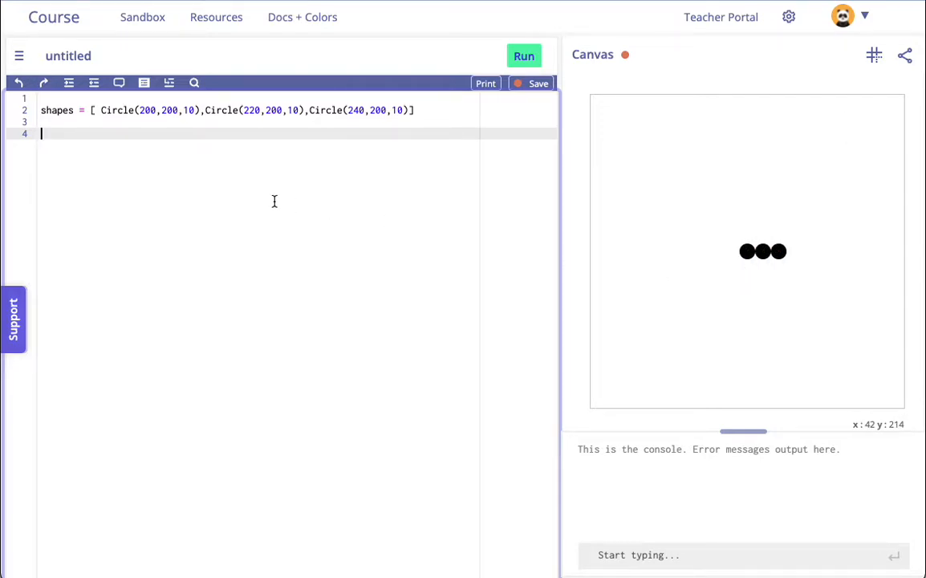
Write a for c in shapes loop referencing each circle's centerX
type("for s")
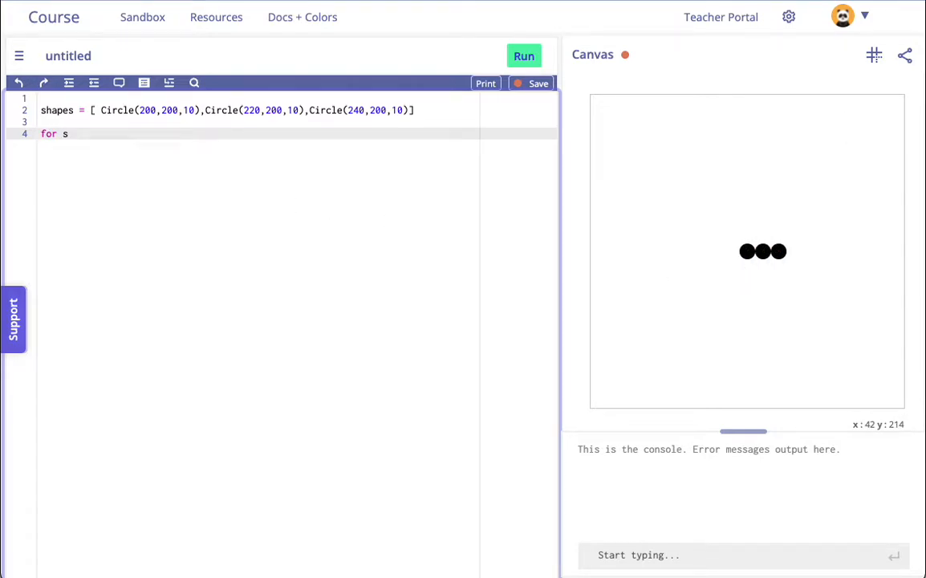
key("Backspace")
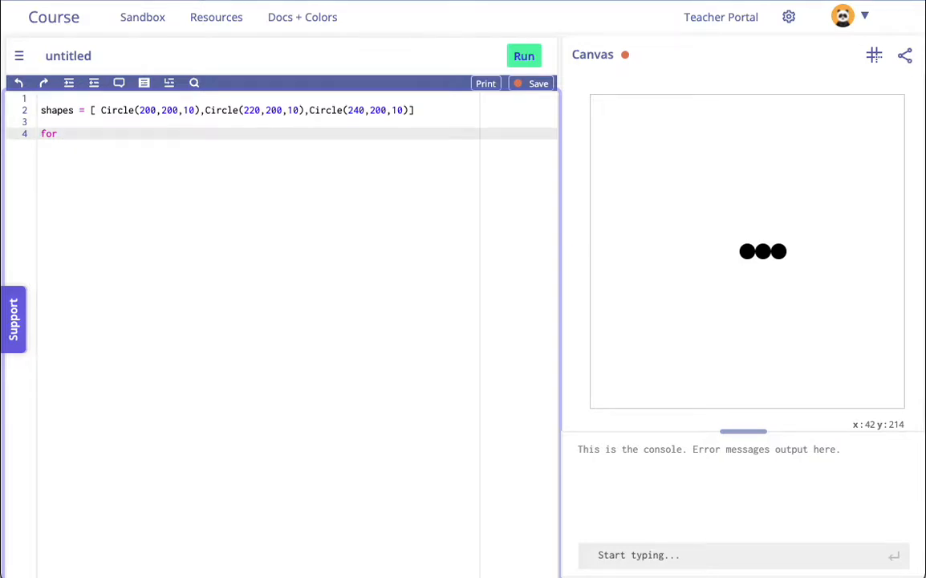
type("c")
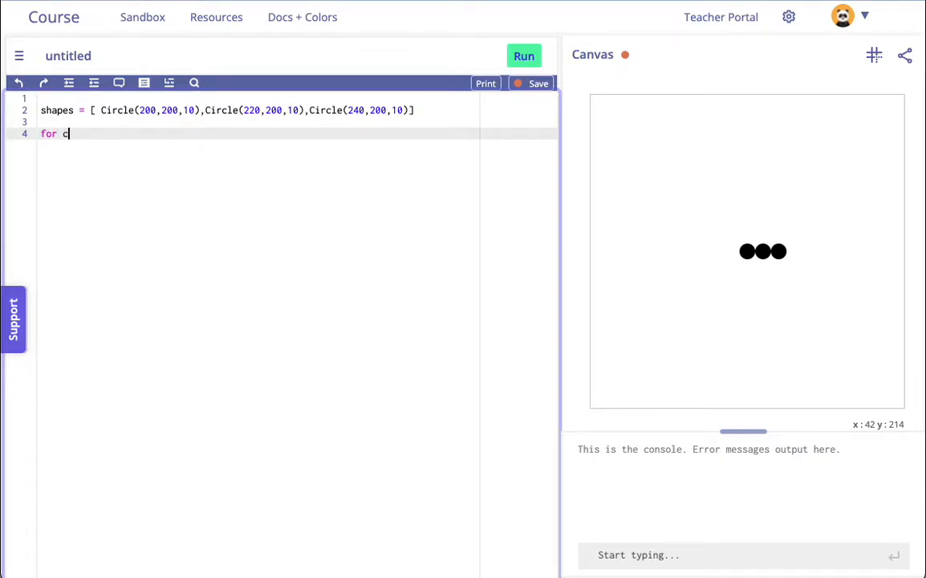
type("in shapp")
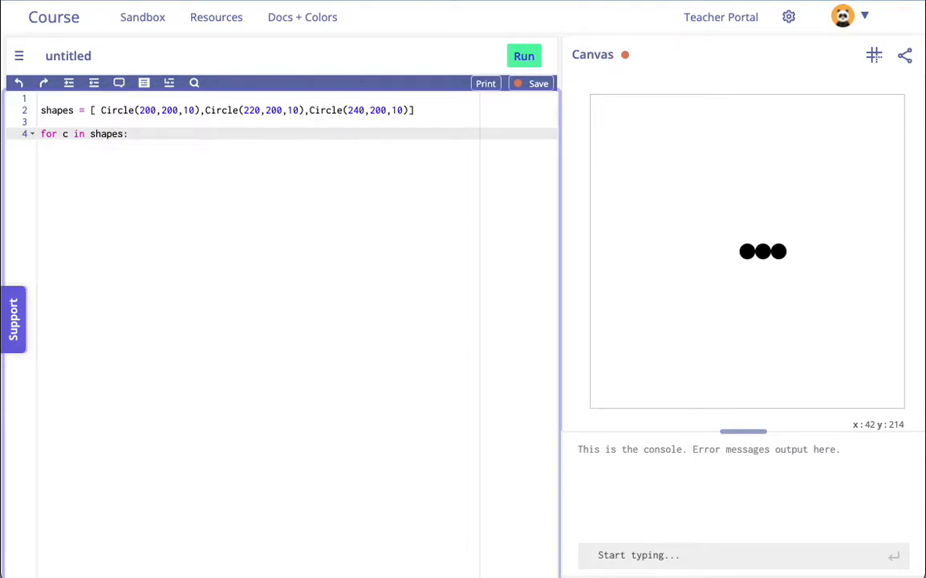
type("c")
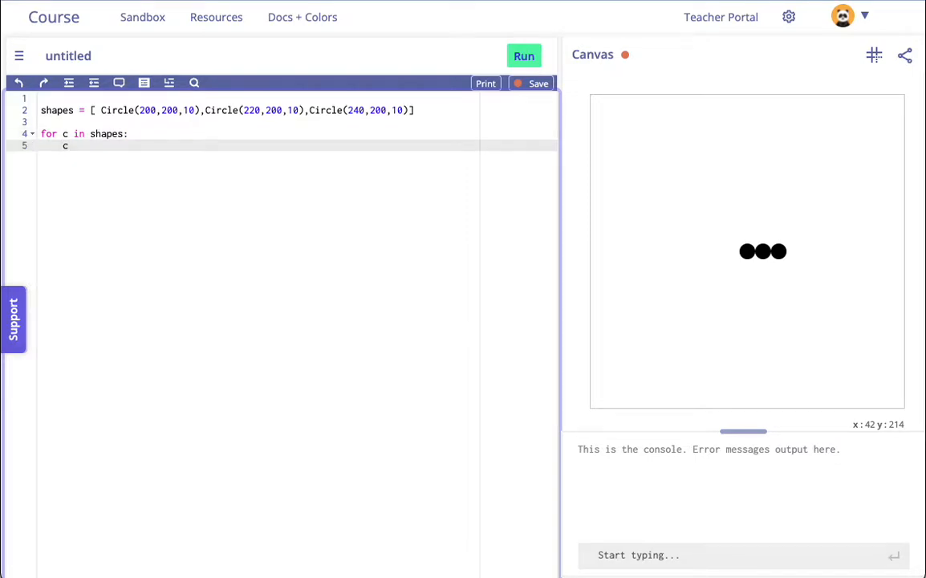
type(".centerX")
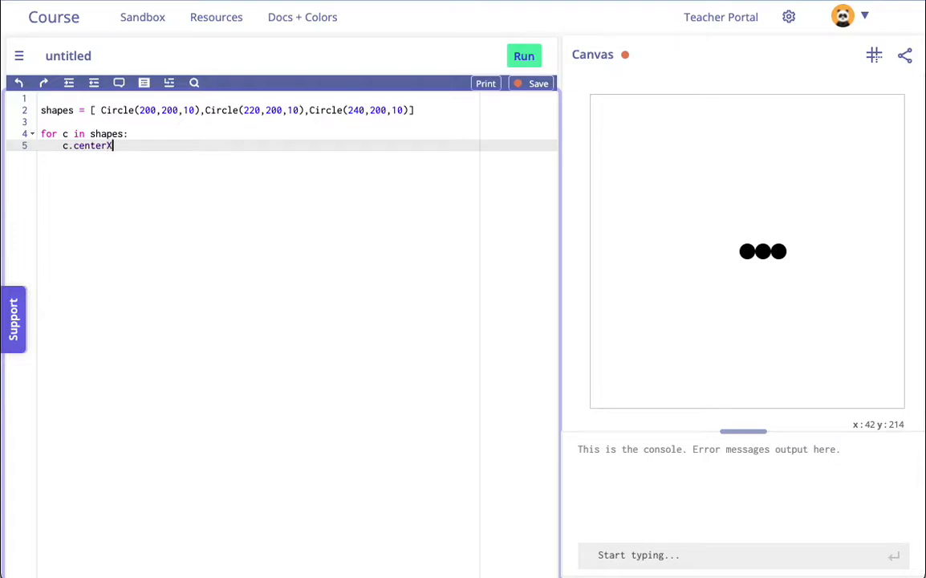
Make the loop subtract 20 from each circle's centerX and add a line below it
type("++")
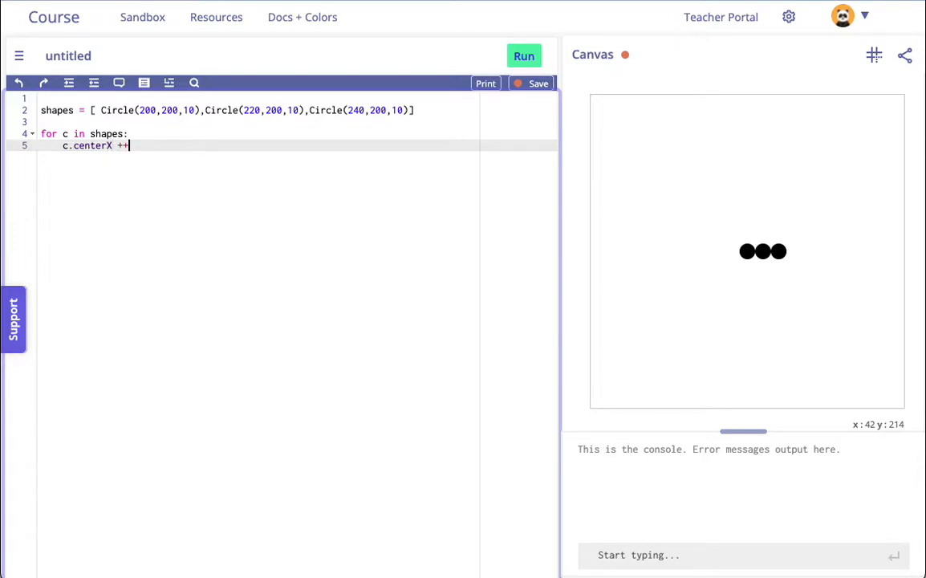
key("BackSpace")
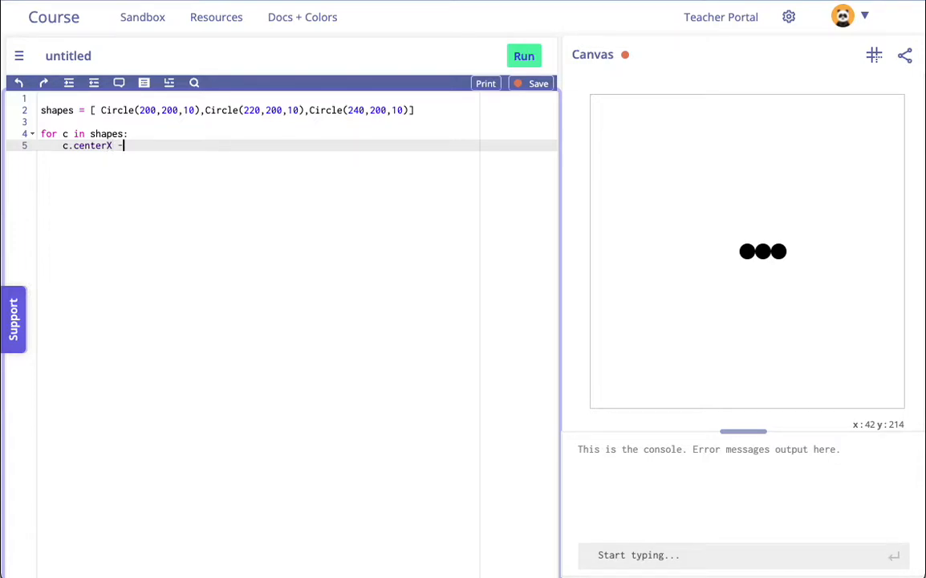
type("=20")
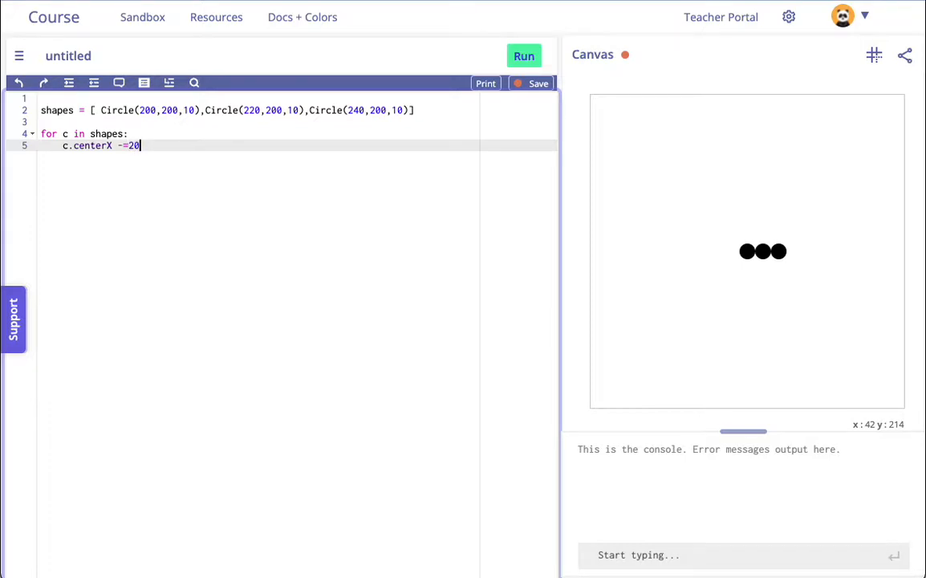
key("enter")
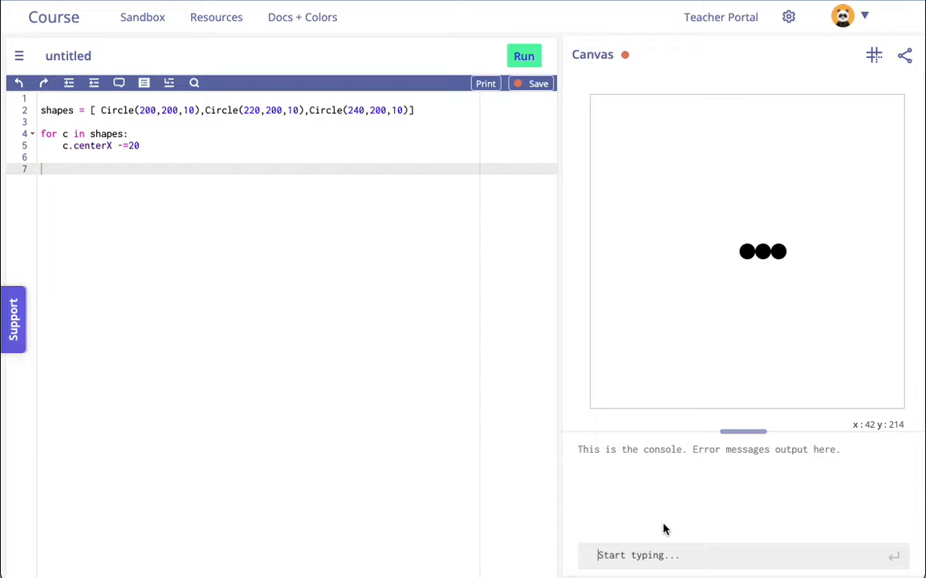
Test a name in the console and run the program with the subtract-20 loop repeated three times
type("shap")
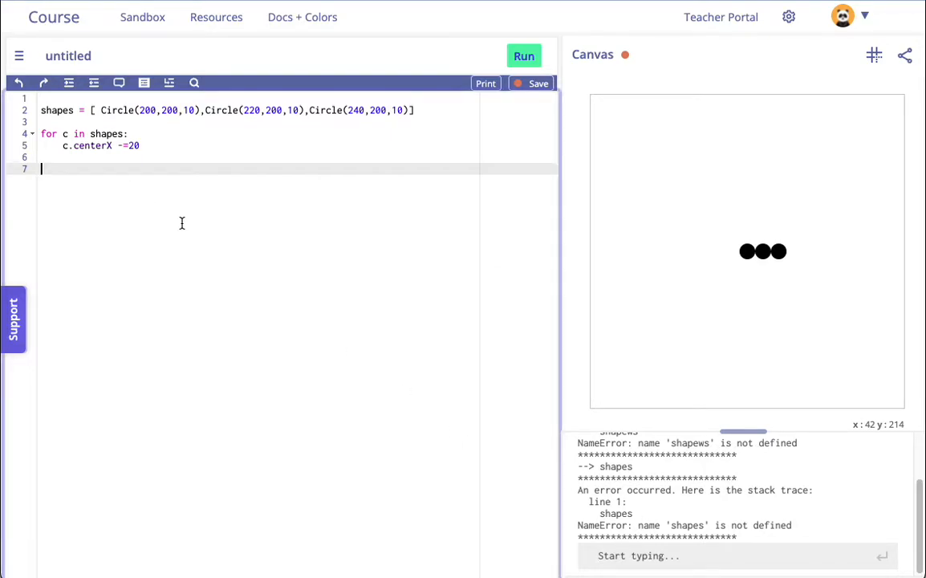
mouse_move(180, 199)
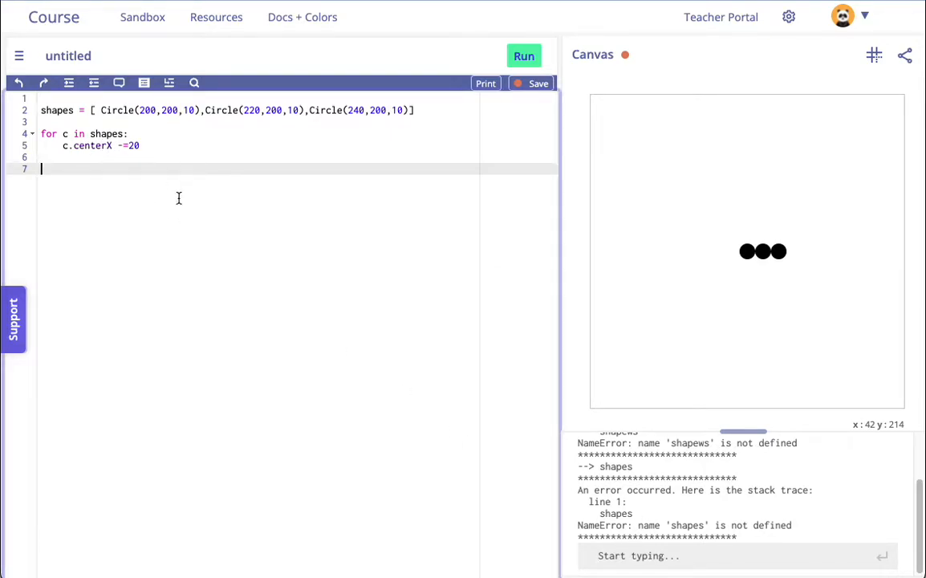
mouse_move(746, 250)
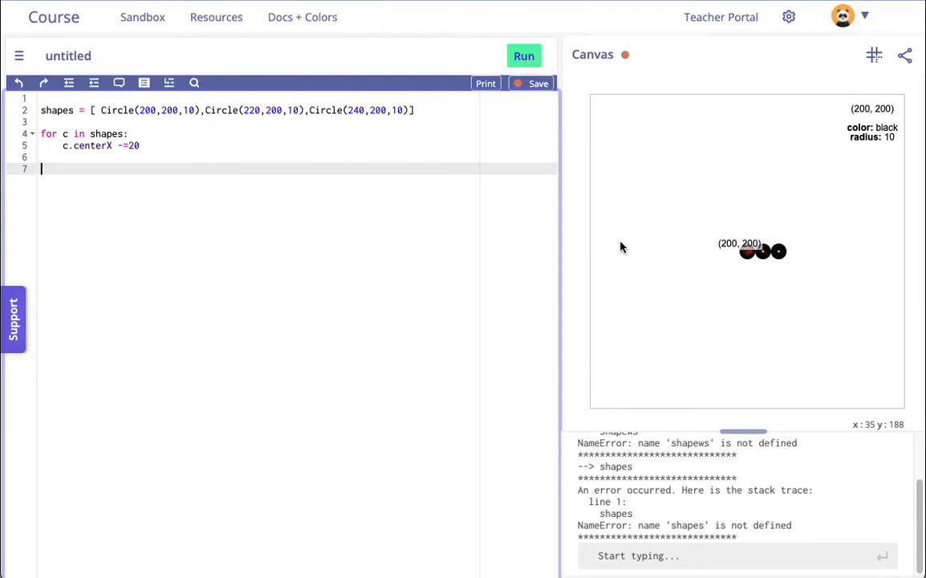
left_click(523, 54)
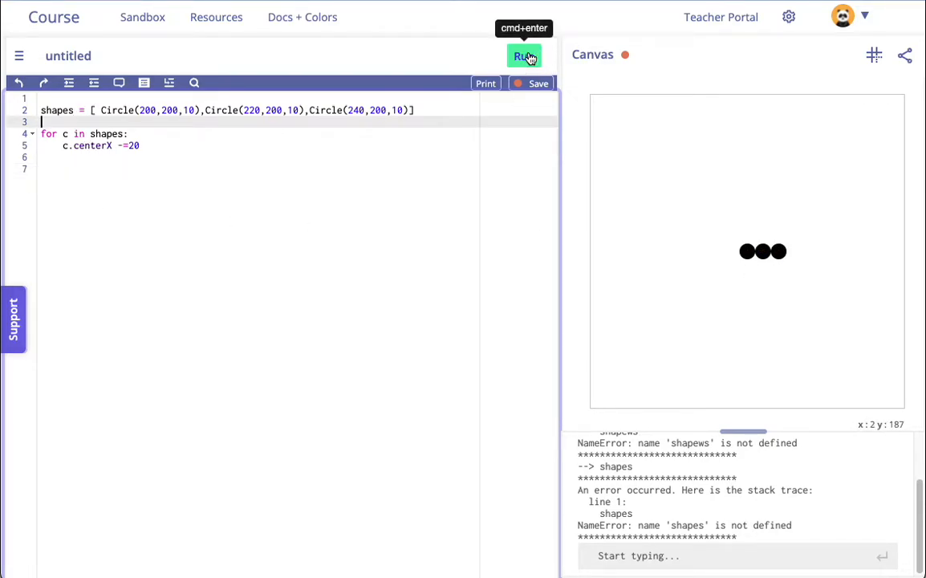
left_click(523, 54)
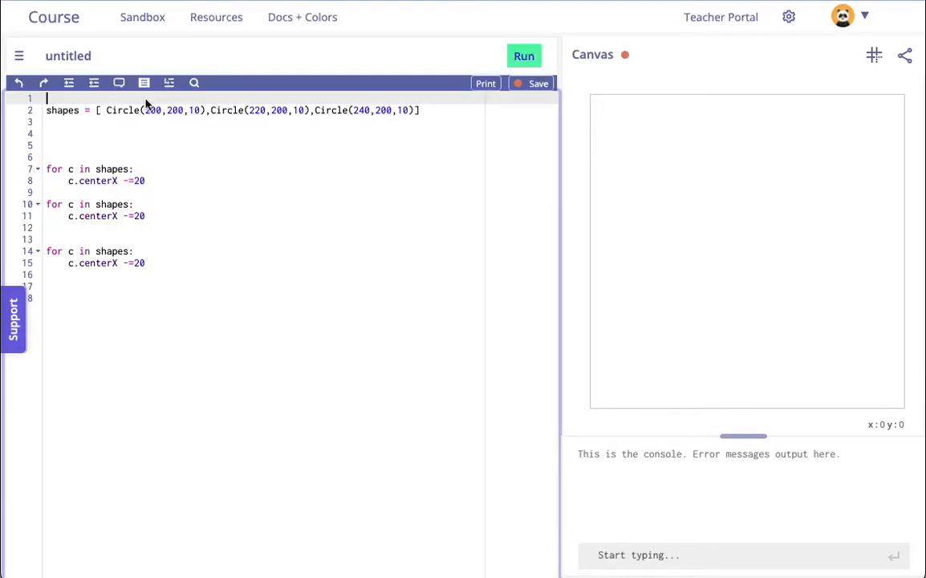
left_click(523, 55)
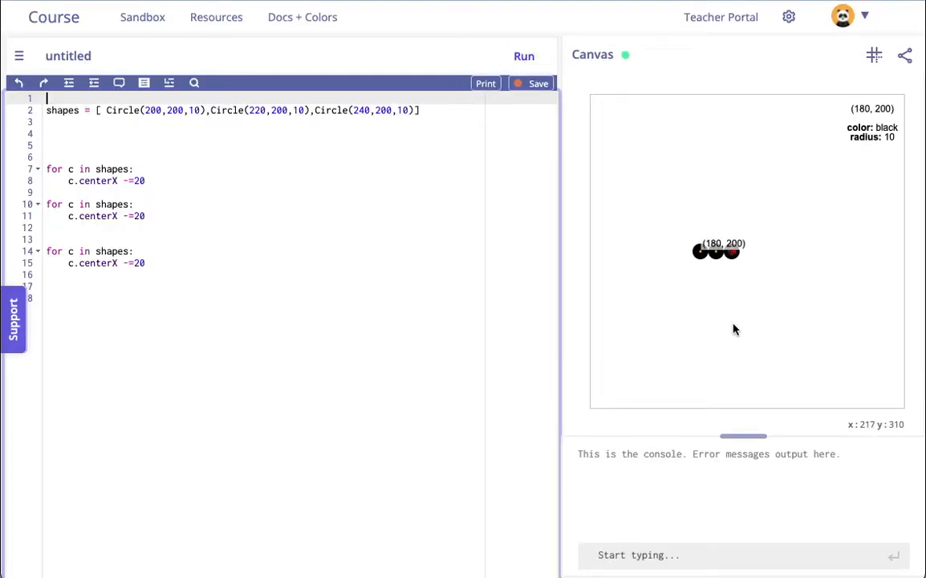
left_click(523, 57)
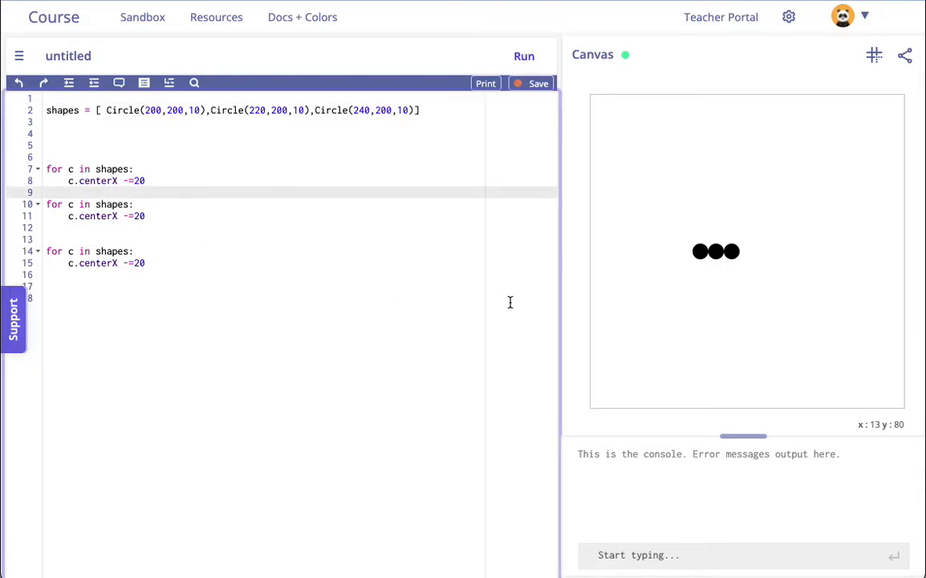
mouse_move(699, 251)
type("def")
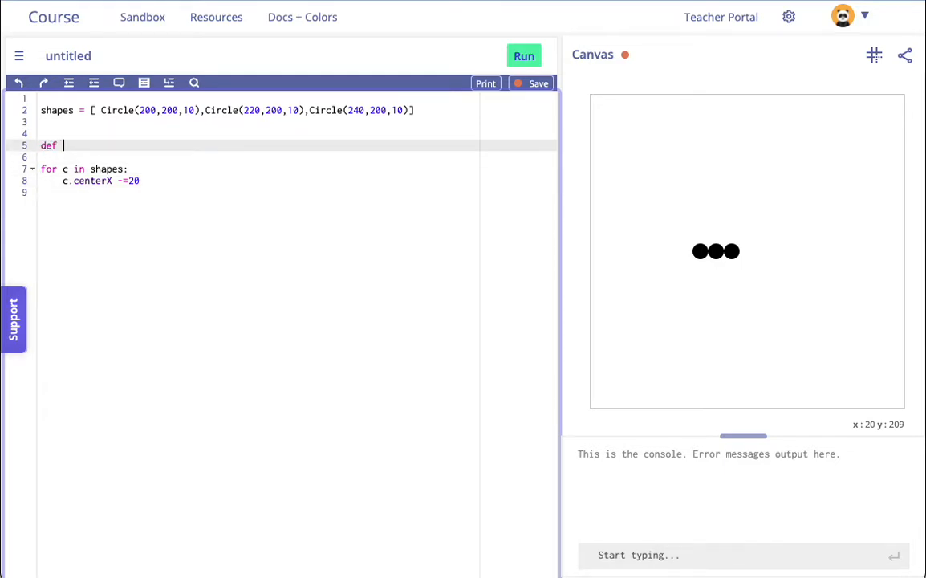
Write a def onStep() header and indent the shifting loop under it
type("onSte")
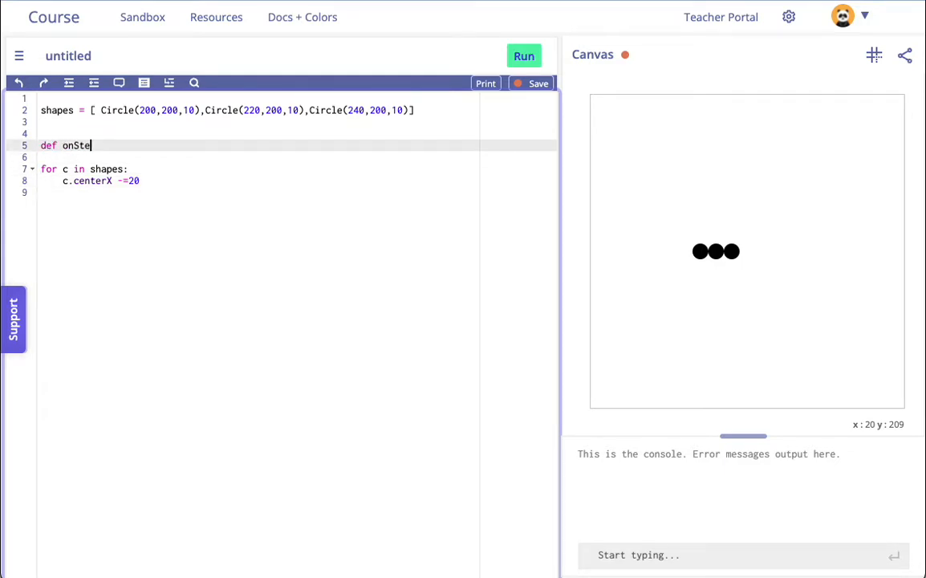
type("p():")
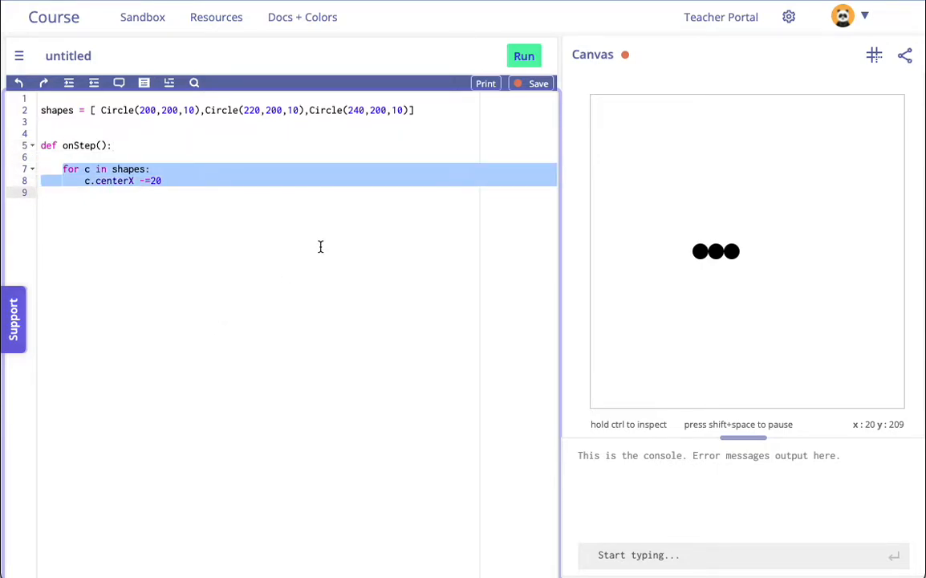
left_click(523, 55)
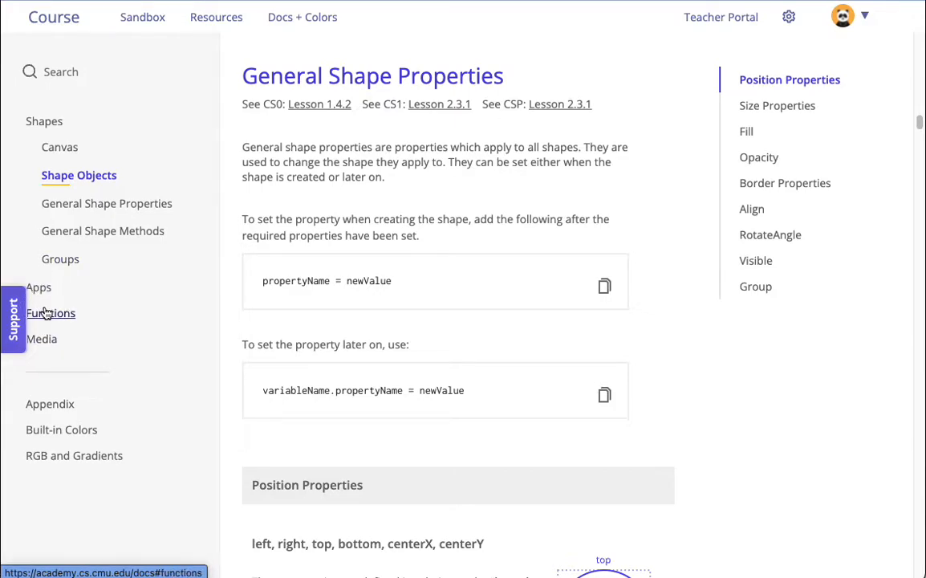
Find the onStep example with app.stepsPerSecond in the Functions docs and return to the editor
left_click(52, 313)
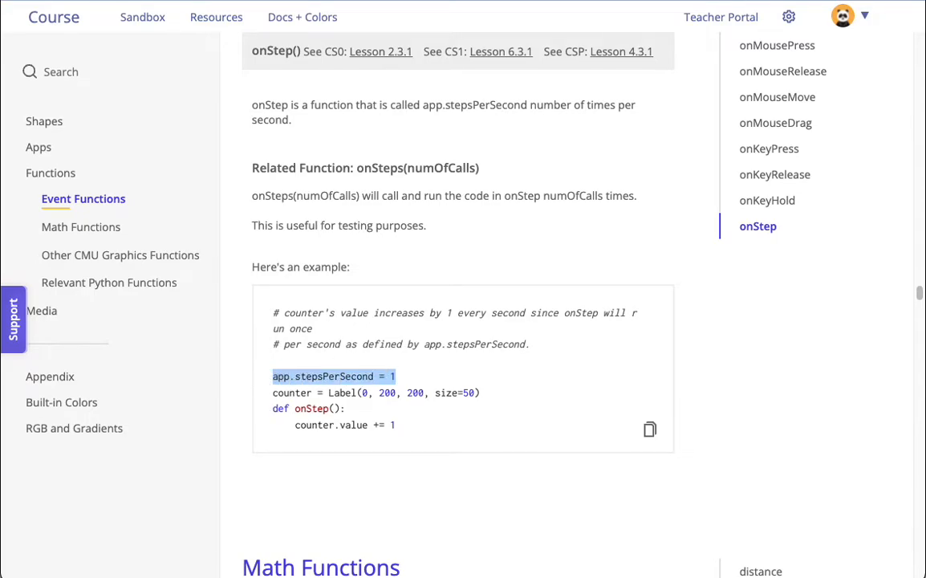
left_click(141, 16)
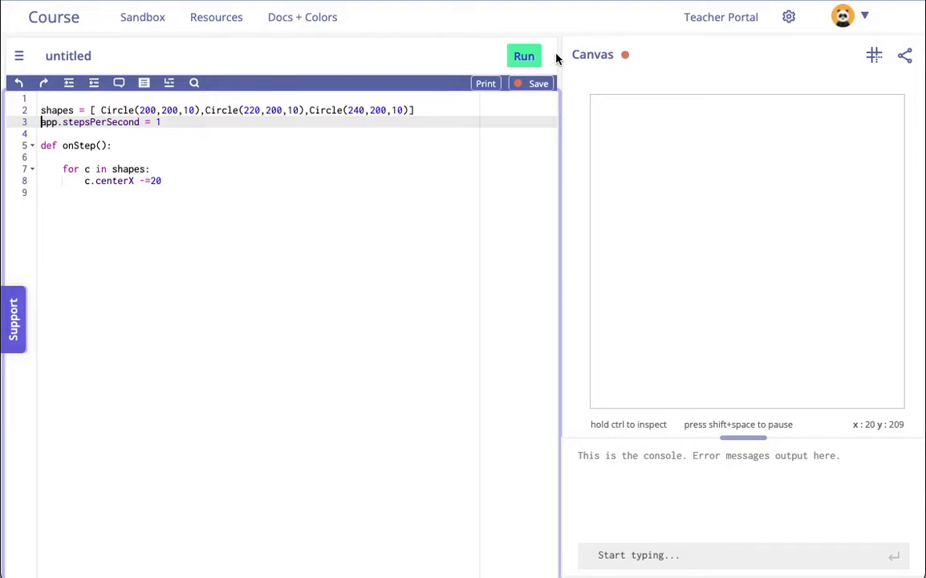
Run and stop the one-step-per-second animation, then edit the second circle's x toward 280
left_click(523, 55)
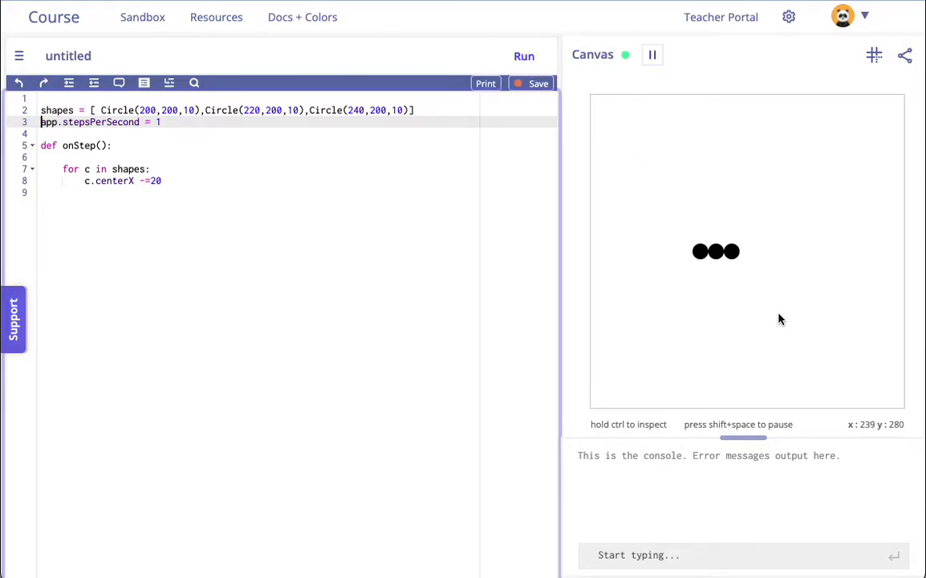
left_click(653, 55)
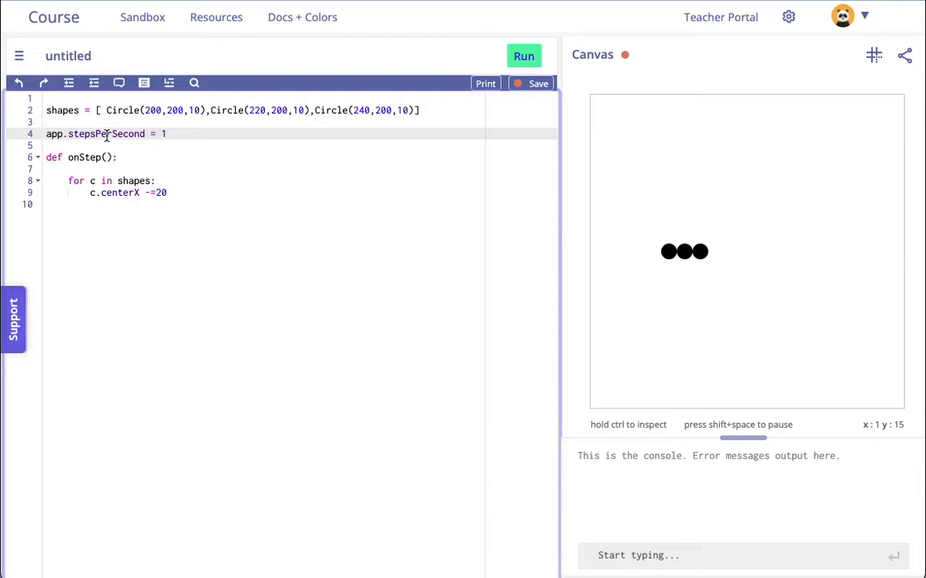
double_click(122, 109)
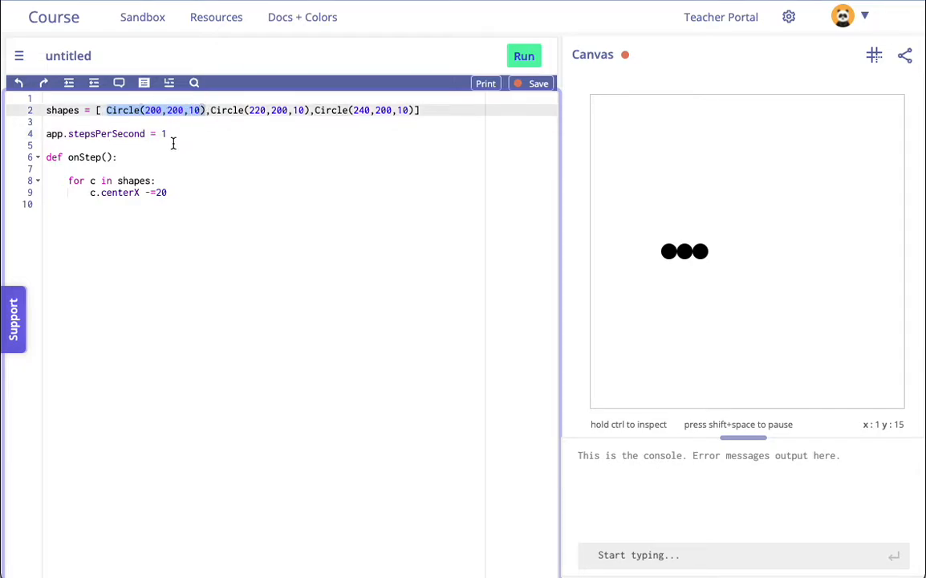
left_click(92, 192)
type("8")
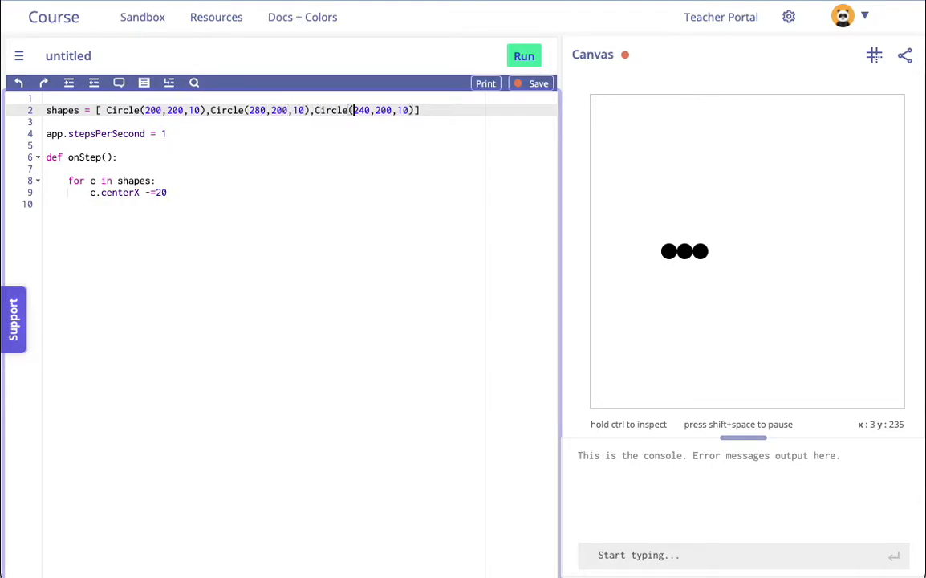
Set the third circle's x to 320 and run to watch the circles drift left
type("320")
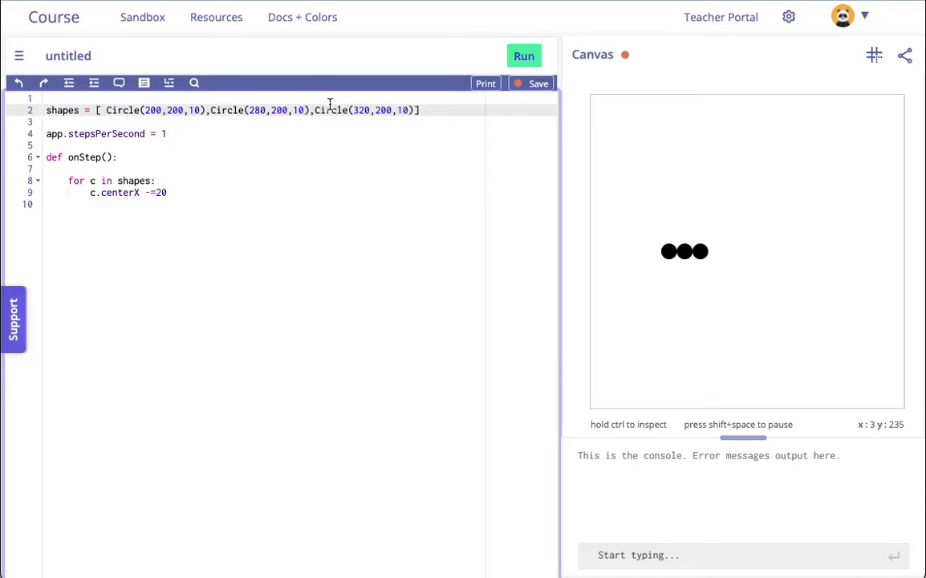
left_click(523, 55)
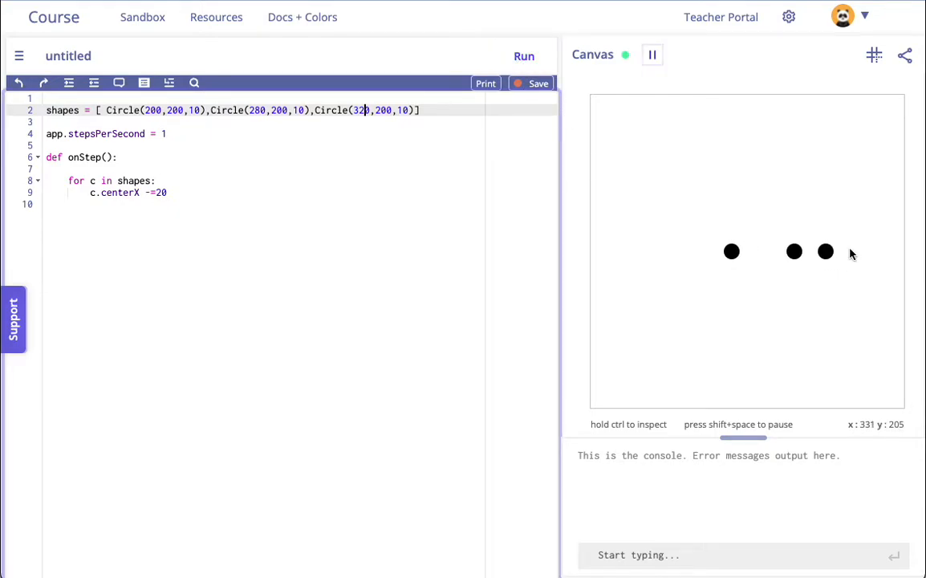
mouse_move(649, 244)
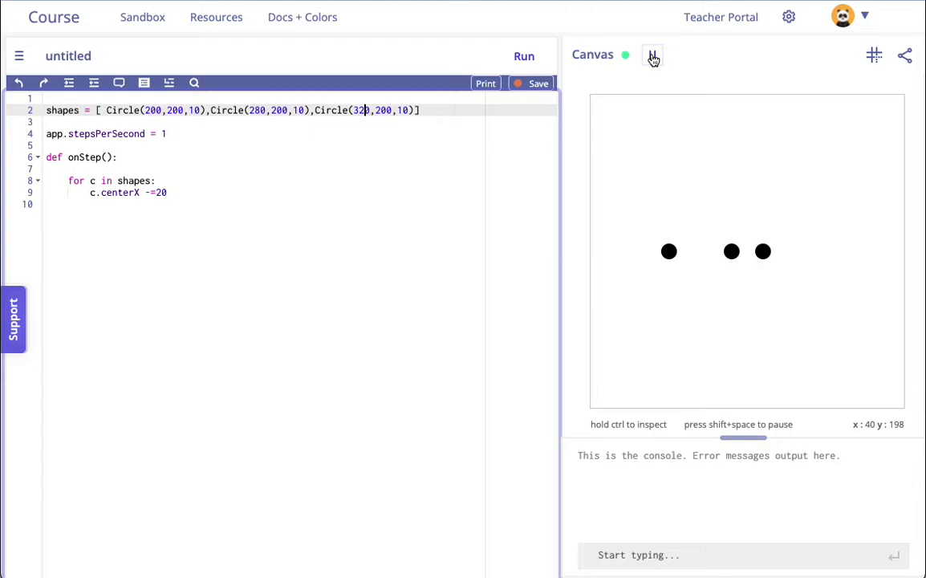
left_click(653, 55)
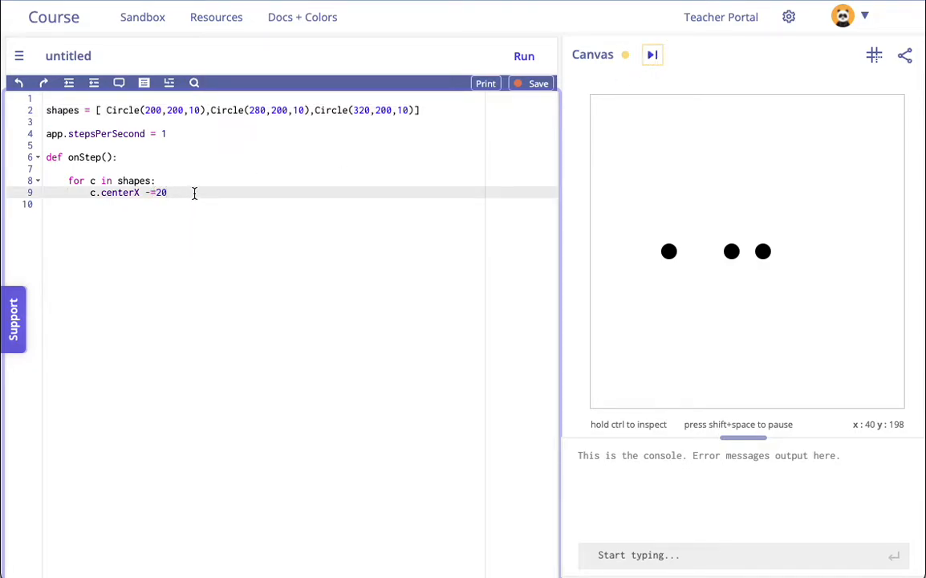
Try the animation at 5 steps per second, then return to 1 step per second and rerun
type("5")
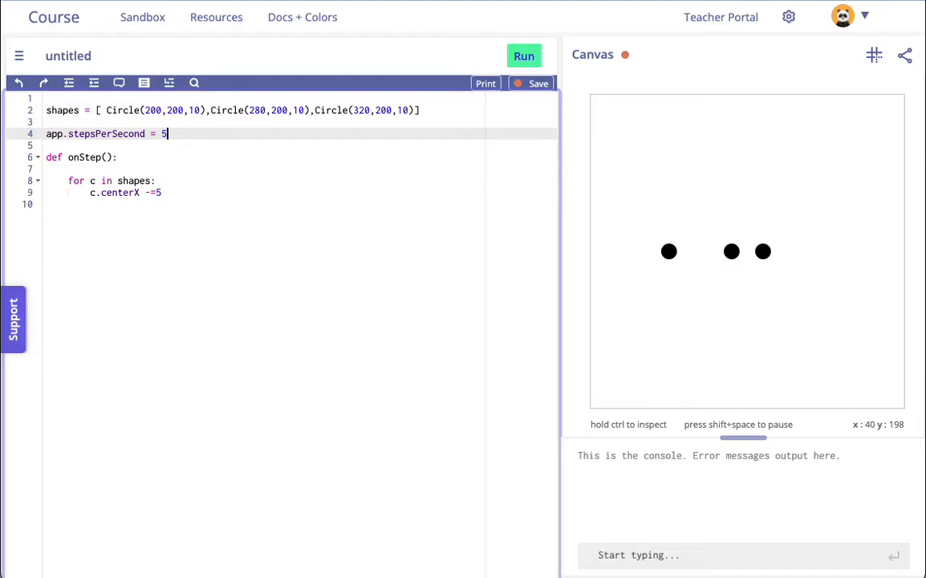
left_click(523, 55)
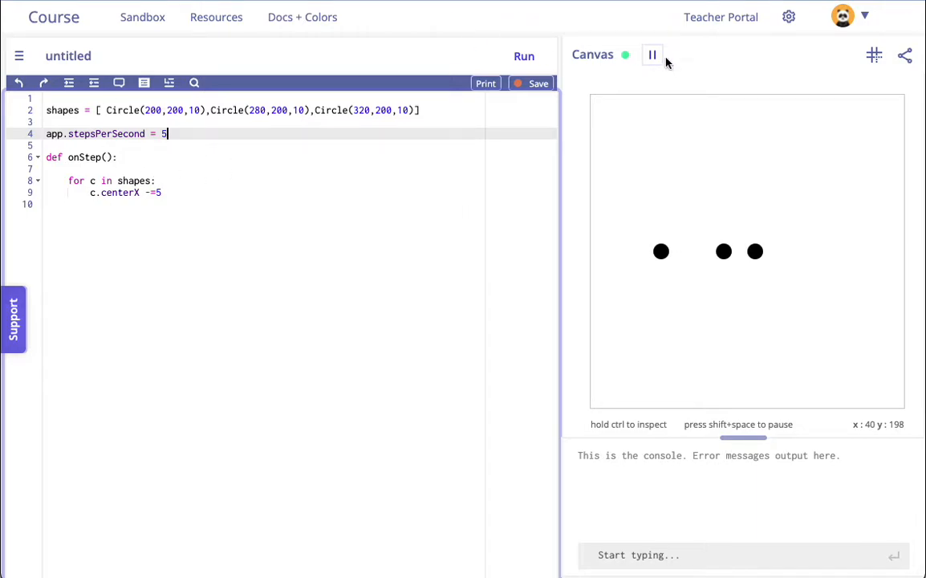
left_click(653, 55)
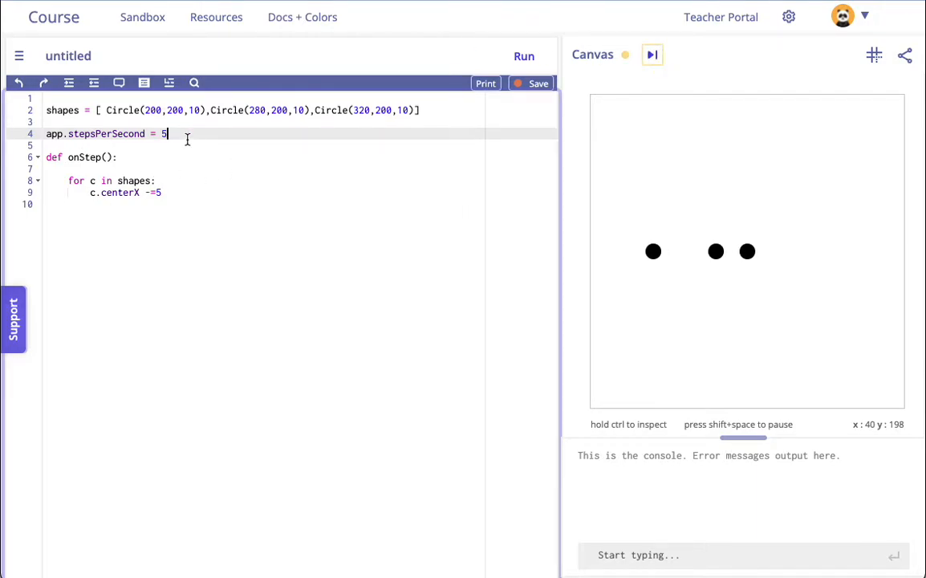
type("1")
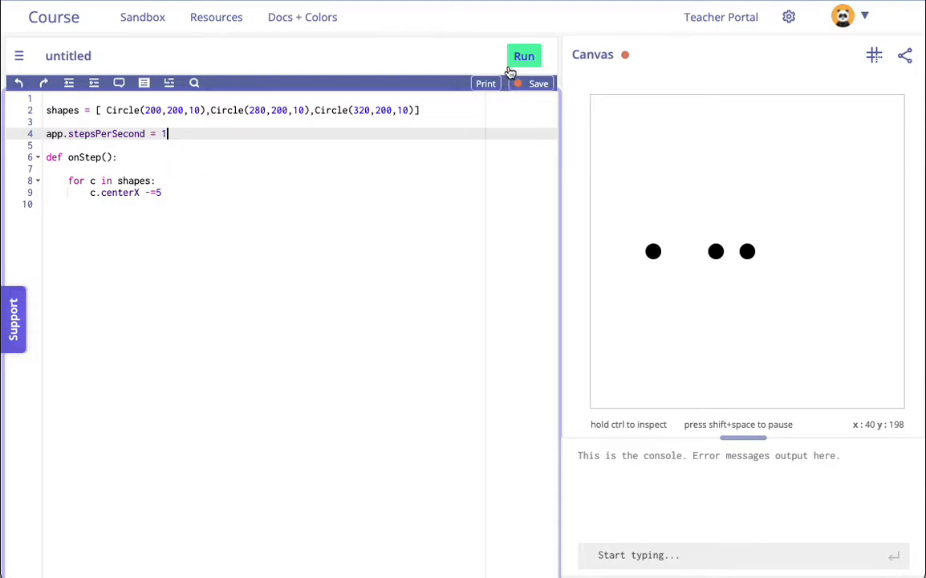
left_click(523, 54)
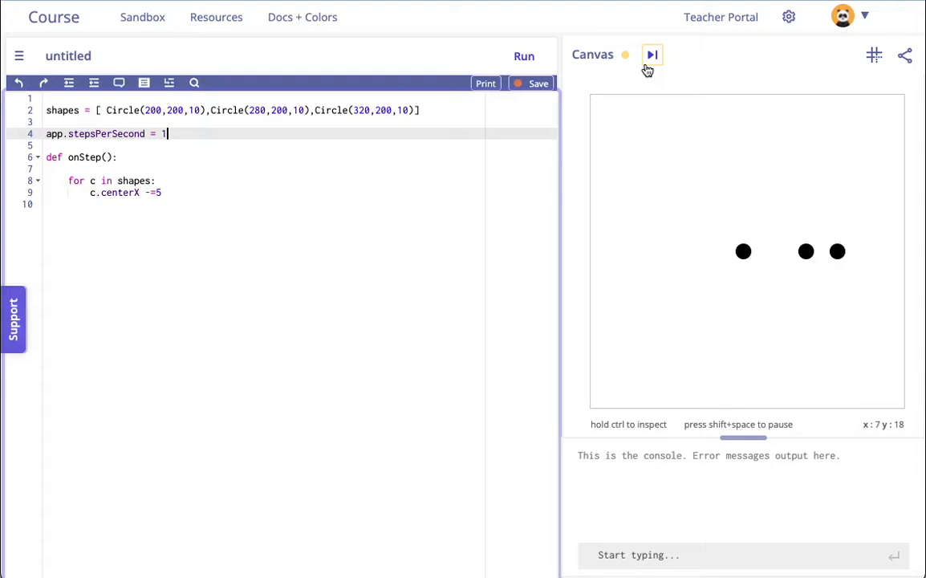
mouse_move(809, 254)
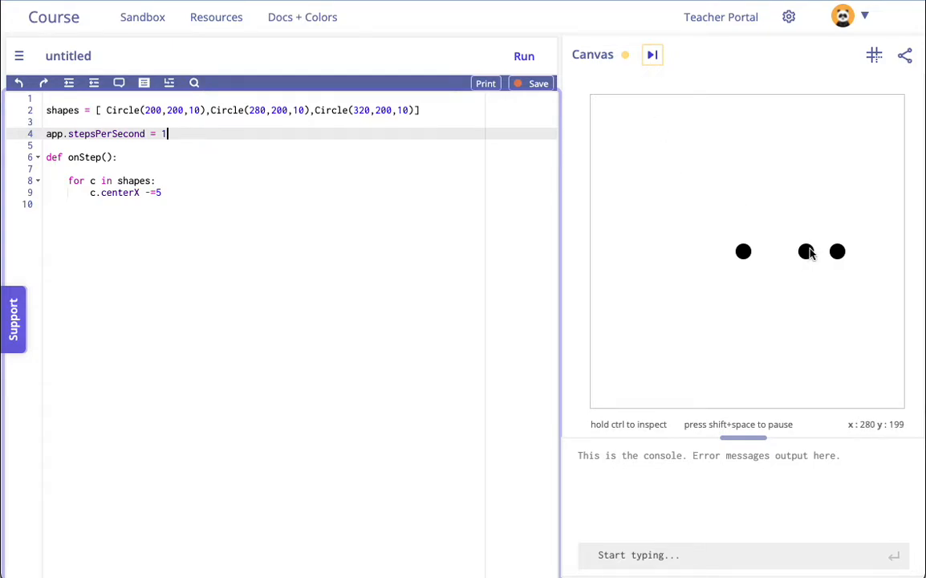
mouse_move(809, 257)
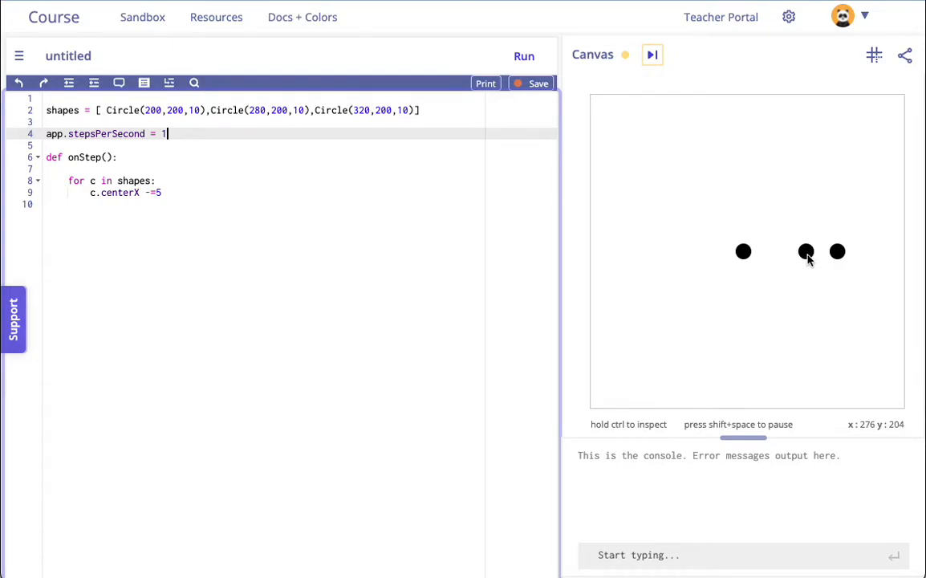
mouse_move(786, 259)
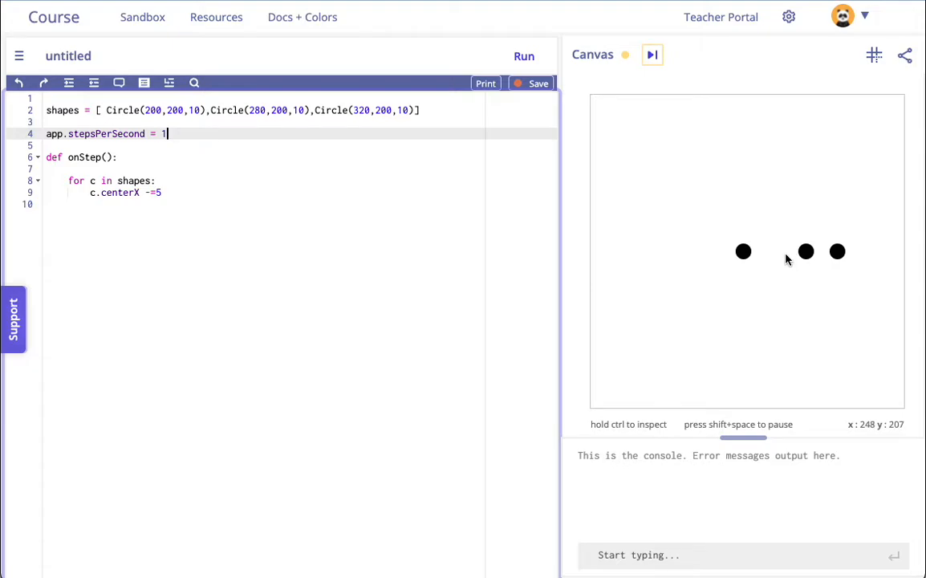
mouse_move(770, 300)
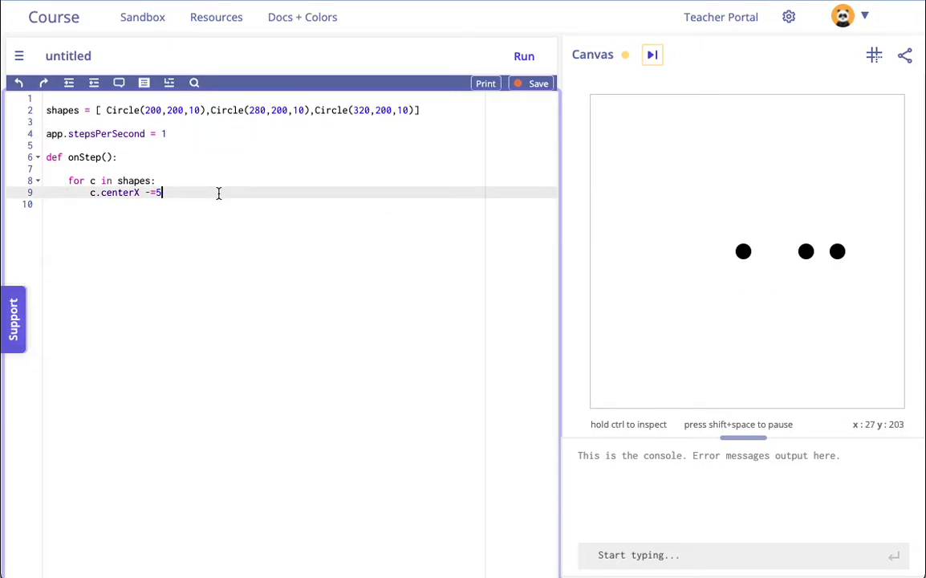
Add a player = Circle(240,200,10) line below the steps-per-second setting
key("enter")
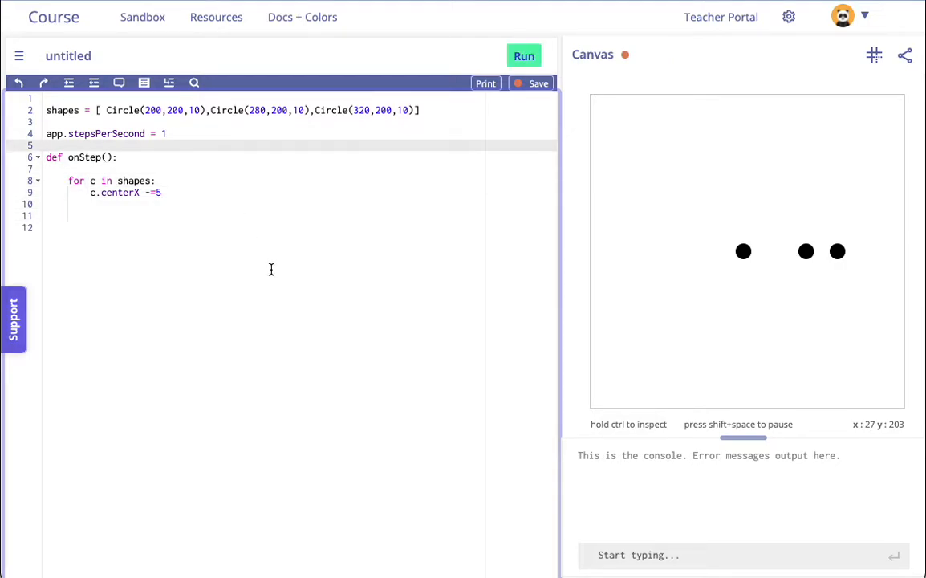
mouse_move(777, 236)
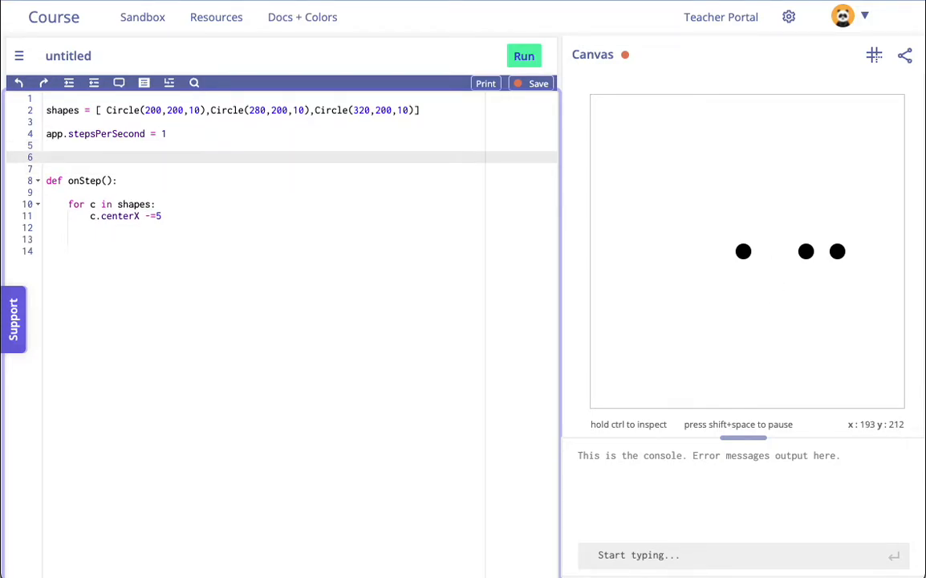
type("c")
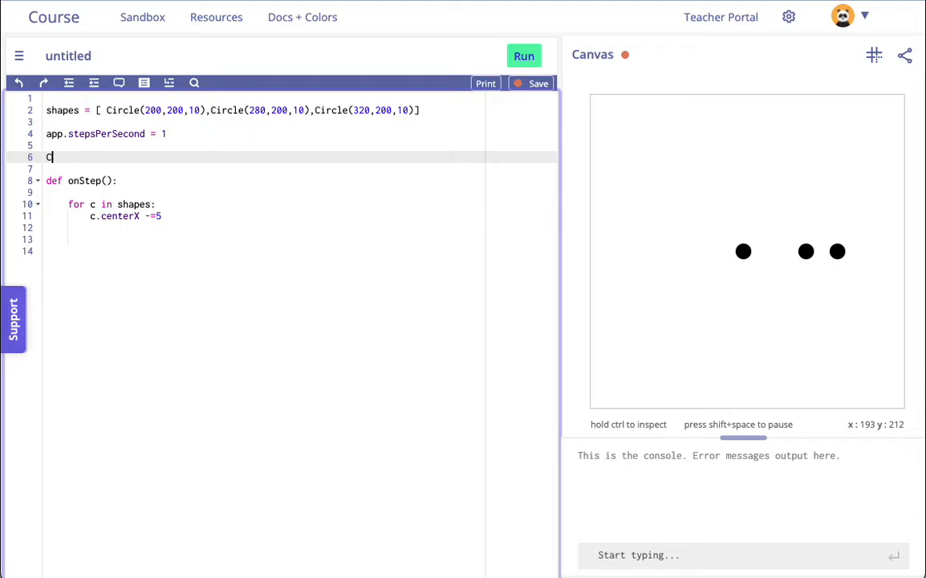
type("player =")
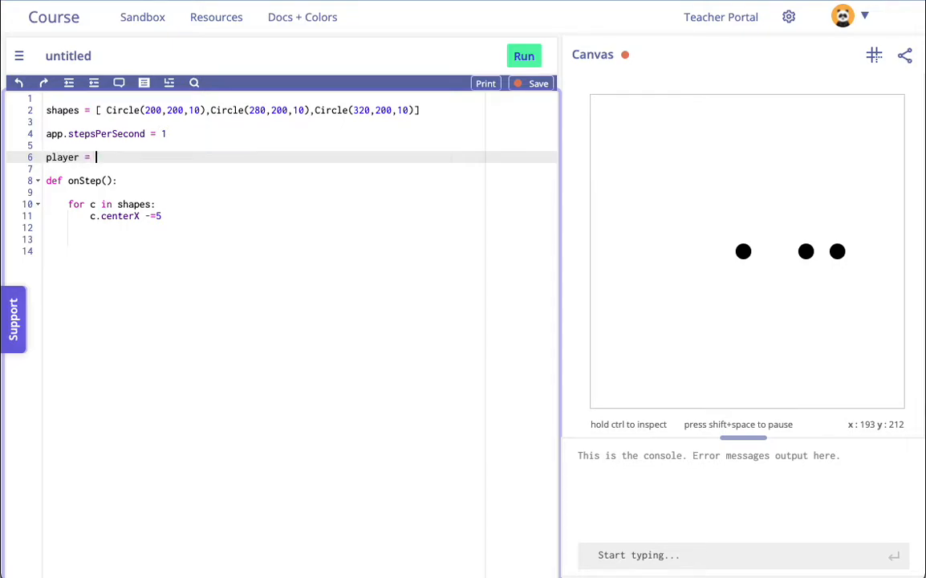
type("Cirlc")
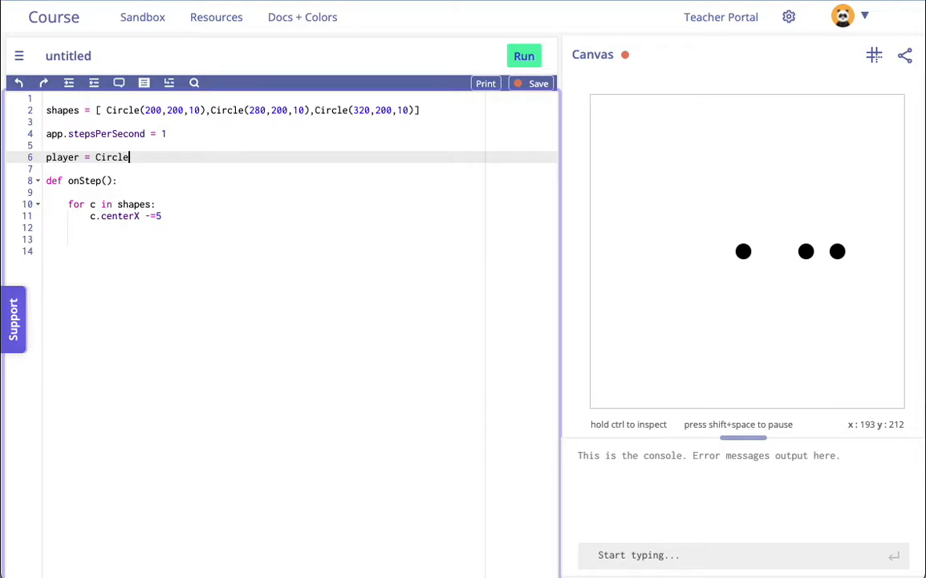
type("()")
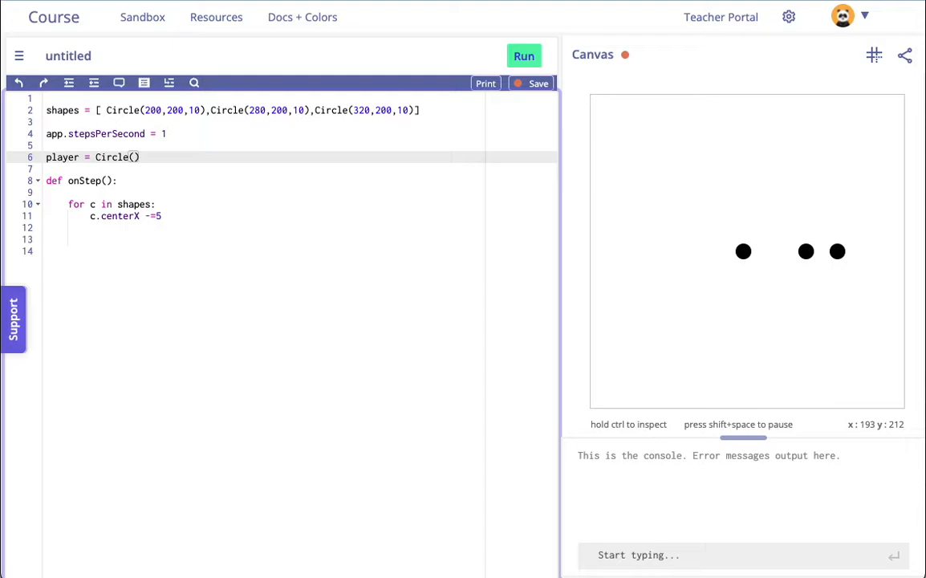
type("240,")
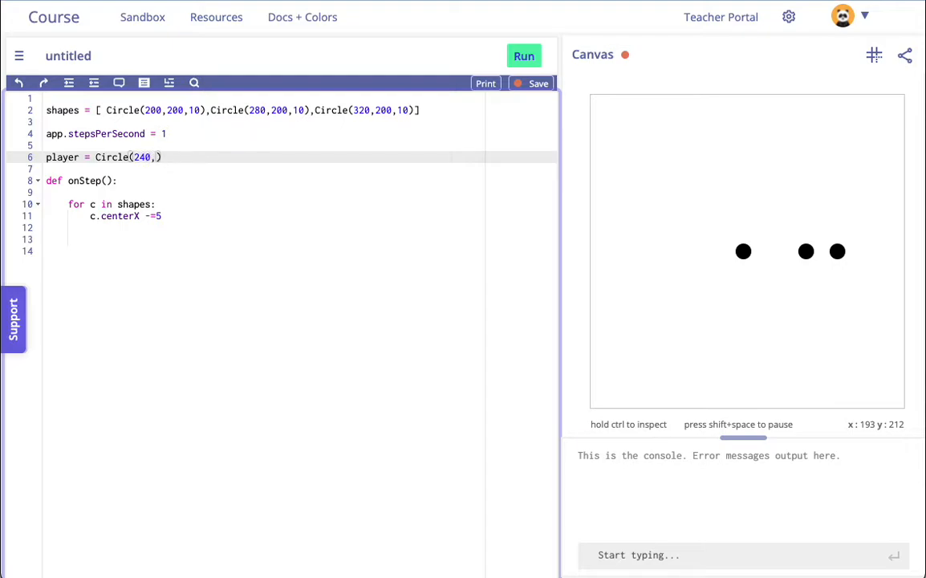
type("200,")
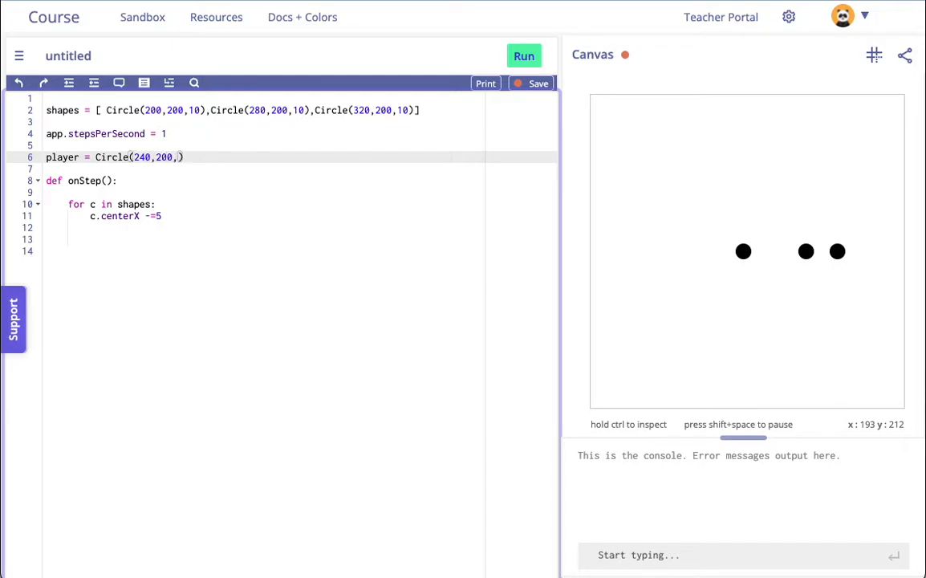
type("10")
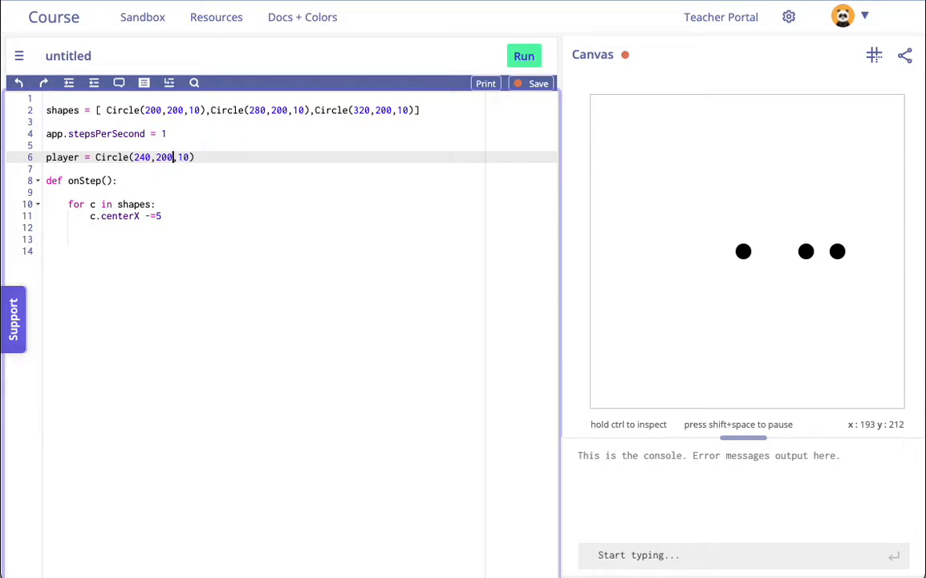
Change the player circle's y value from 200 to 195
key("BackSpace")
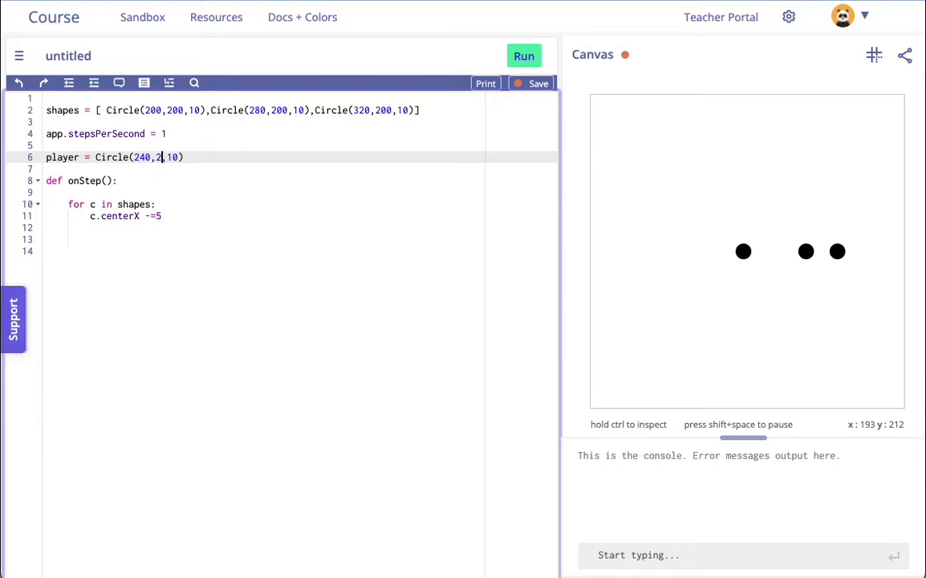
type("9")
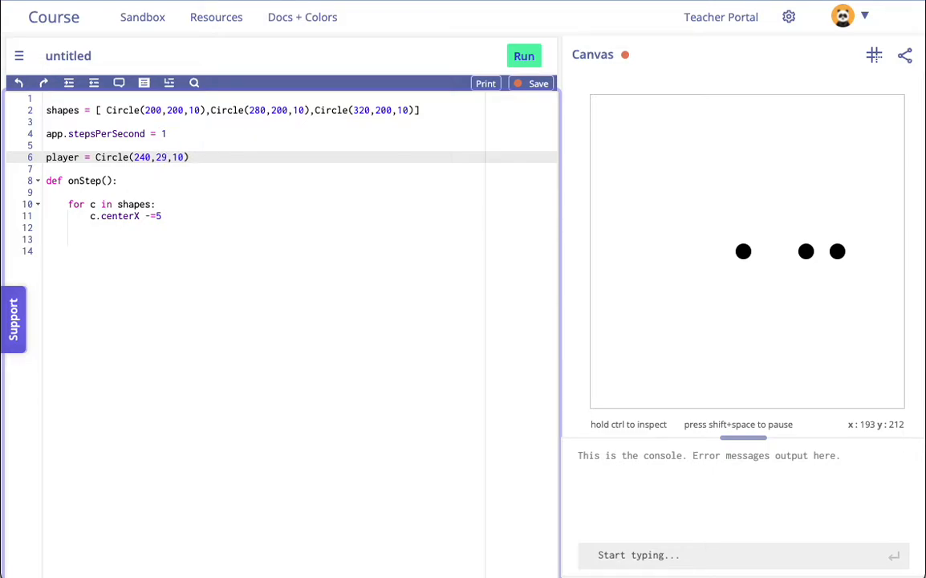
type("195")
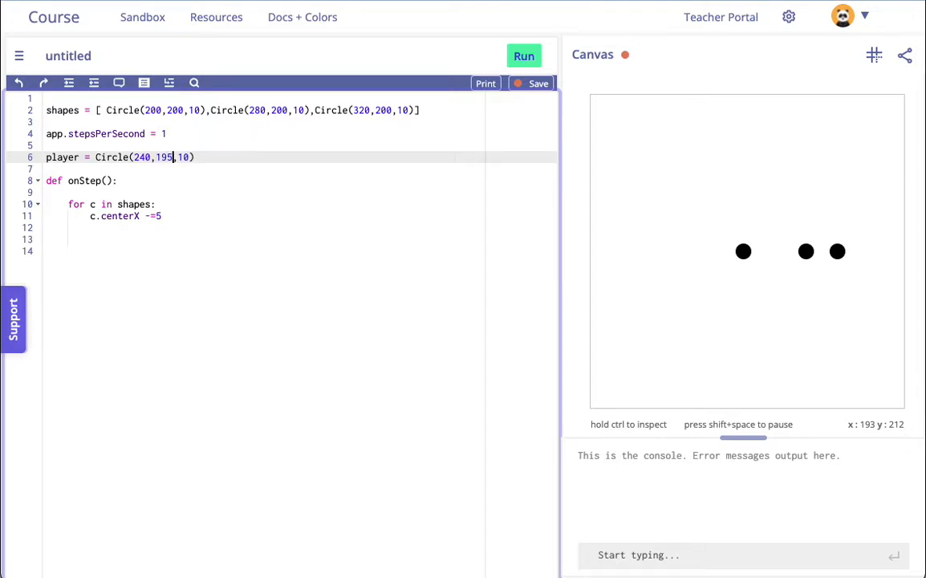
Run and pause to see the player circle, then begin a second 'for c' hitsShape line in onStep
left_click(523, 55)
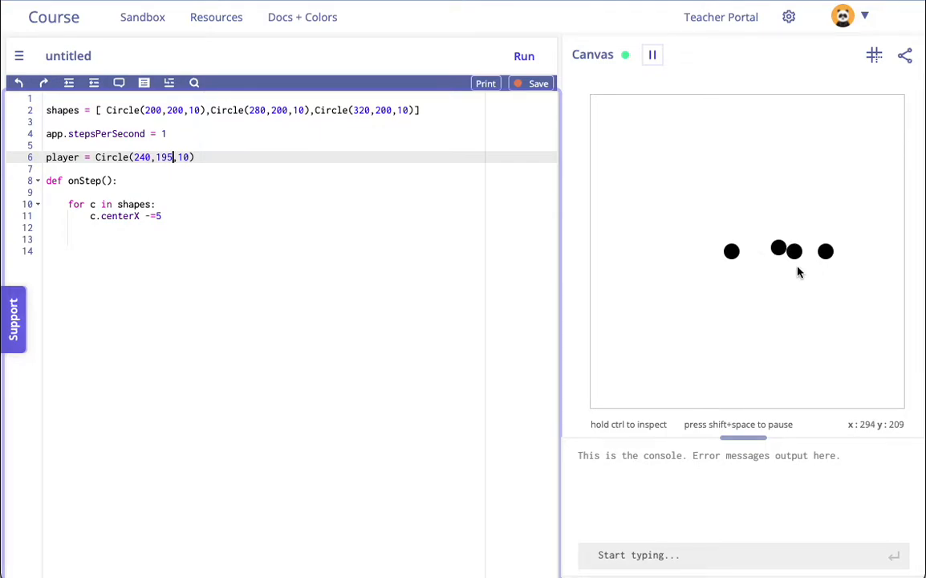
left_click(651, 54)
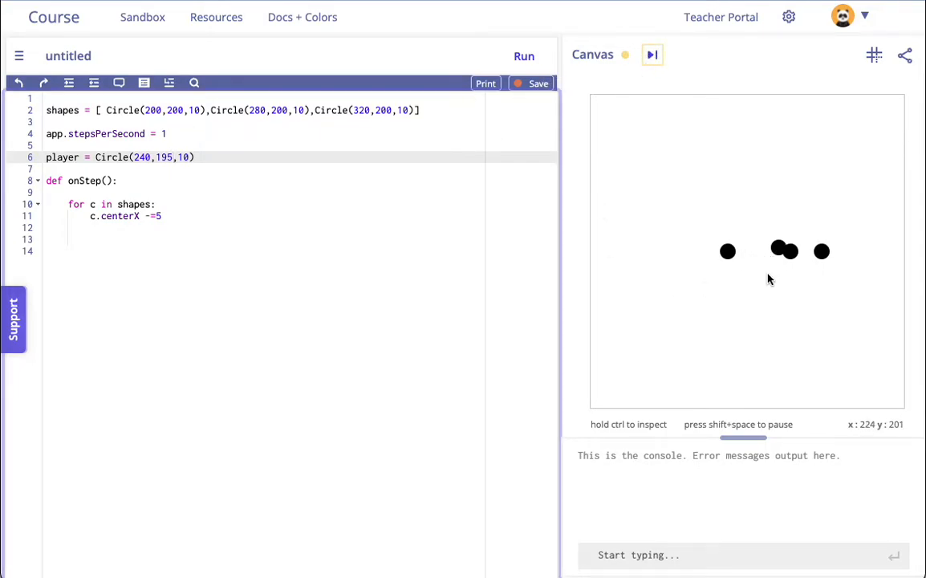
mouse_move(799, 263)
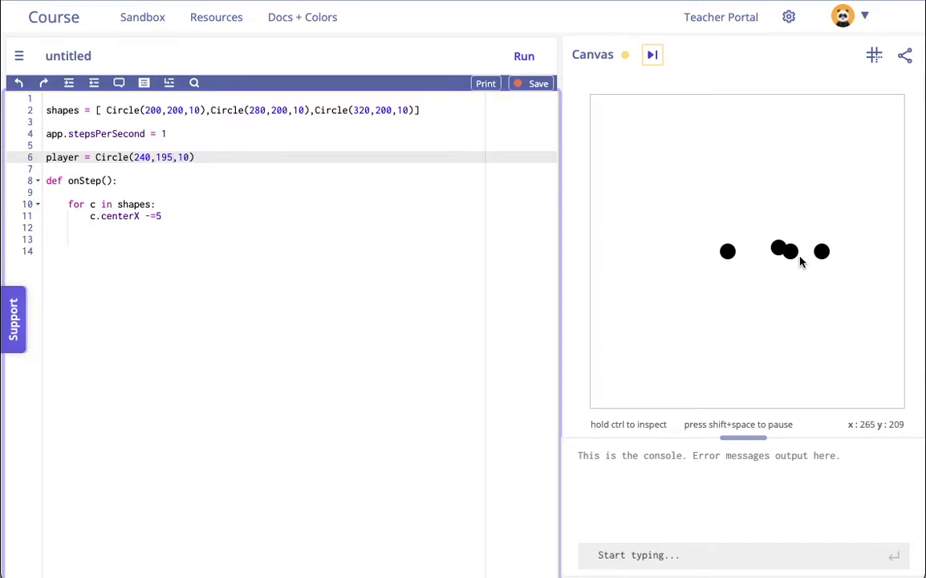
mouse_move(748, 266)
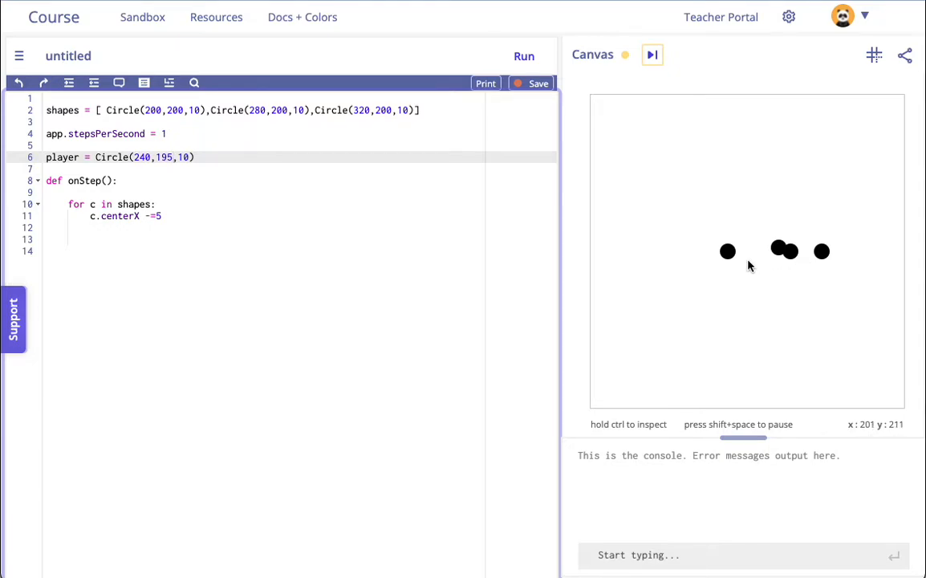
mouse_move(727, 247)
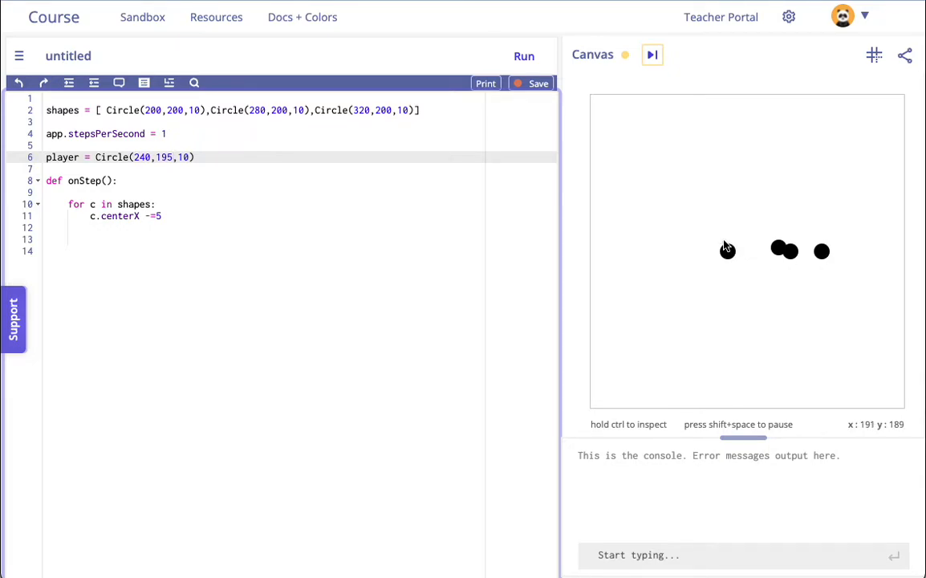
mouse_move(700, 253)
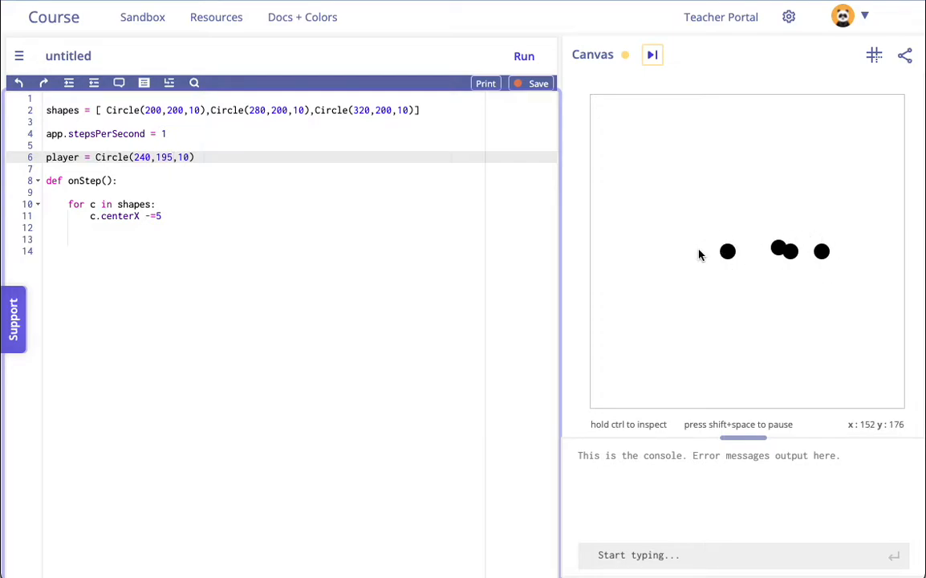
left_click(103, 239)
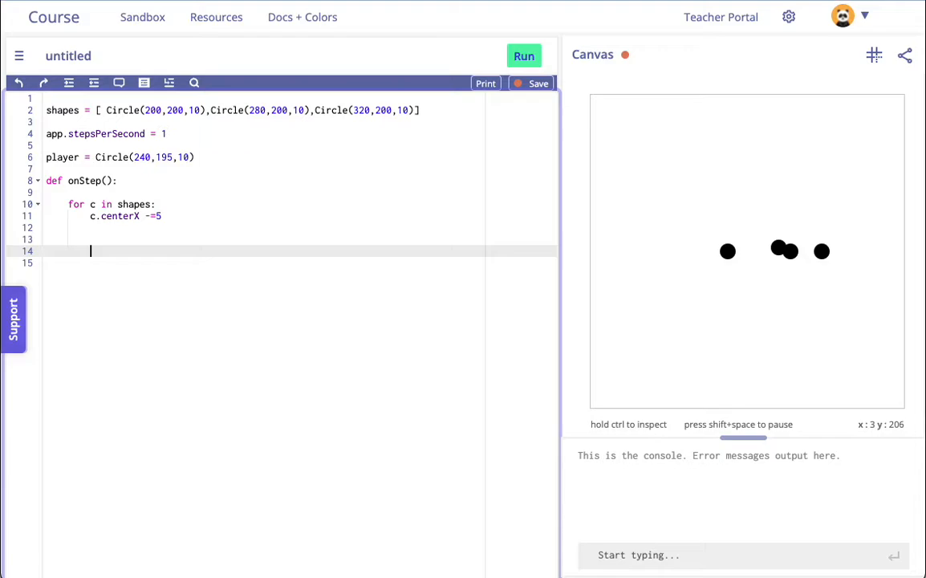
type("for c")
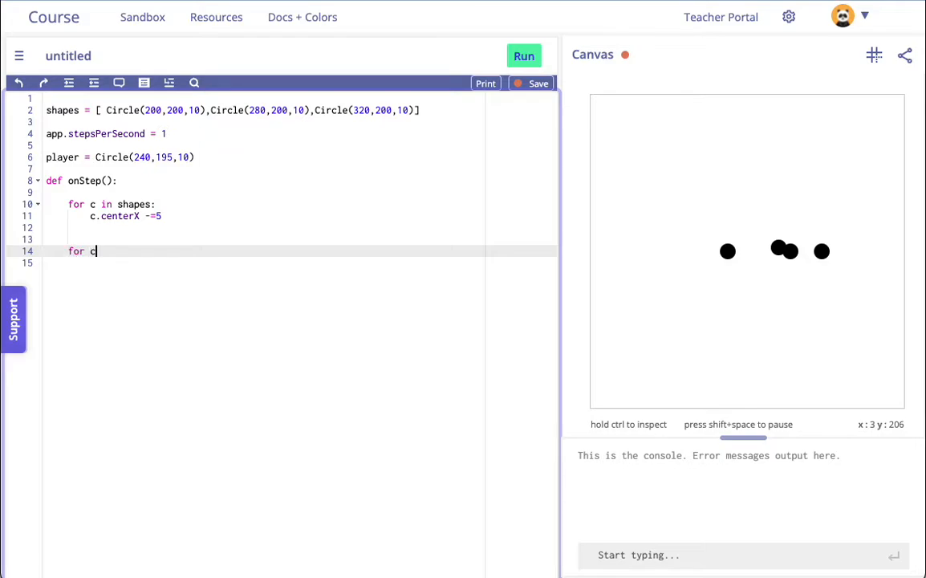
type(".hitsS")
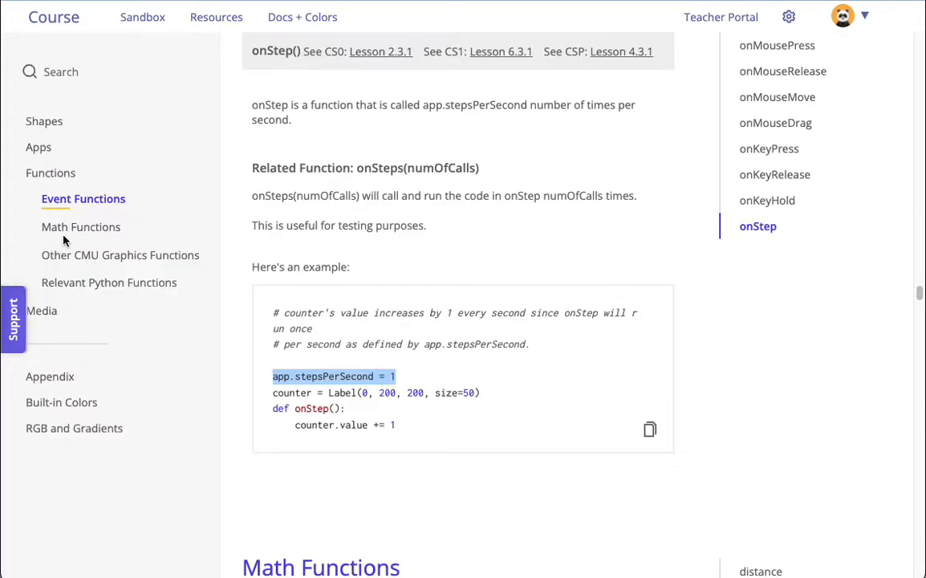
Look up .hitsShape under Shapes > General Shape Methods and inspect its example call
left_click(45, 121)
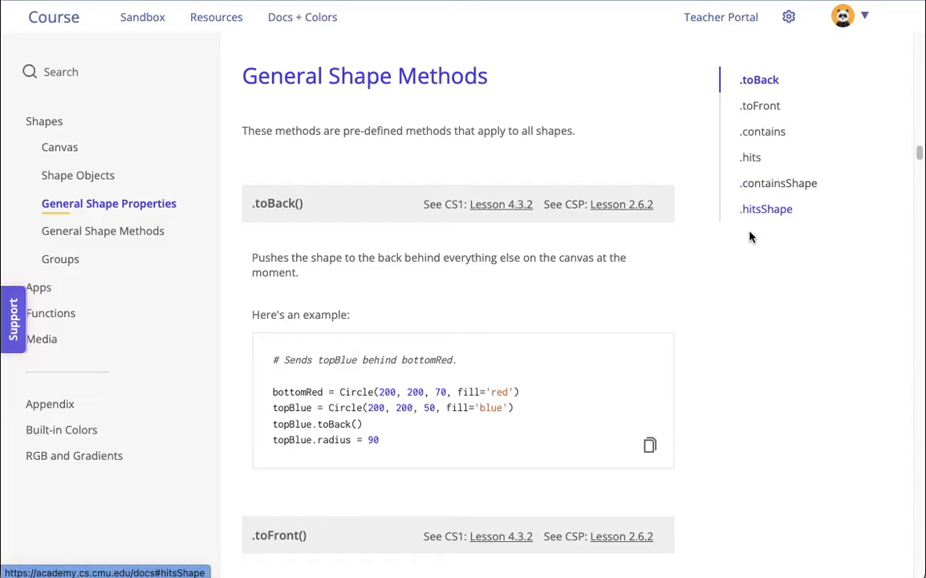
left_click(766, 208)
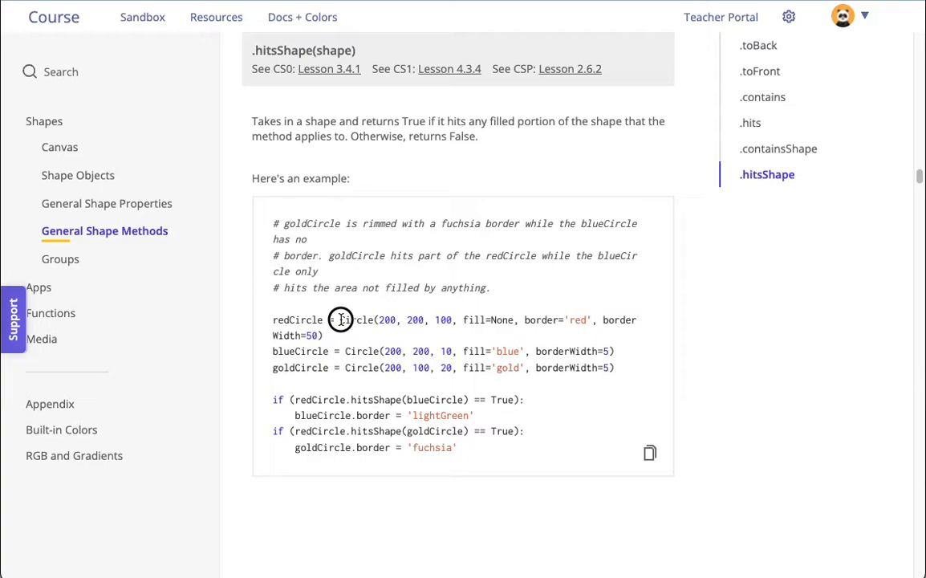
double_click(350, 319)
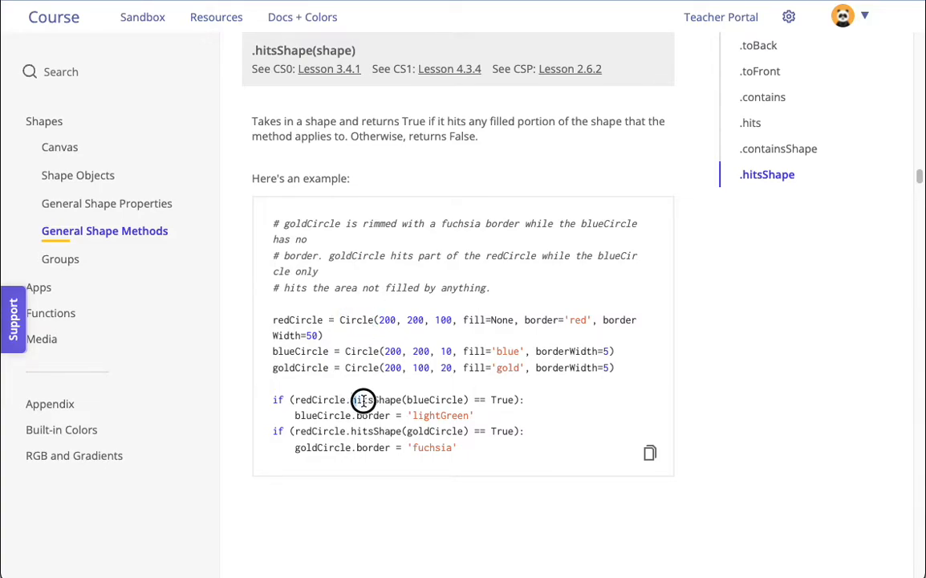
double_click(375, 399)
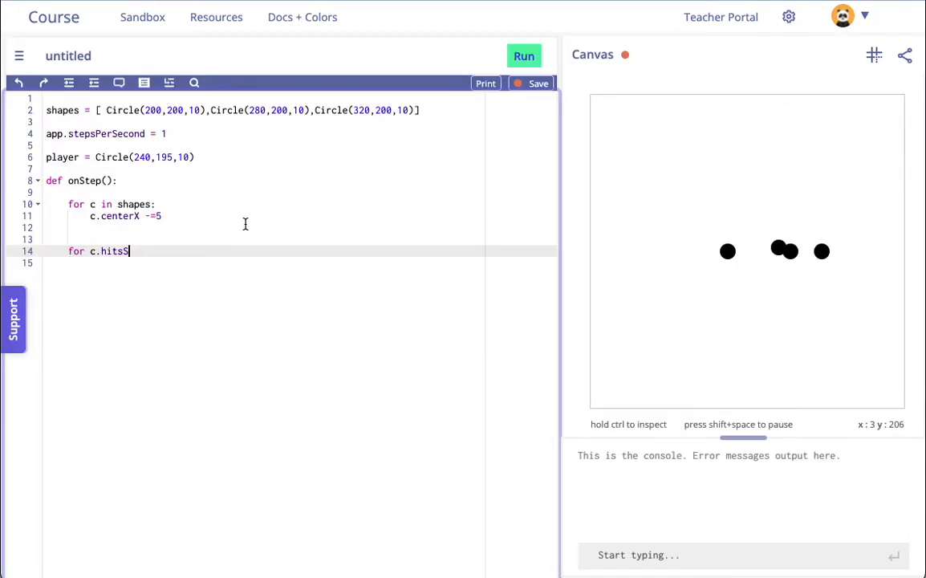
Finish the loop so it checks if c.hitsShape(player) == True and prints 'hit circle'
type("hape")
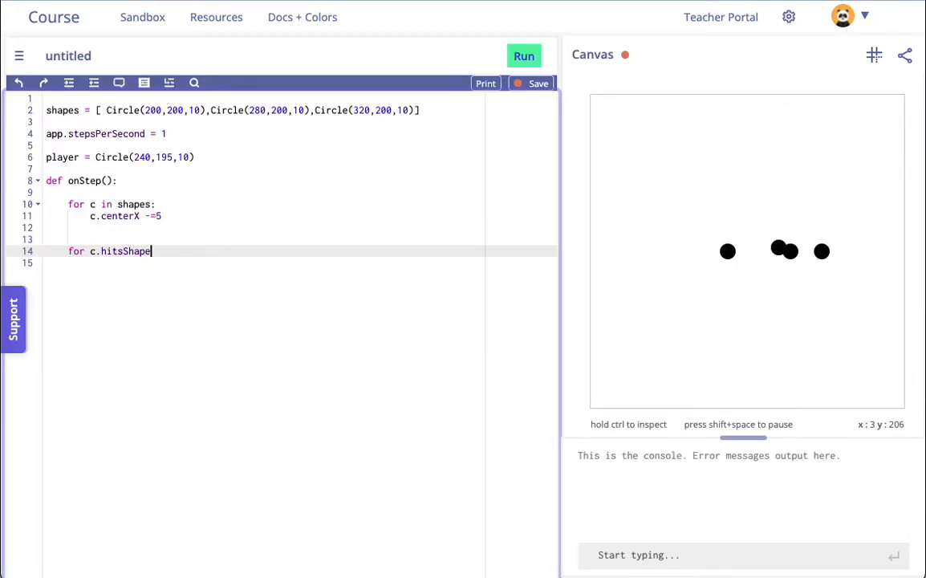
type("(player)")
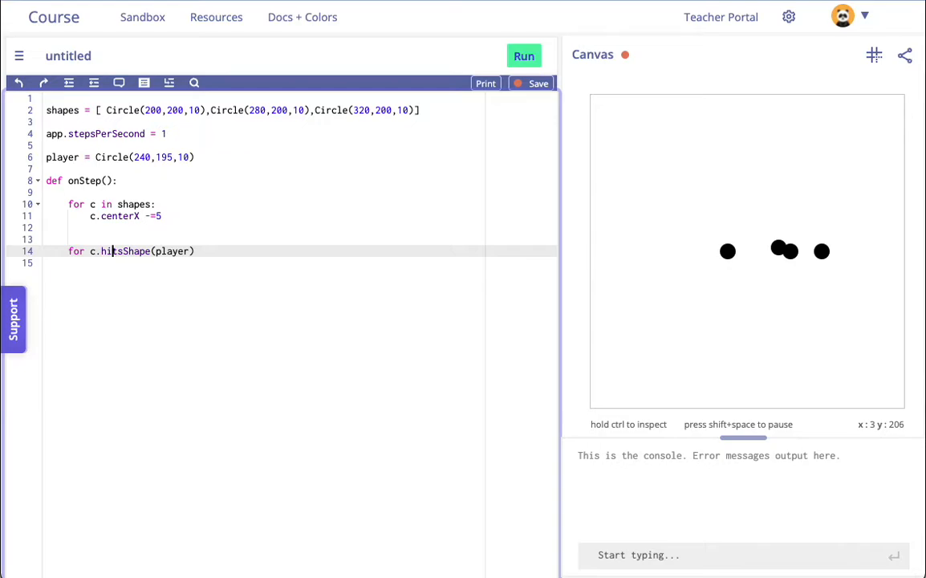
key("Enter")
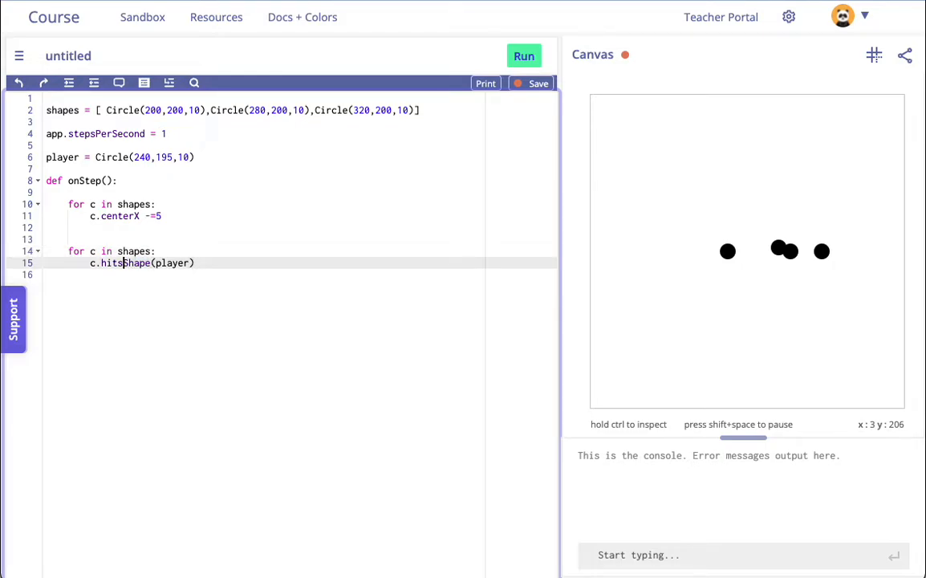
type("if")
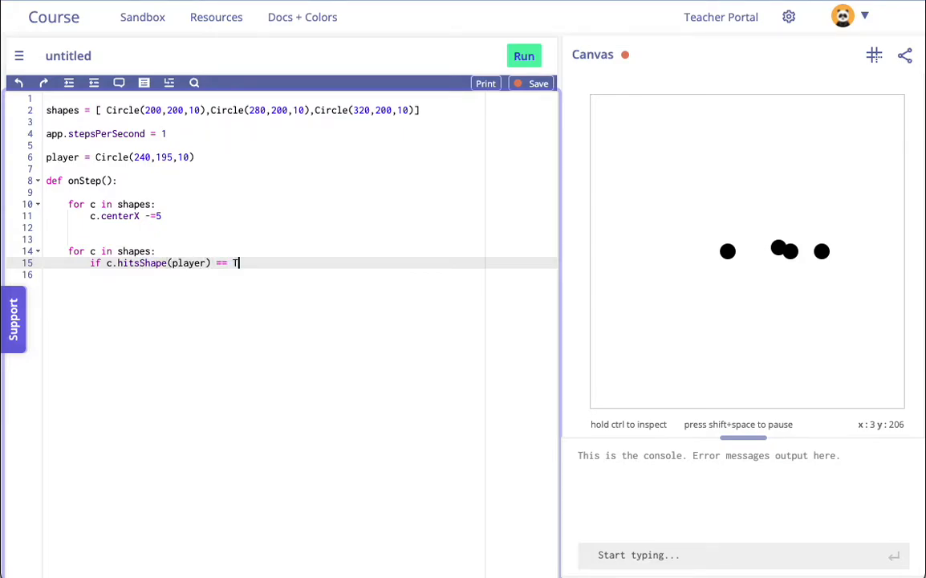
type("rue:")
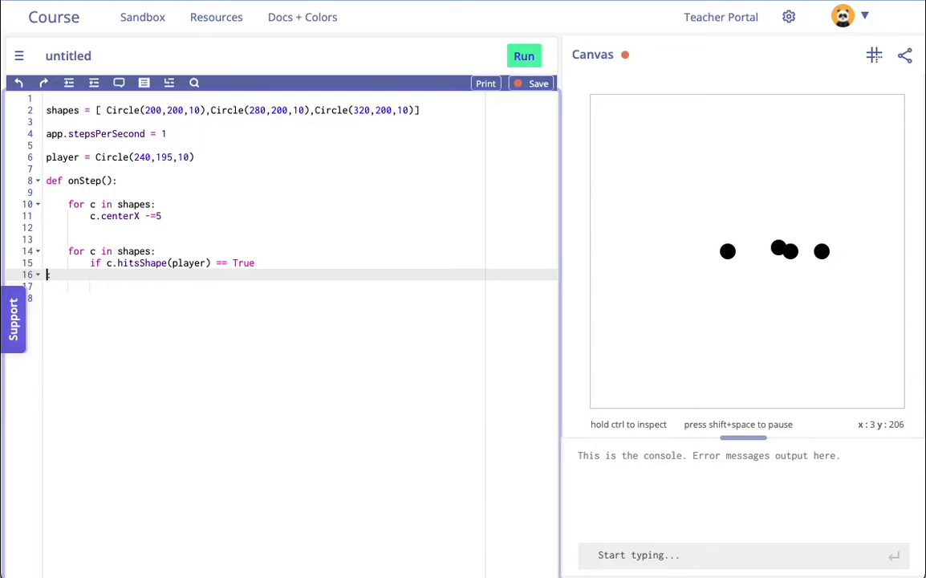
type("print(\"hit circle")
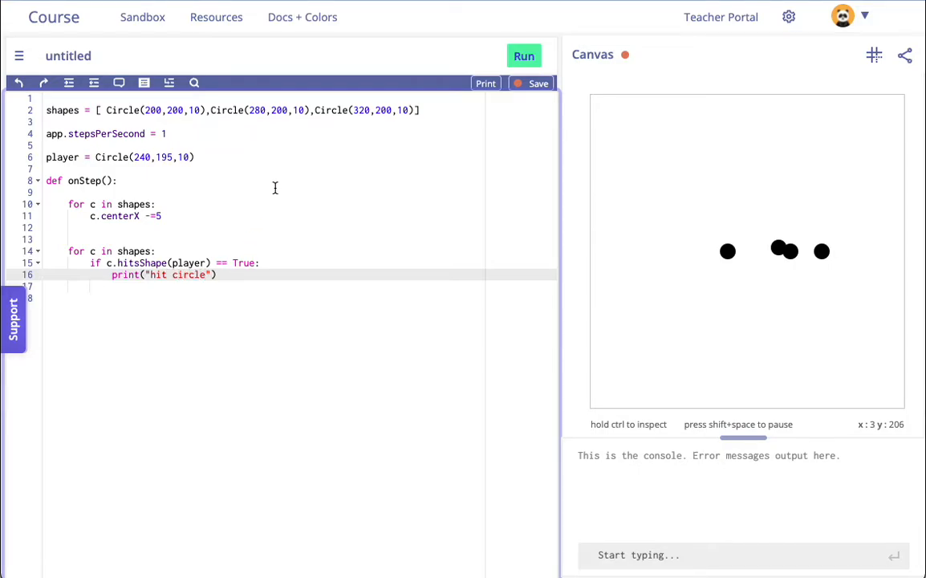
Run the program so the console prints 'hit circle' repeatedly, then pause it
left_click(523, 55)
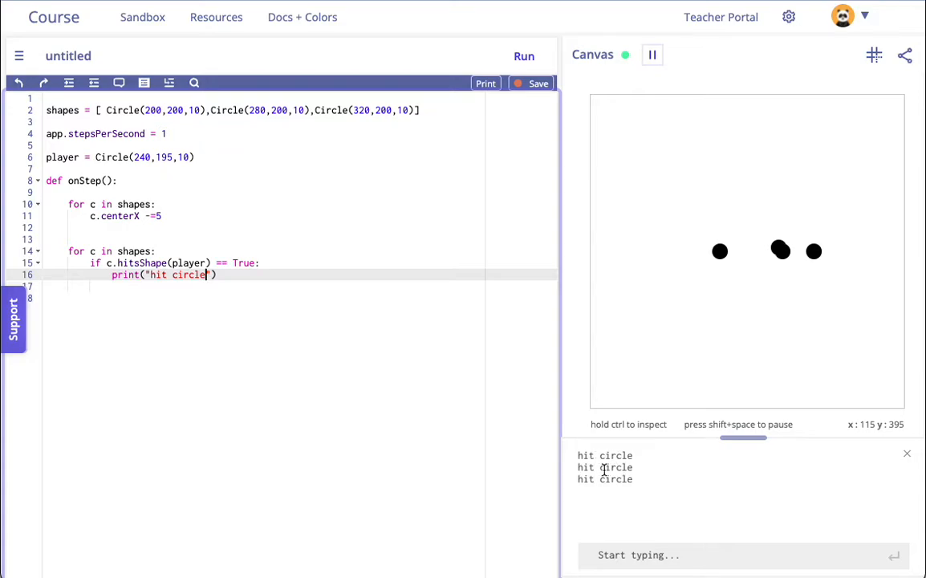
left_click(651, 54)
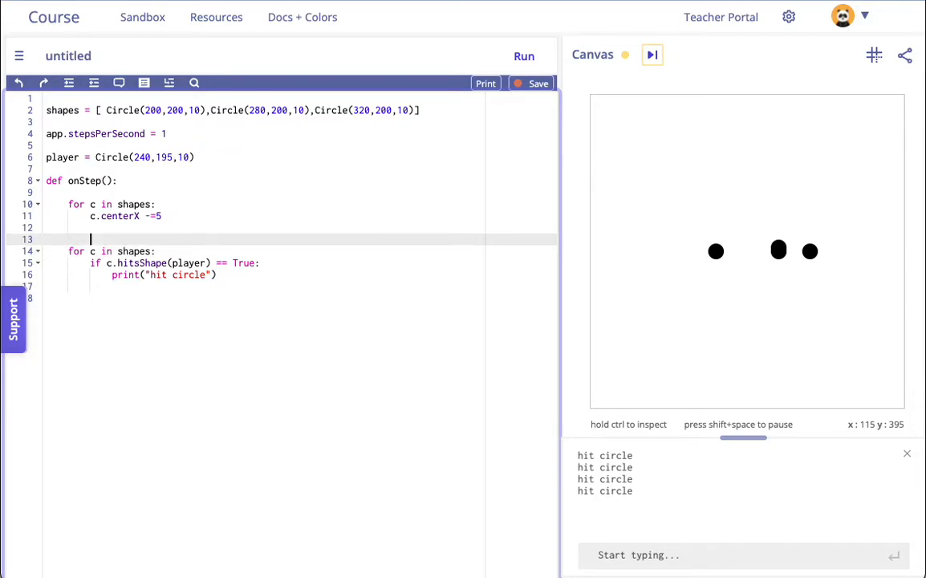
Rewrite the collision loop as for i in range(3) checking shapes[i].hitsShape(player)
type("for")
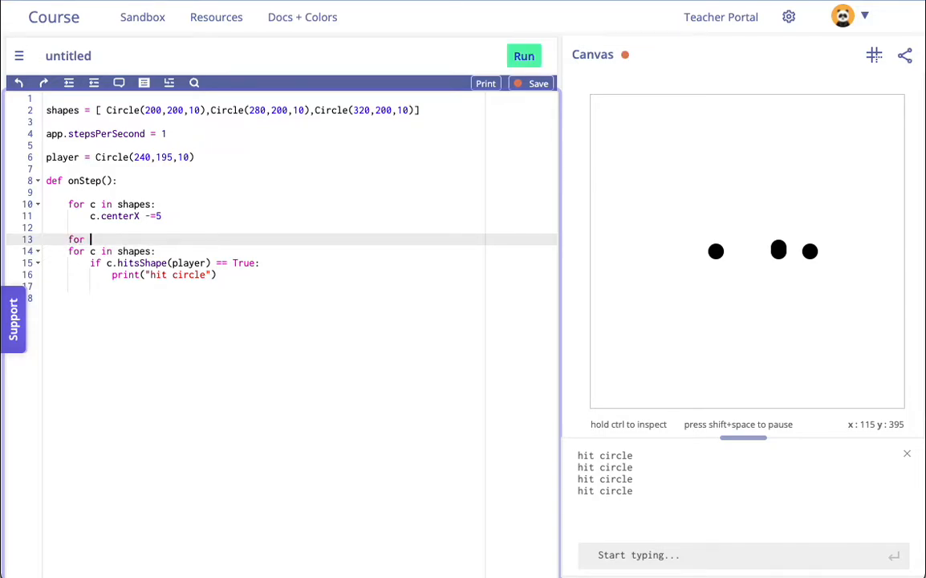
type("i in range()")
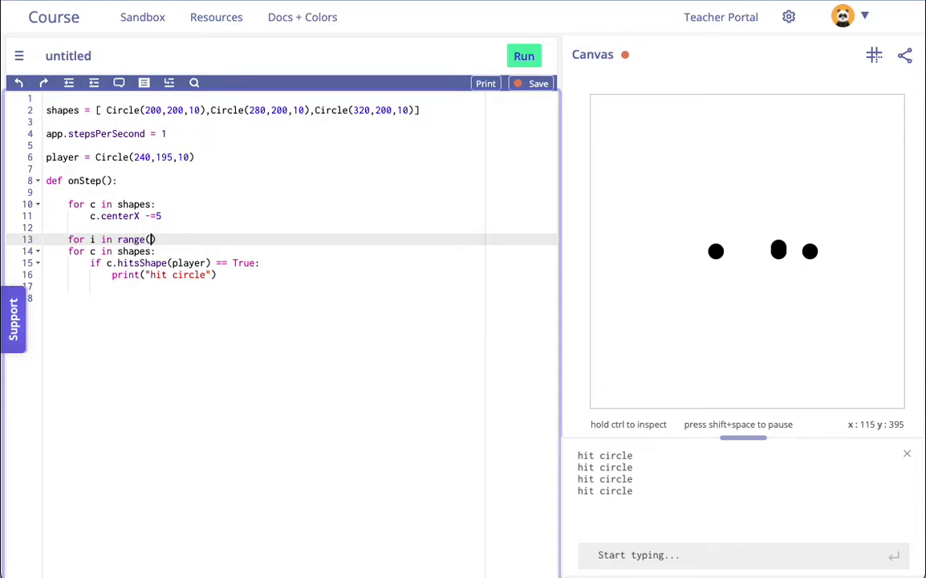
type("3")
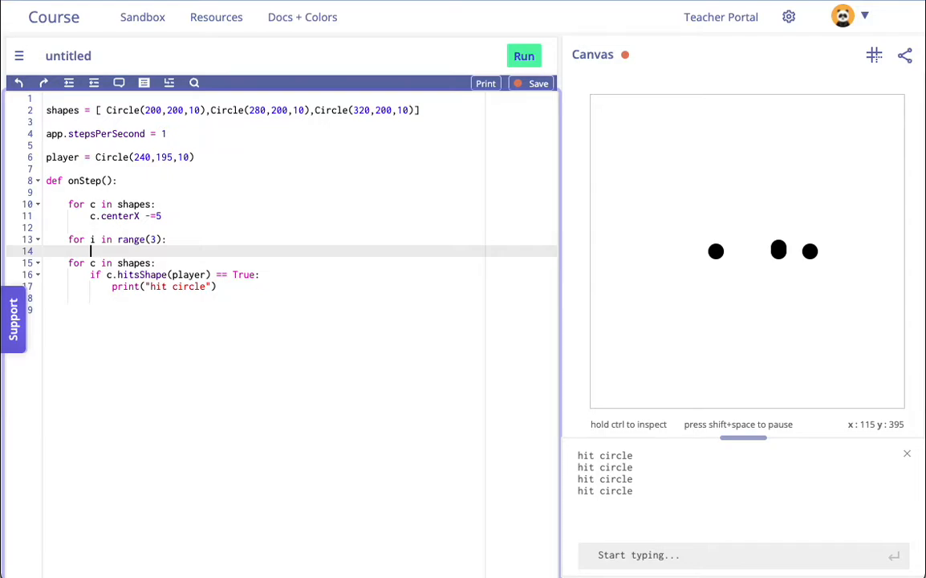
type("shapes[i")
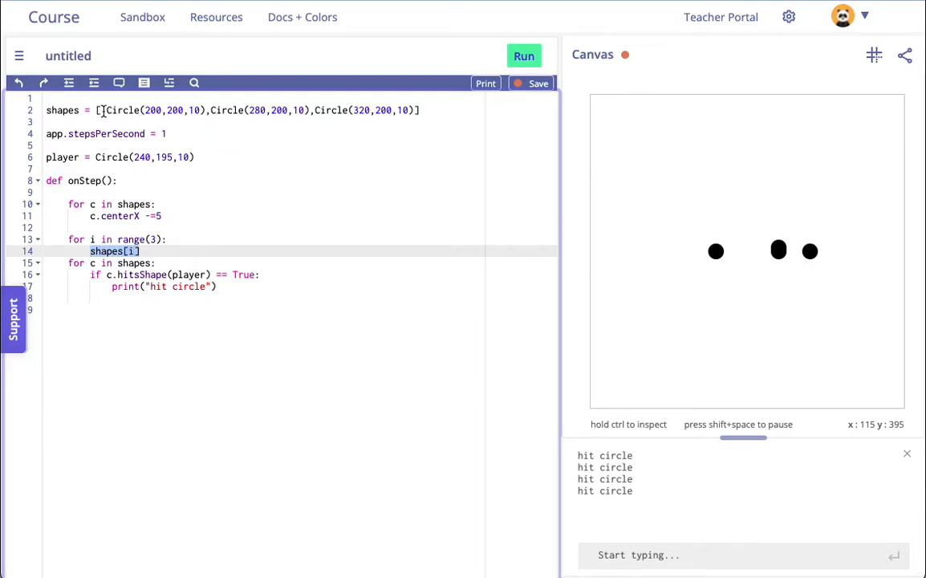
left_click(215, 110)
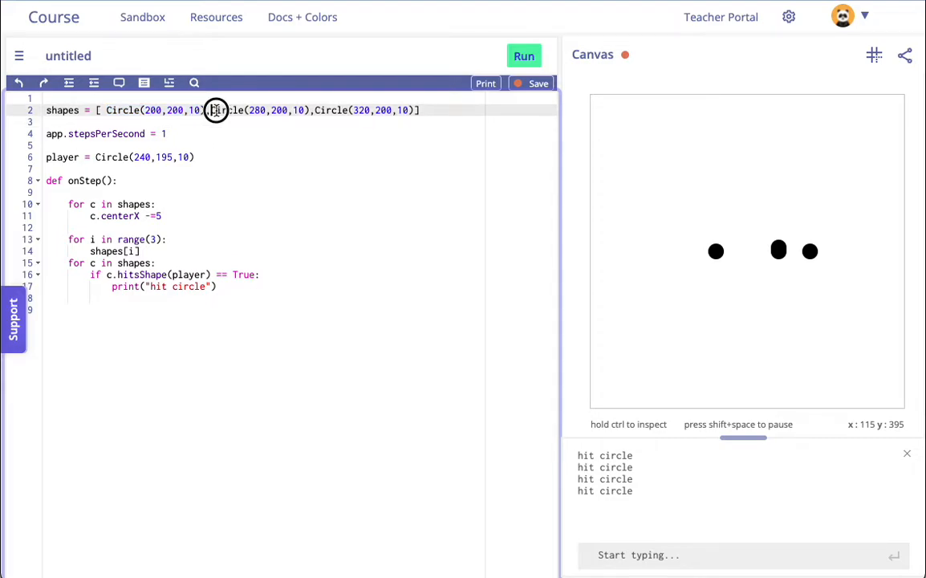
left_click_drag(217, 109, 401, 109)
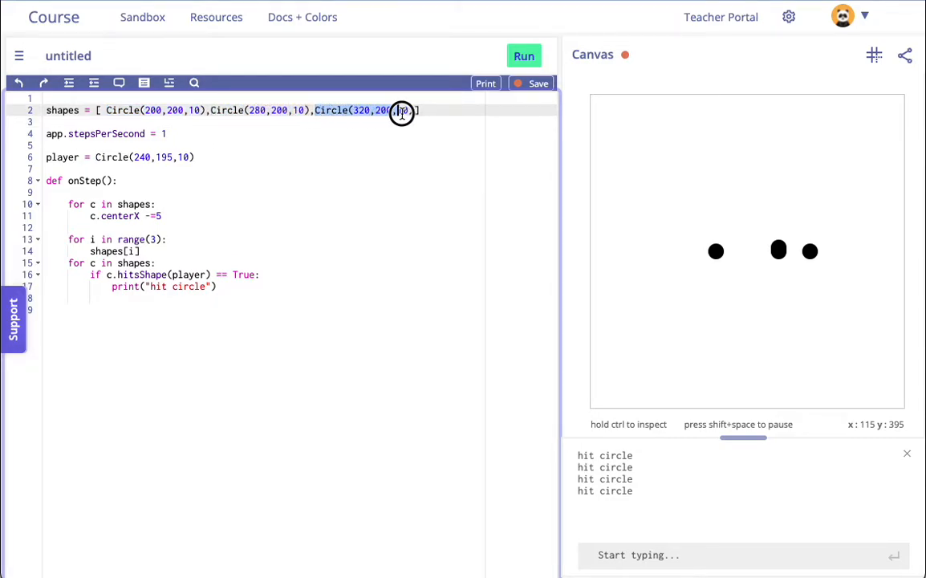
left_click(141, 250)
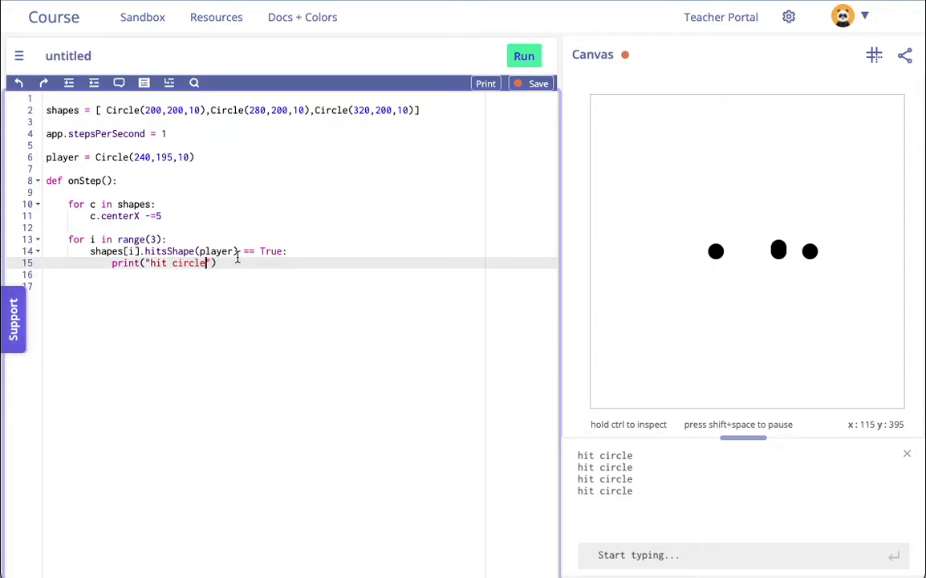
Print the index i with each hit and run, which raises a line-14 syntax error
type(", i")
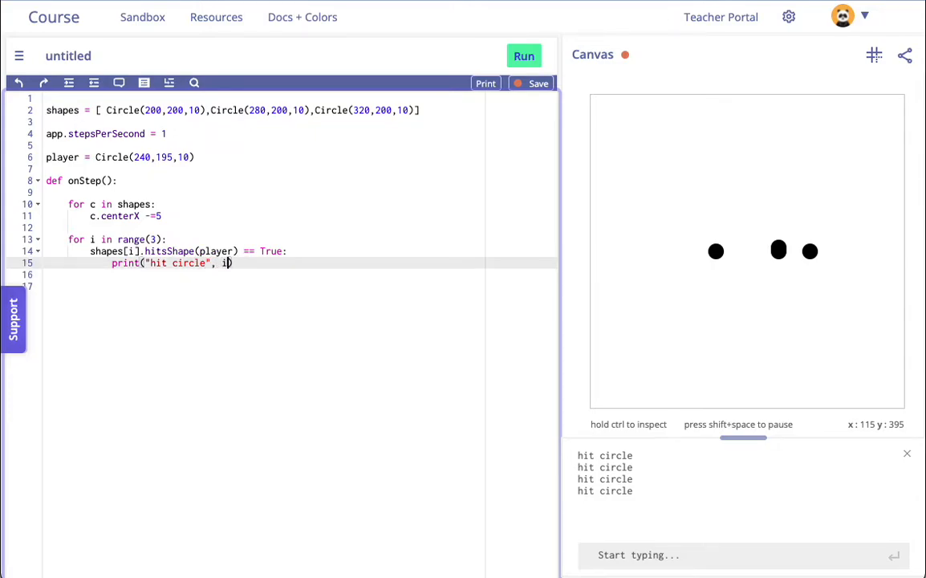
left_click(523, 55)
type("if ")
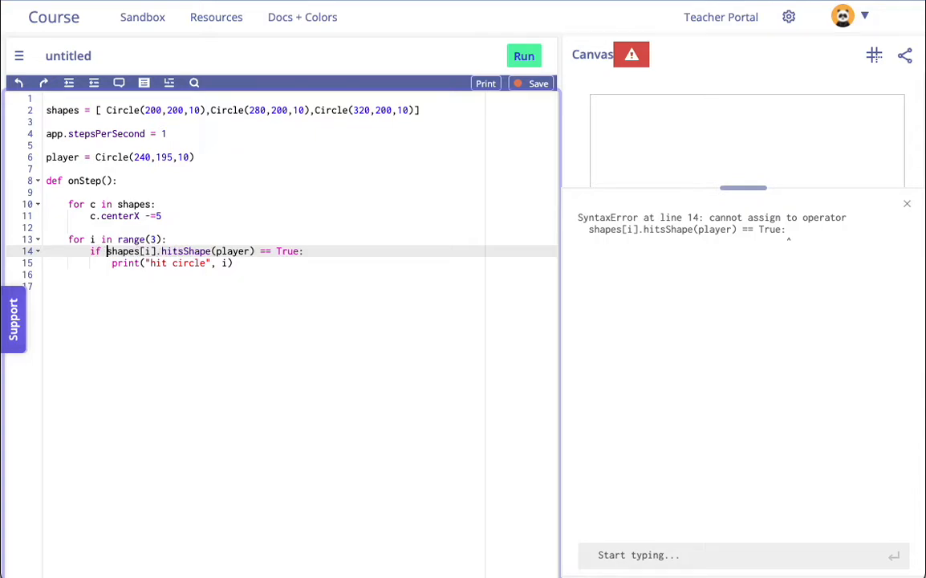
Add the missing if before shapes[i].hitsShape(player) and run, printing 'hit circle 1' and 'hit circle 2'
left_click(523, 54)
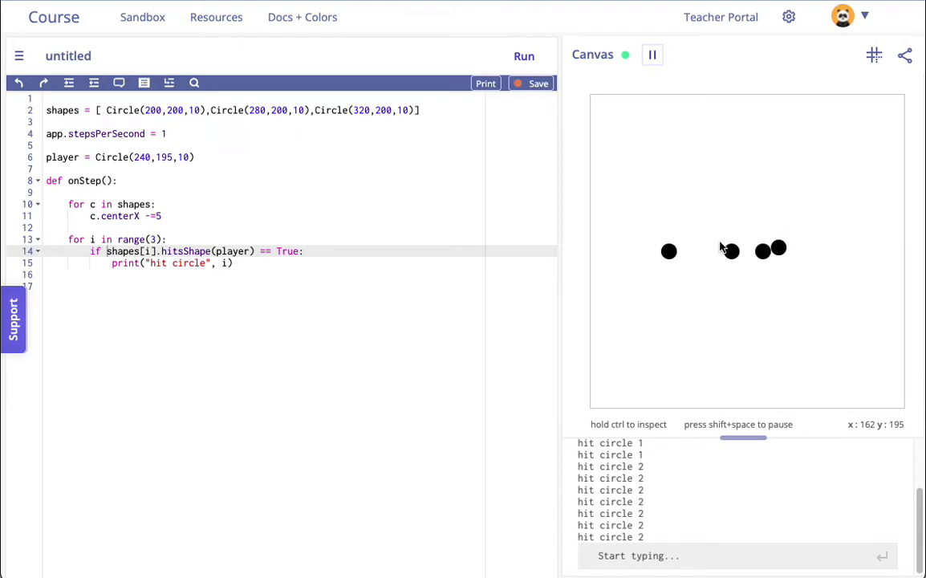
left_click(232, 263)
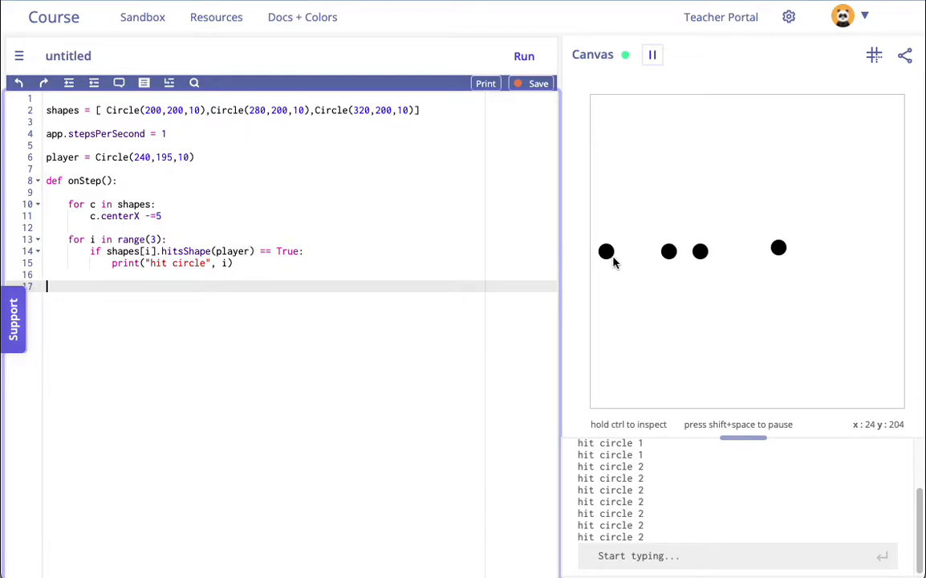
mouse_move(697, 254)
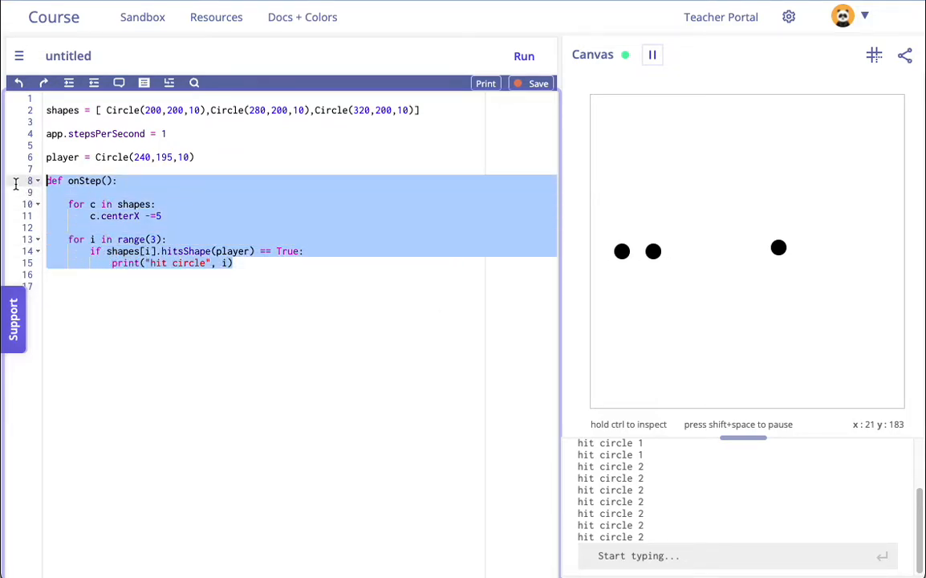
Delete the collision code and player line, and write for i in range(len(shapes))
key("Delete")
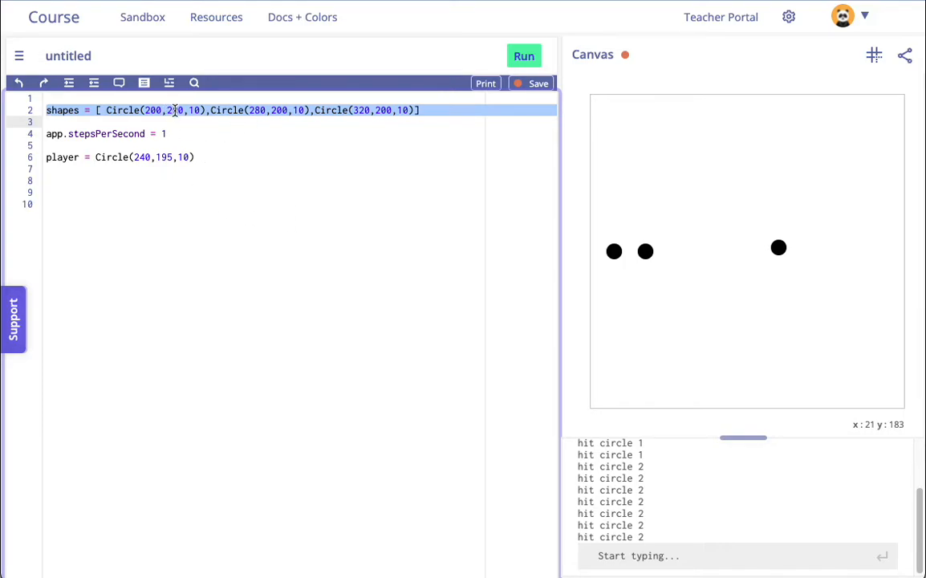
left_click(220, 157)
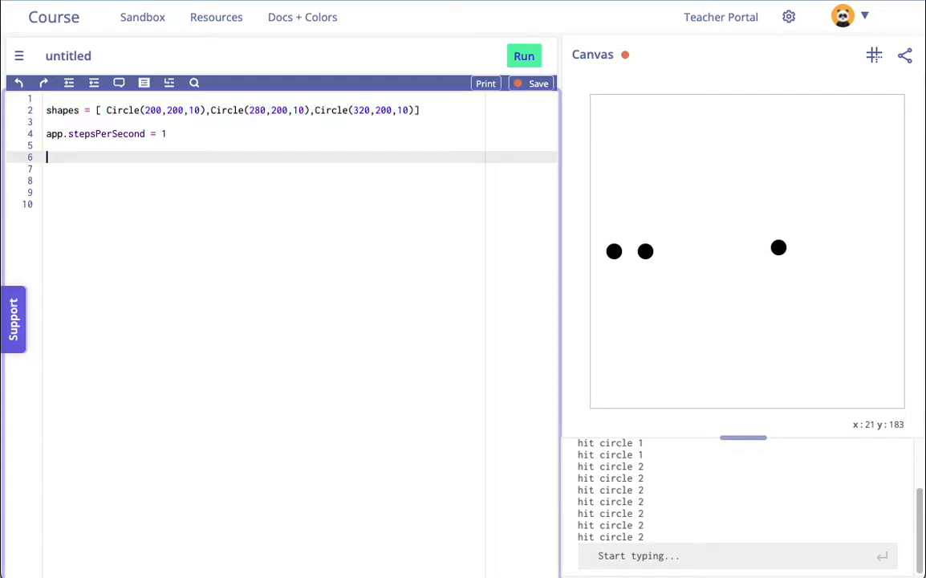
type("for i")
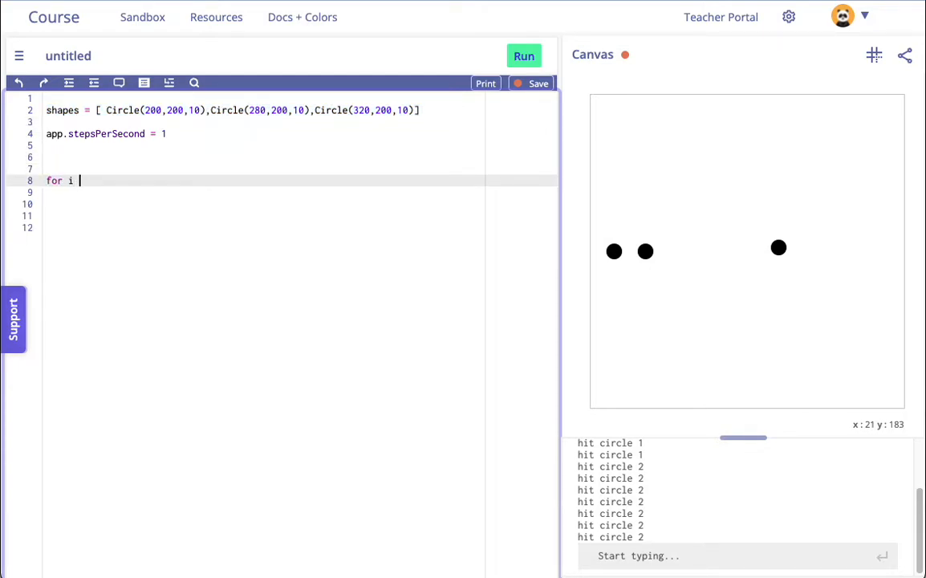
type("in shapes")
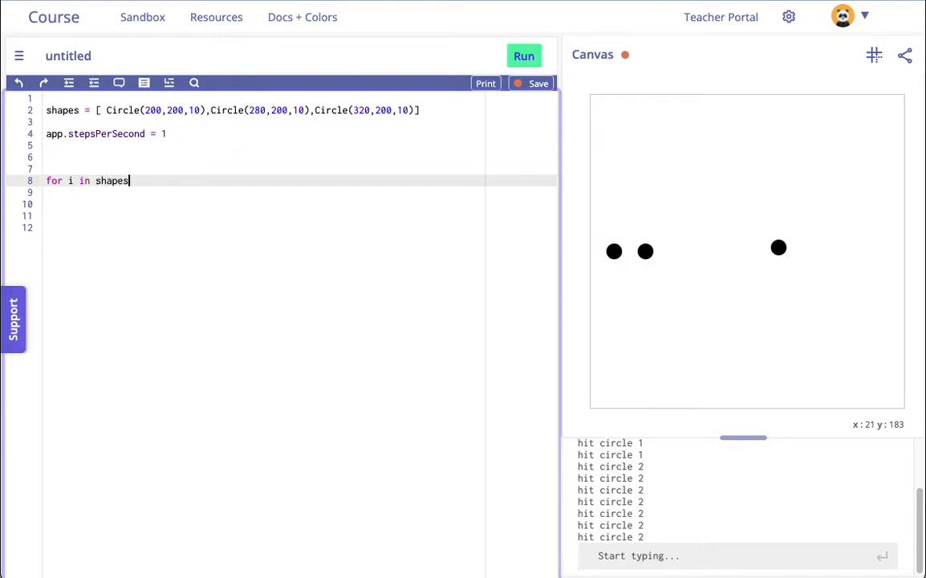
type("(len()")
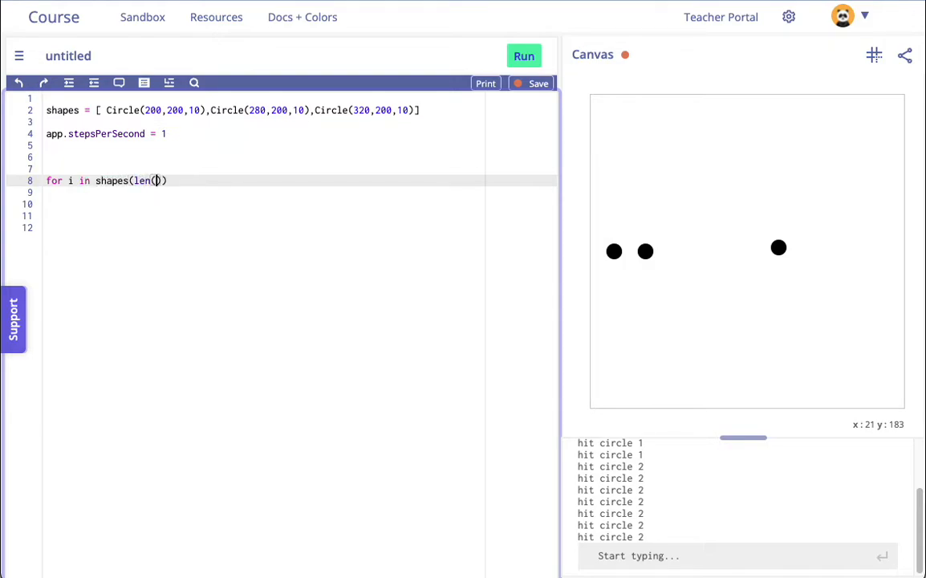
type("shapes")
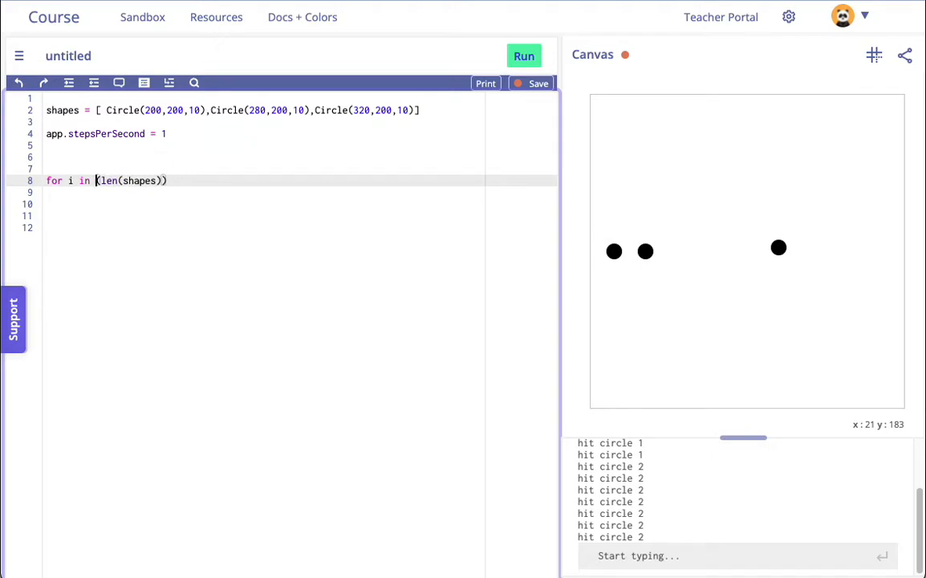
type("range(")
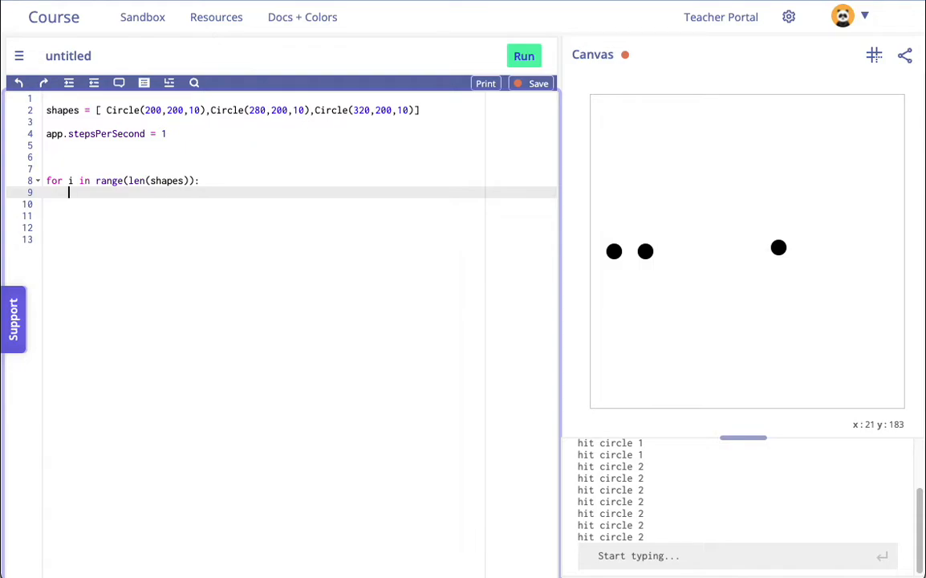
Make the loop add 5 to shapes[i].centerY inside a new def onStep(), with stepsPerSecond 1
type("sahpe")
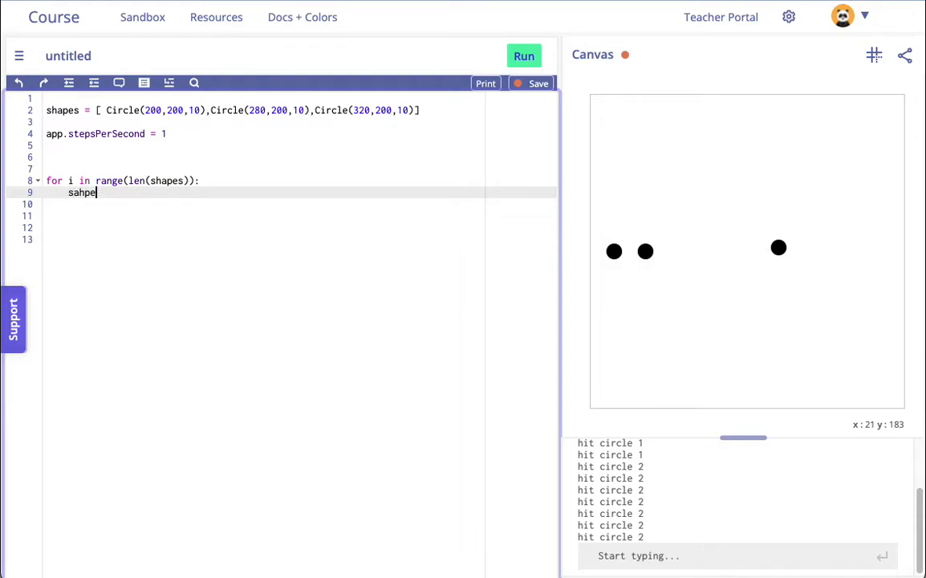
type("shapes[")
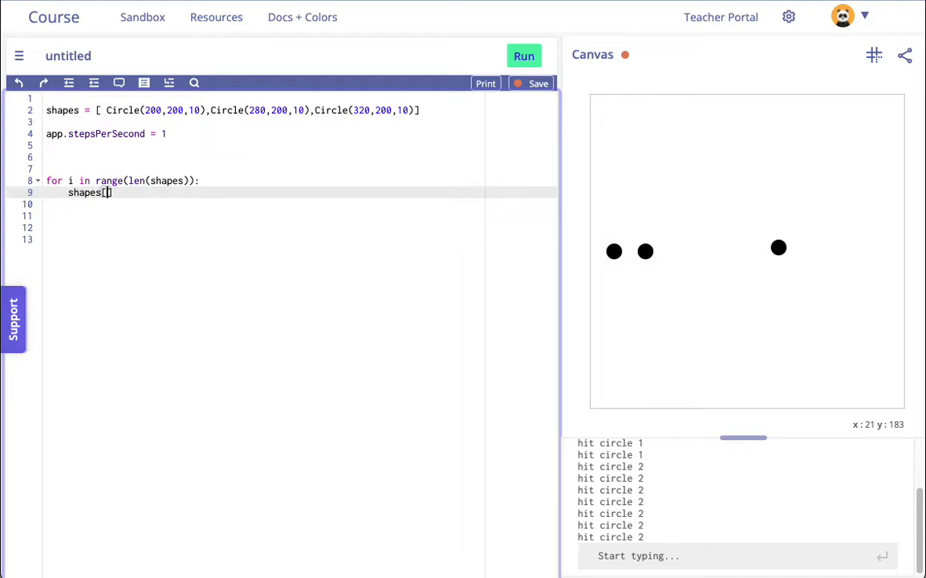
type("i")
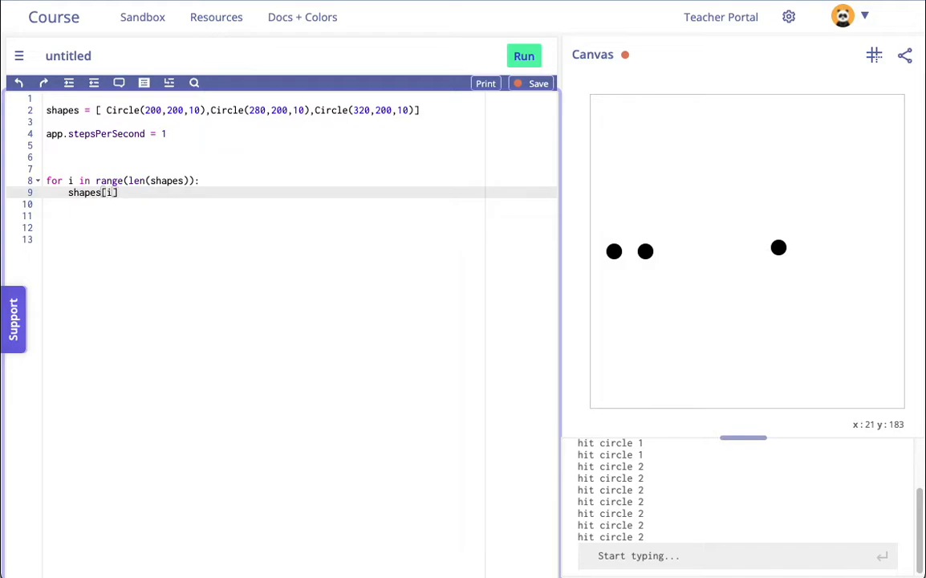
type(".centerY +=")
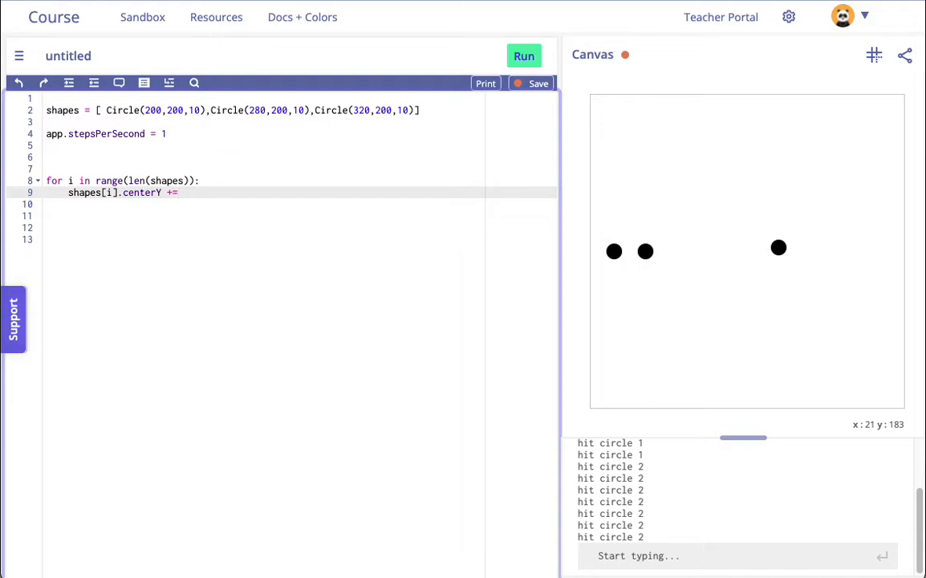
type("5")
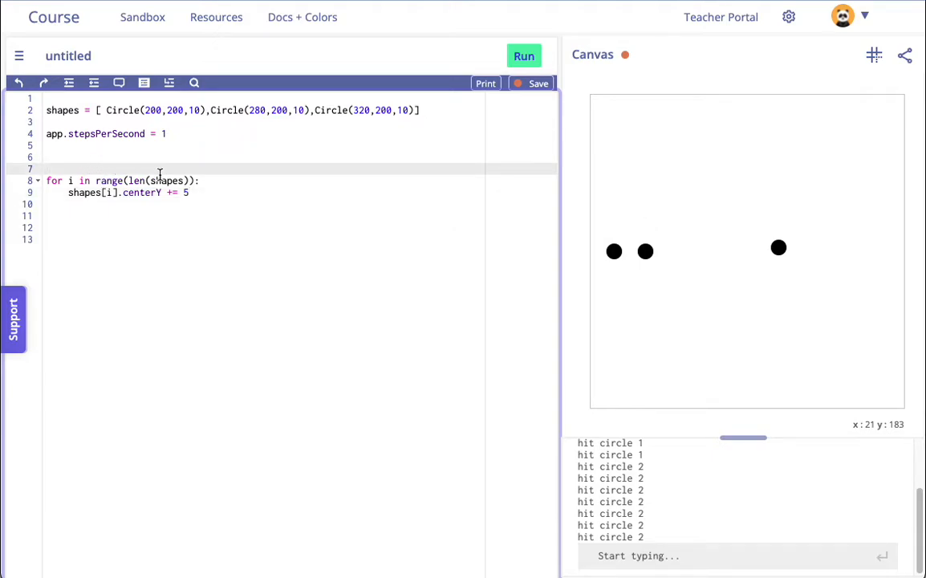
type("def in")
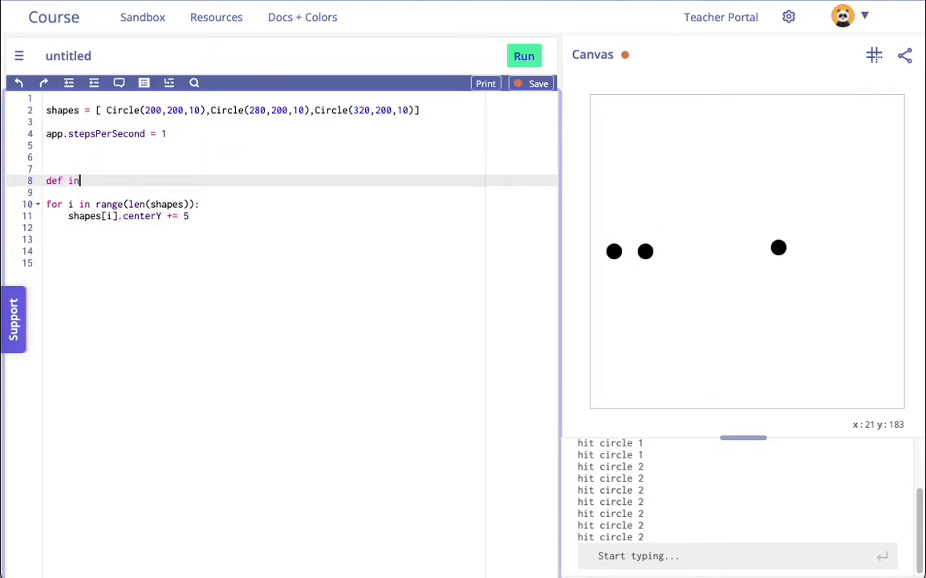
type("onStep():")
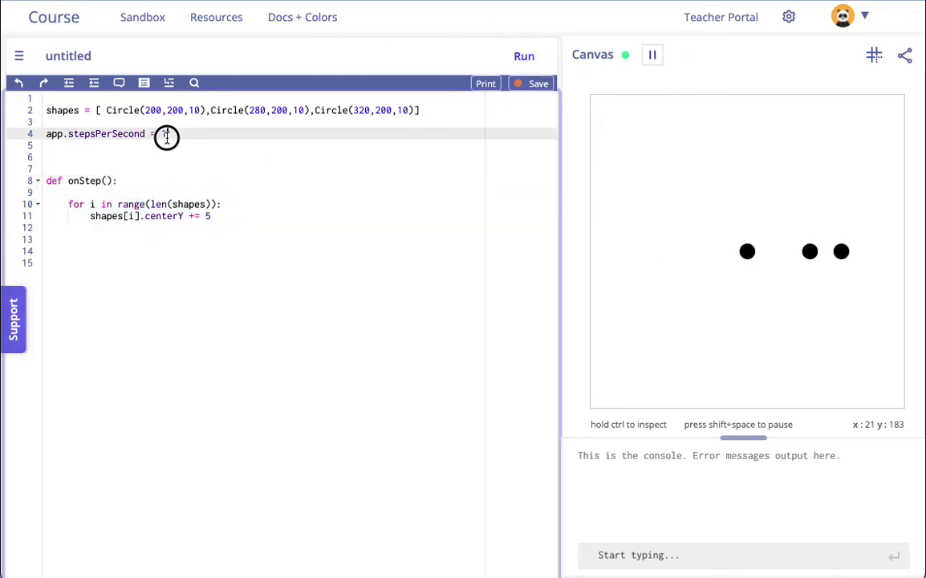
type("1")
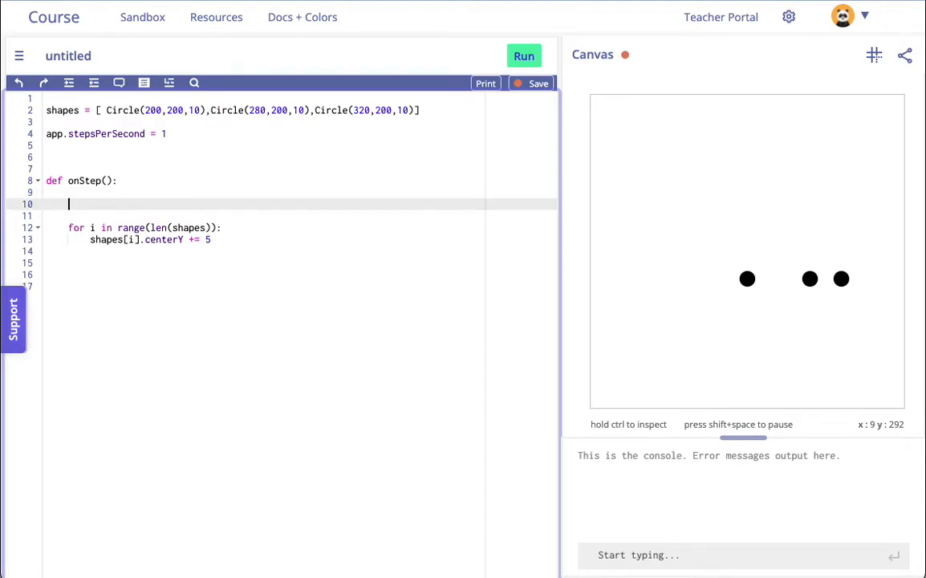
mouse_move(270, 235)
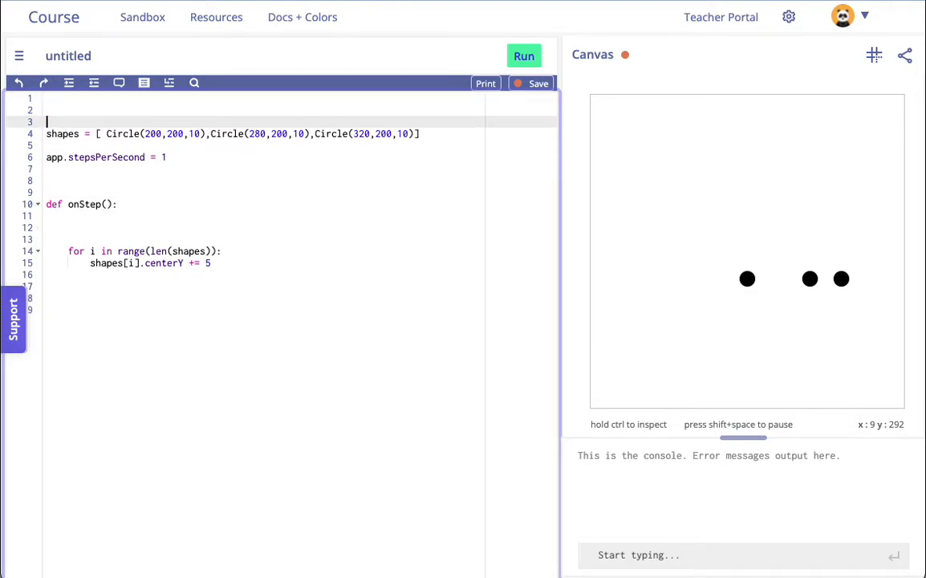
Change line 1 to 'from random import randint' and run the program
type("imo")
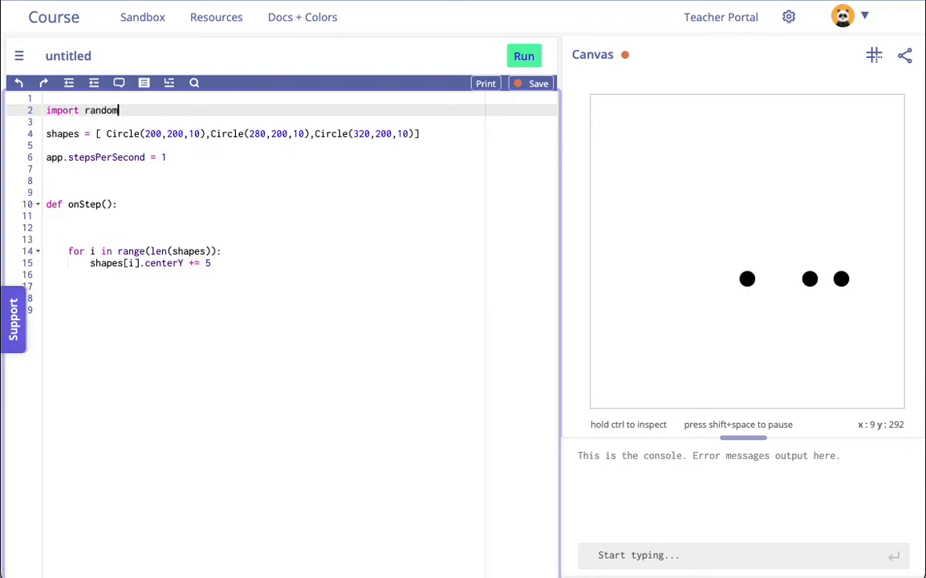
key("Backspace")
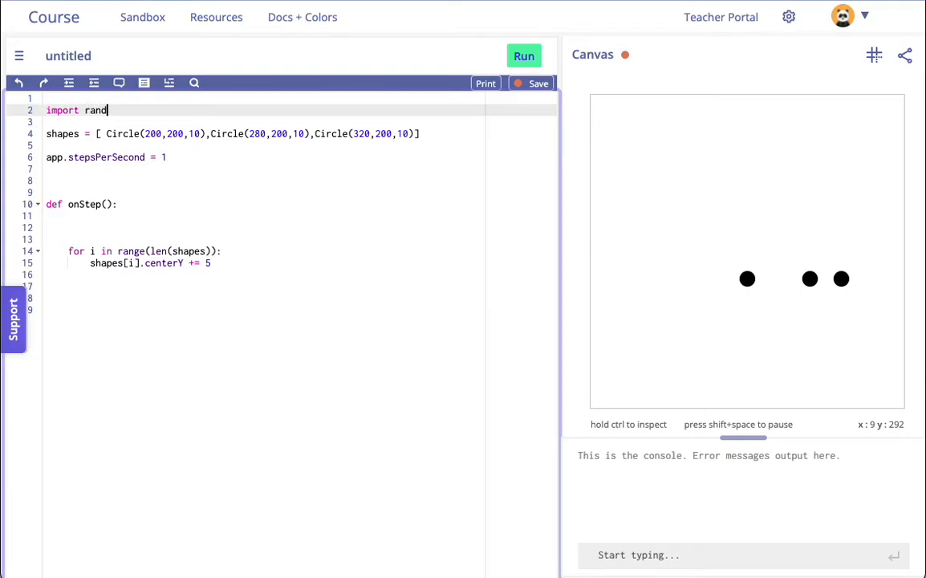
type("i")
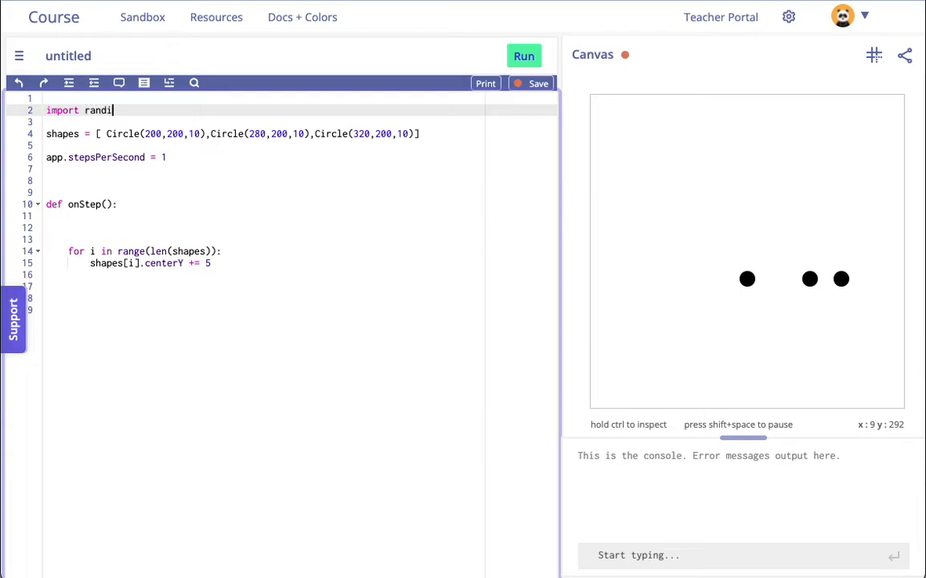
type("nt")
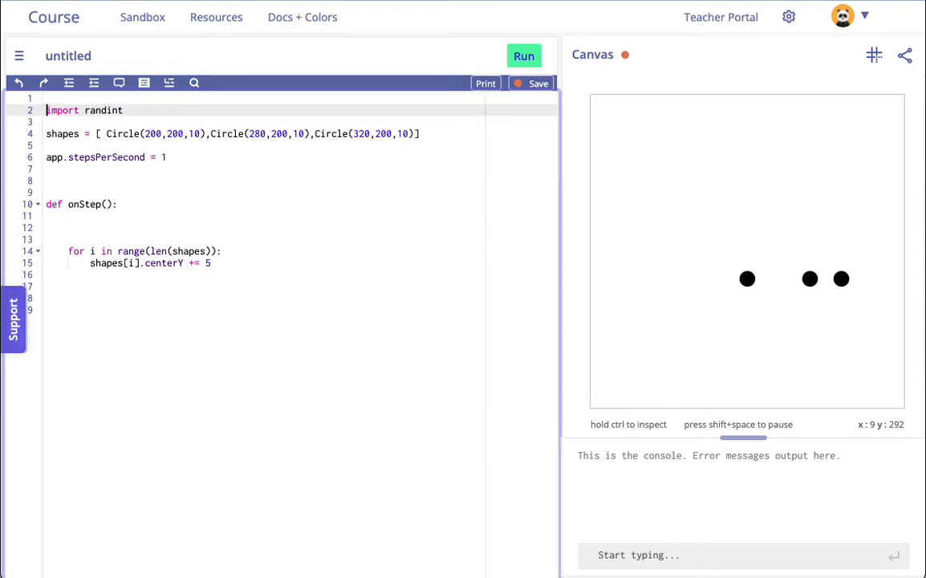
type("from random")
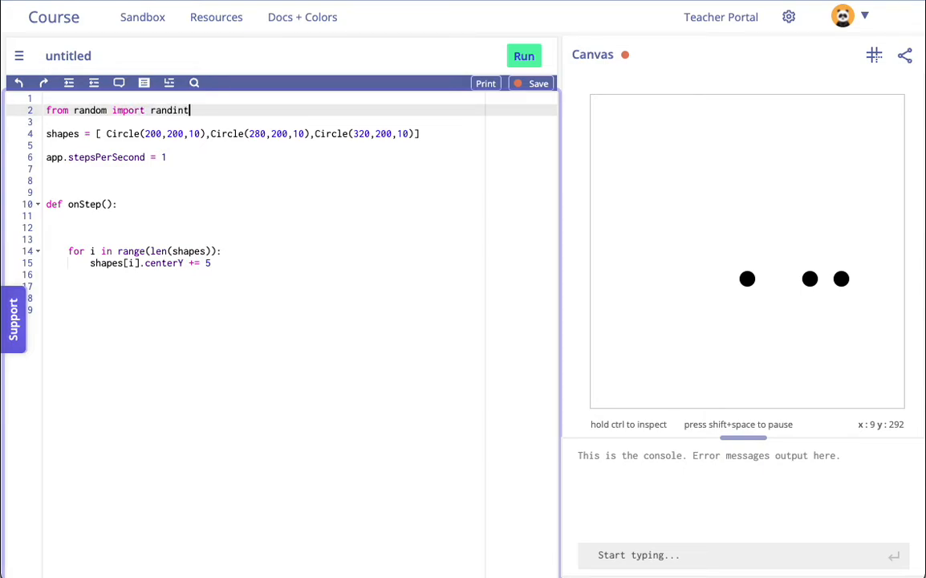
left_click(523, 55)
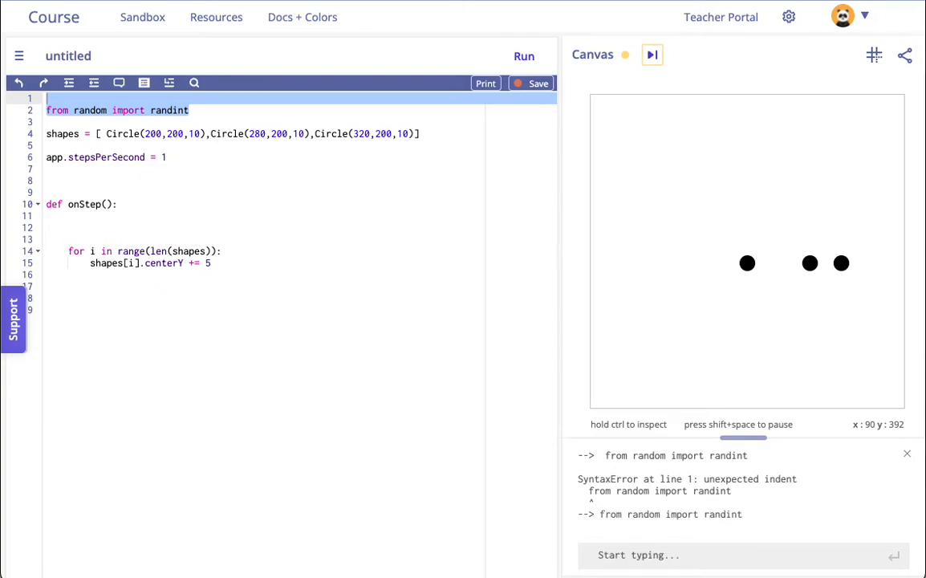
Test randint(10) and randint(1,10) in the console to see random numbers returned
type("randint(")
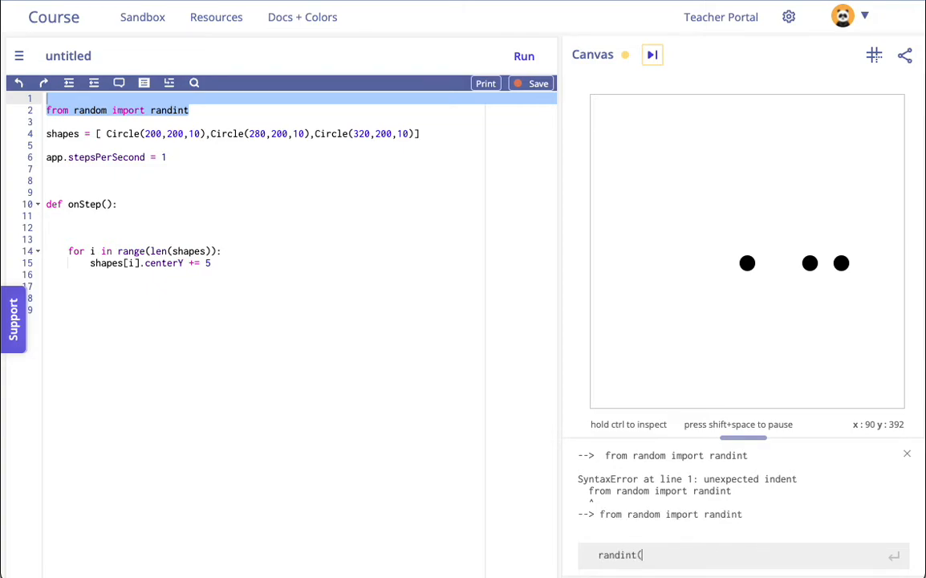
type("10)")
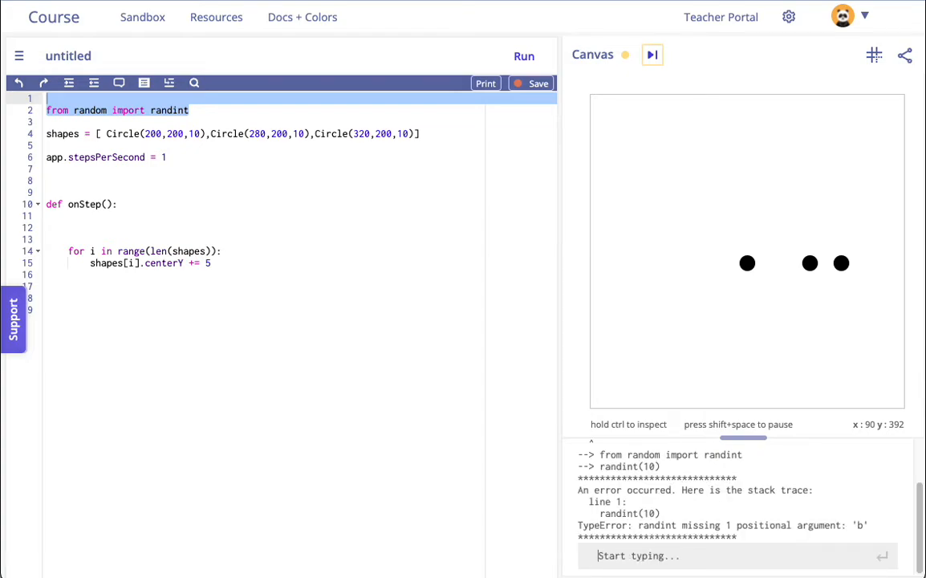
type("randint(10)")
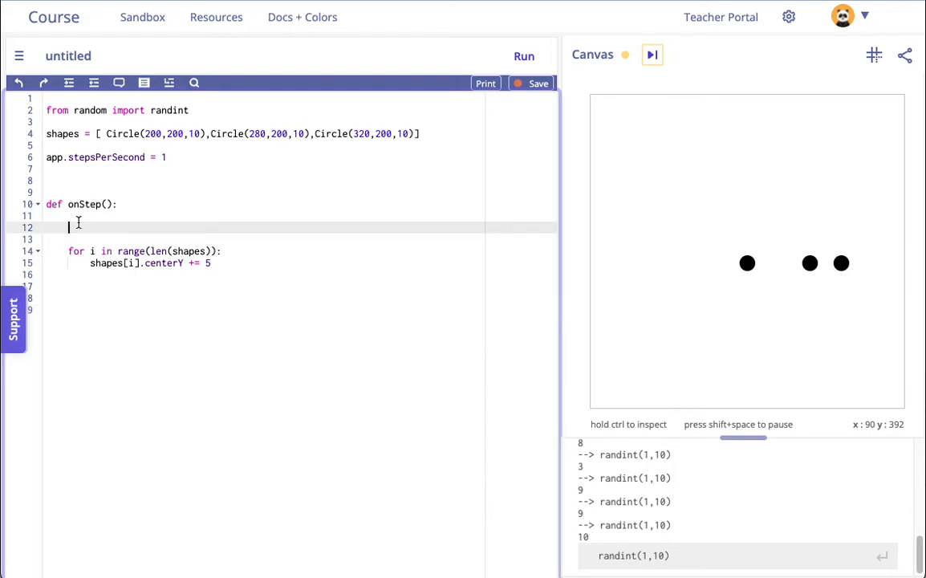
In onStep, append a Circle to shapes with x set to randint(1,400)
type("shap")
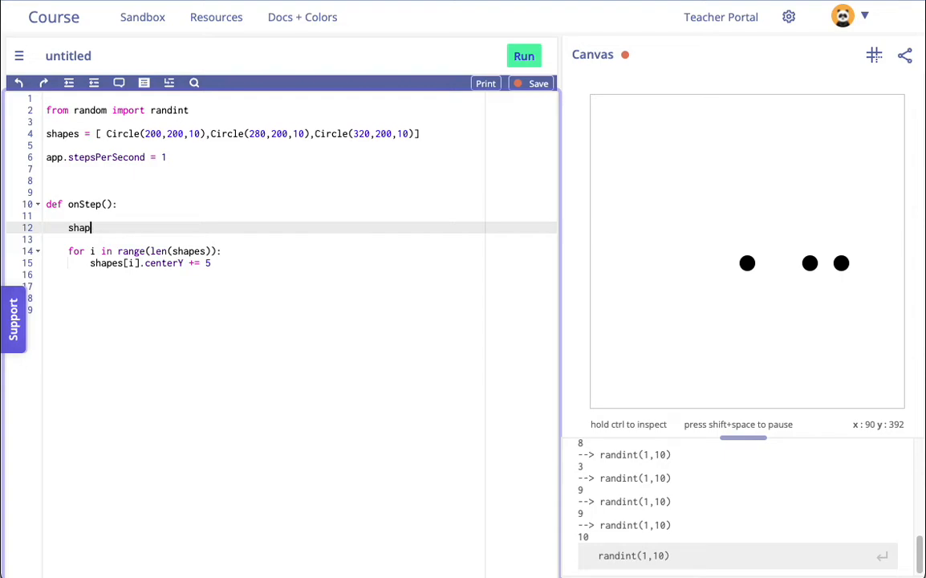
type("es.append")
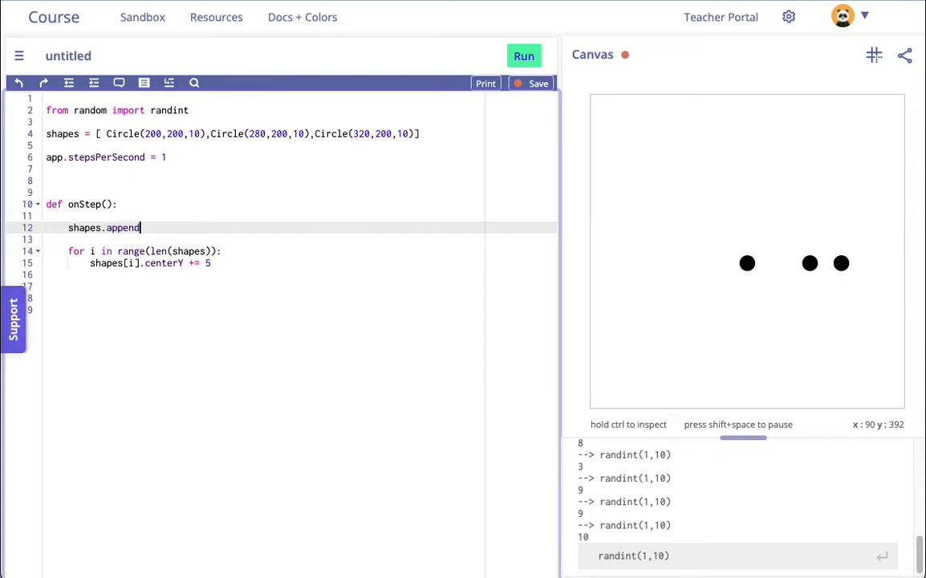
type("(Circl")
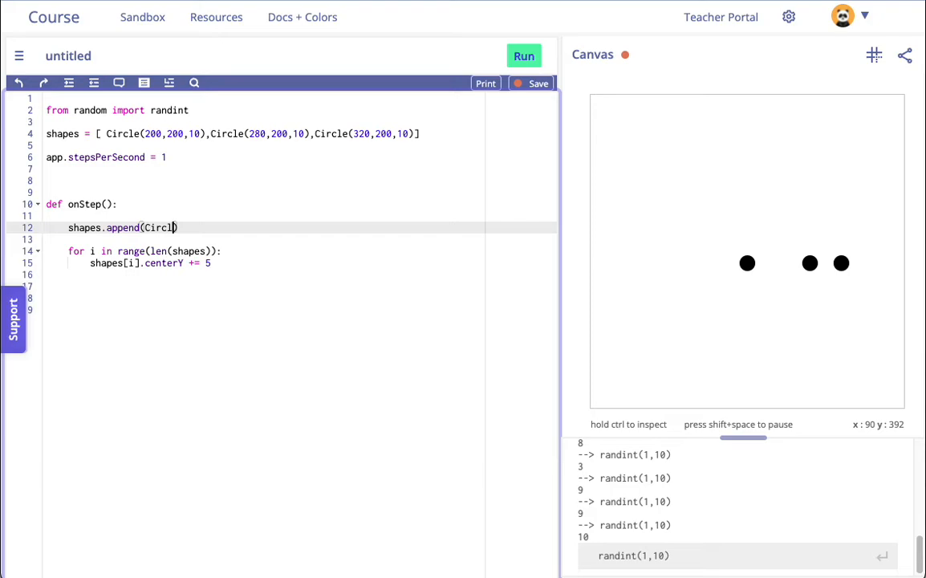
type("e()")
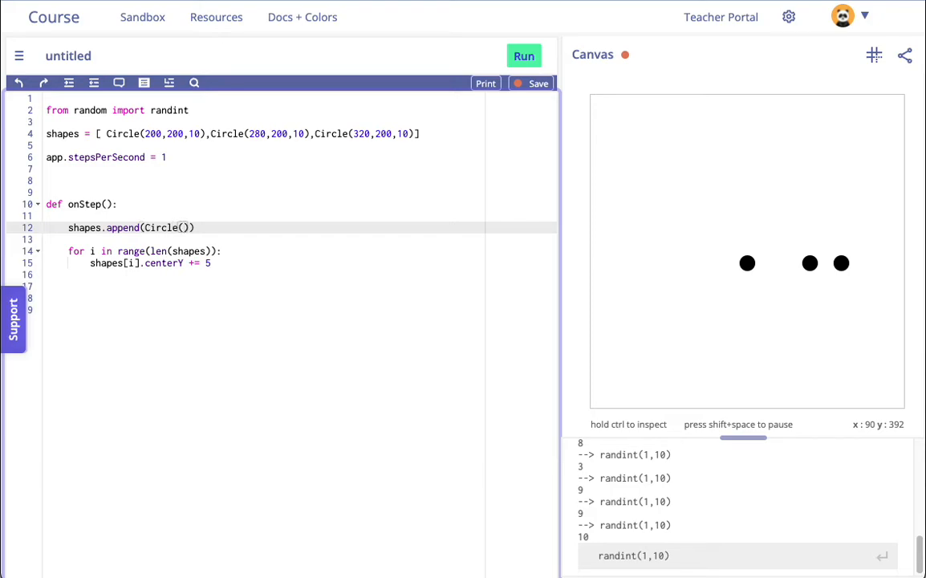
type("randint()")
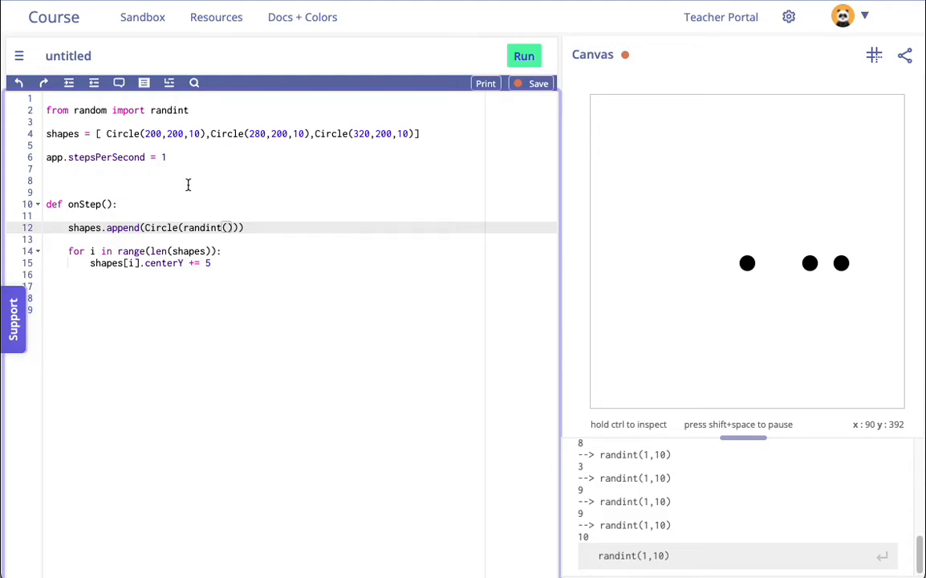
mouse_move(863, 279)
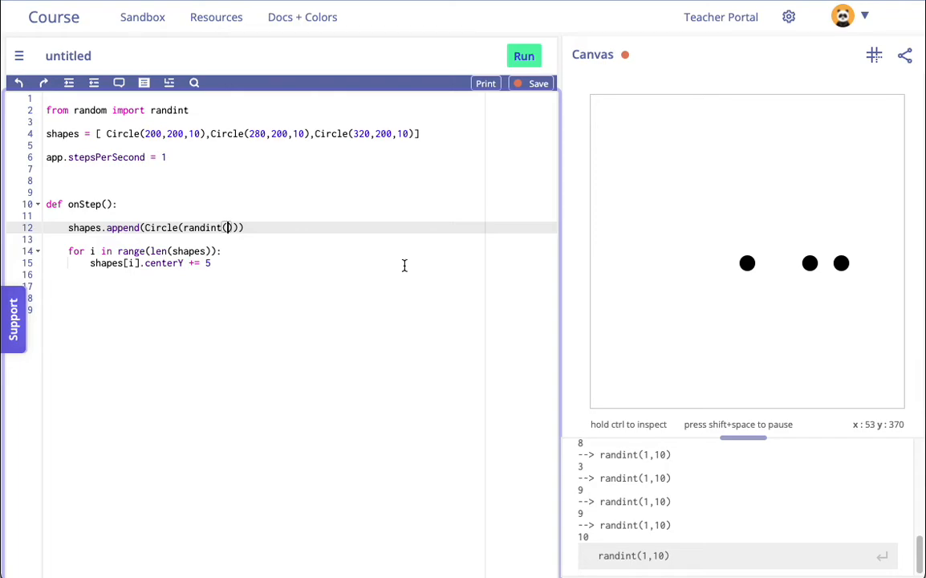
type("1,40")
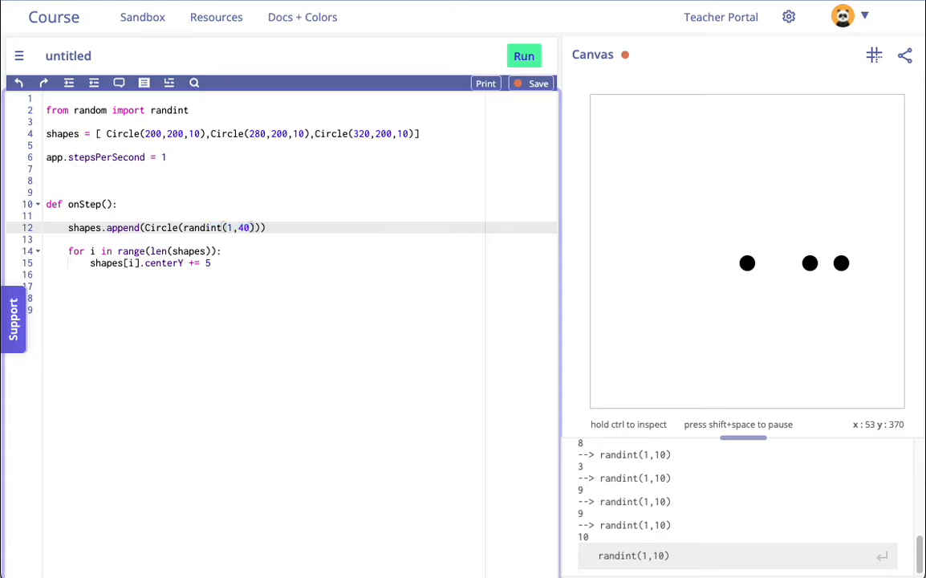
type("*")
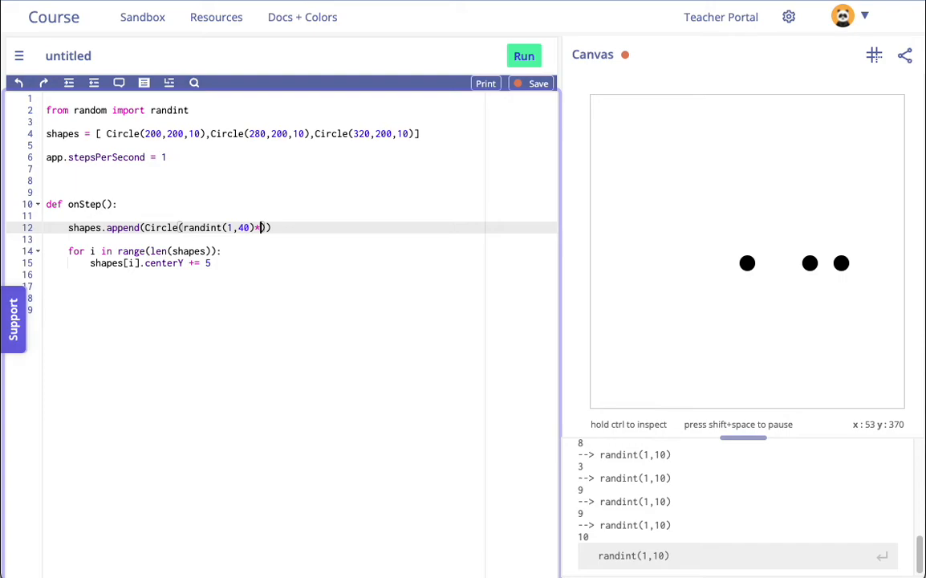
type("10")
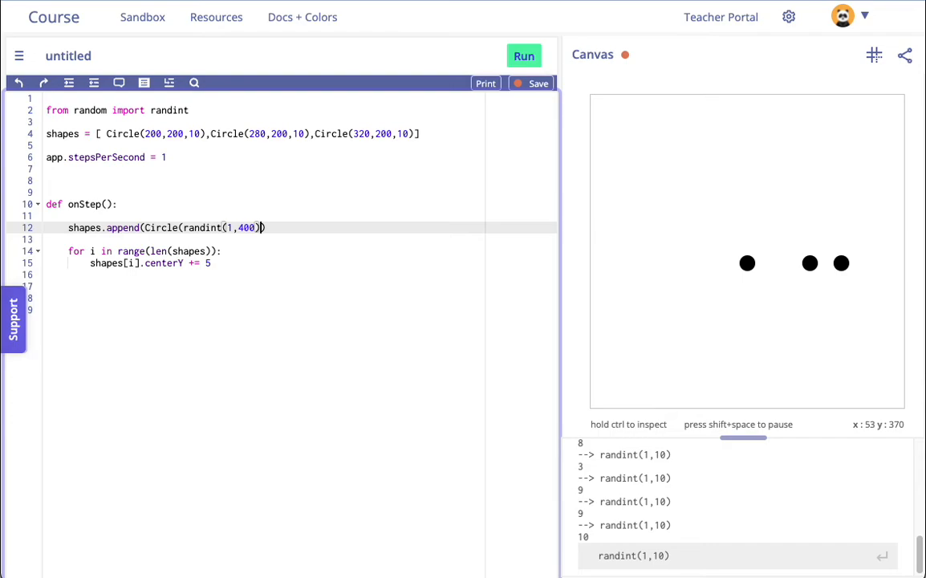
Give the appended circle y 0 and radius 10 and run, hitting an unclosed-parenthesis error on line 12
type(",")
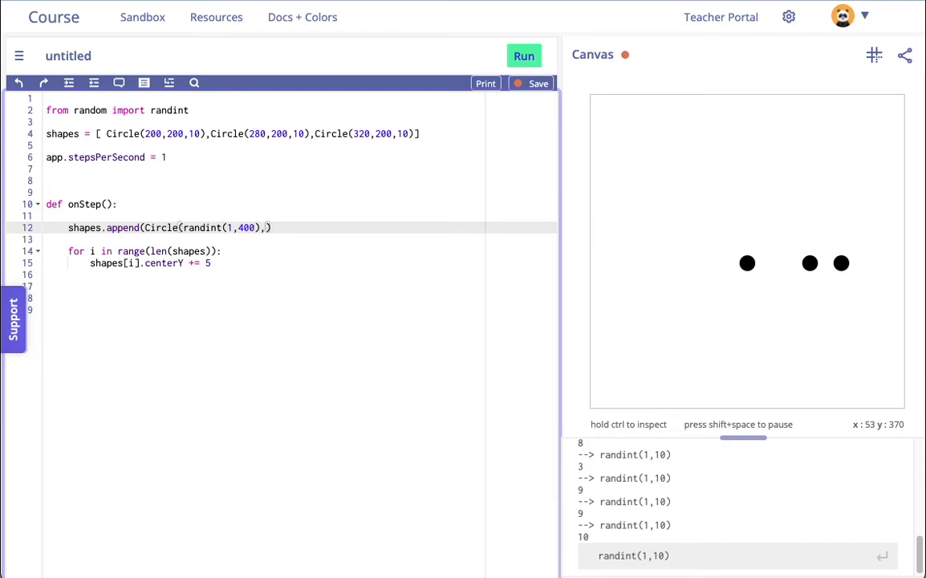
type("0")
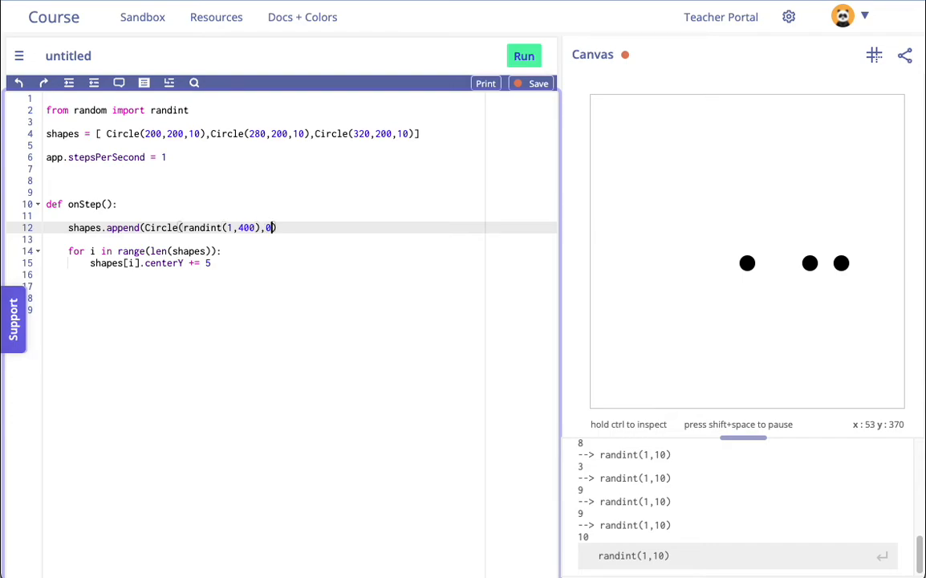
type(",10")
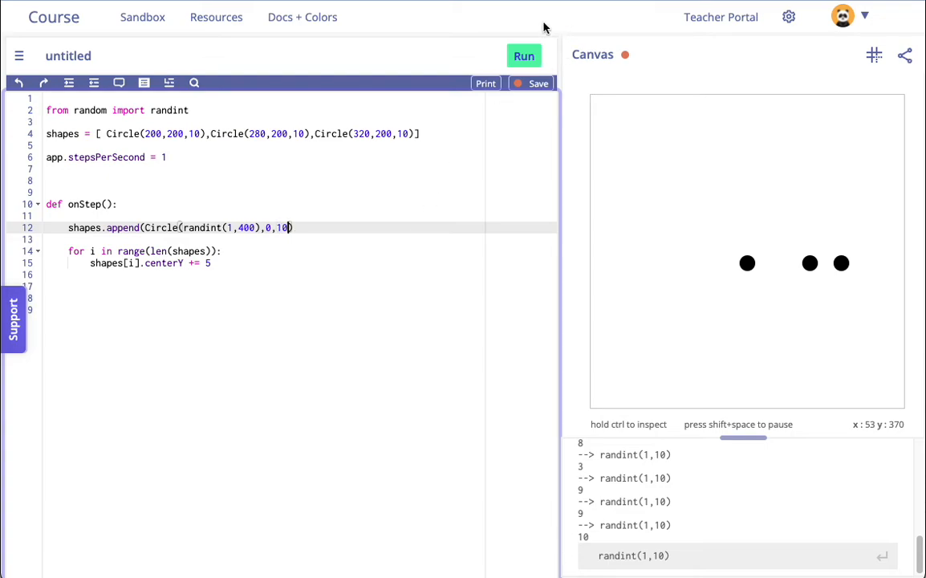
double_click(205, 228)
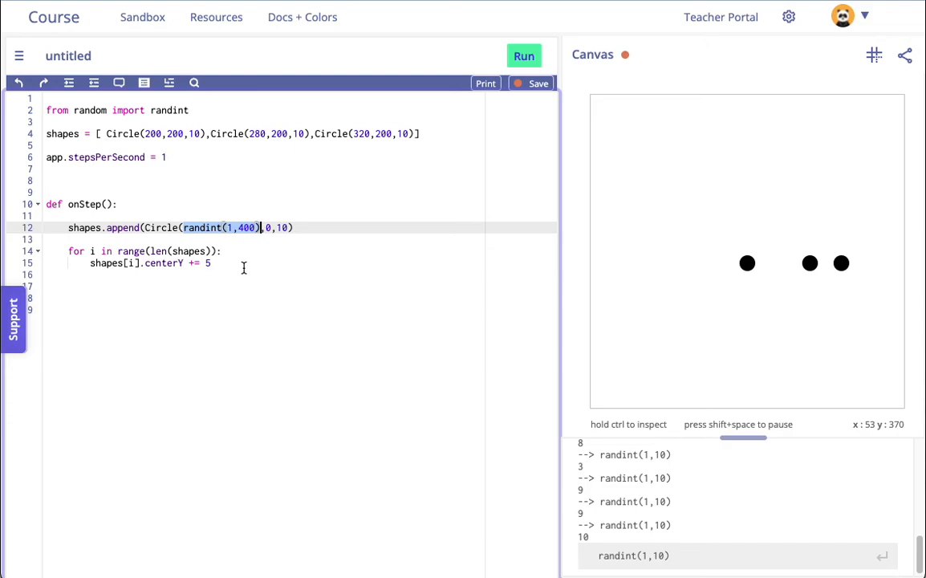
mouse_move(619, 329)
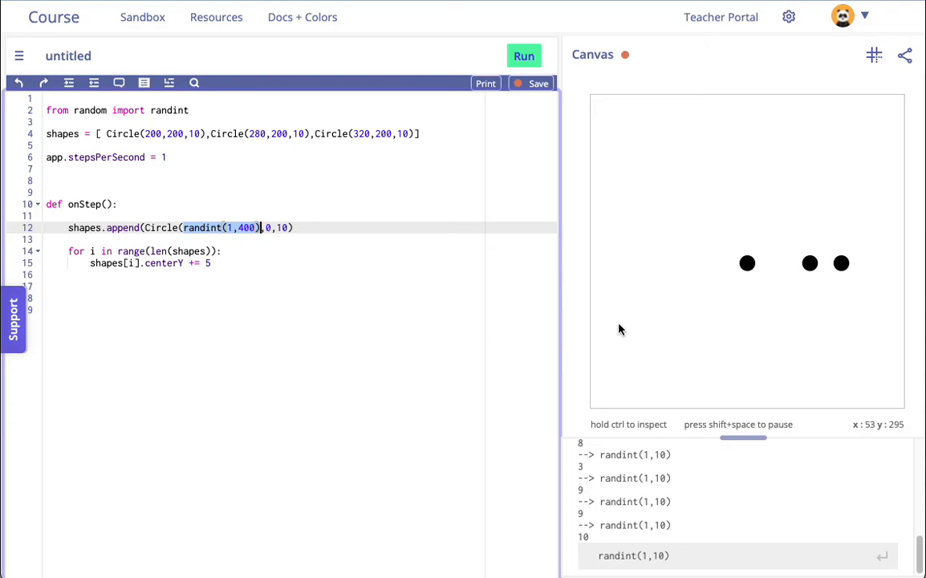
mouse_move(871, 196)
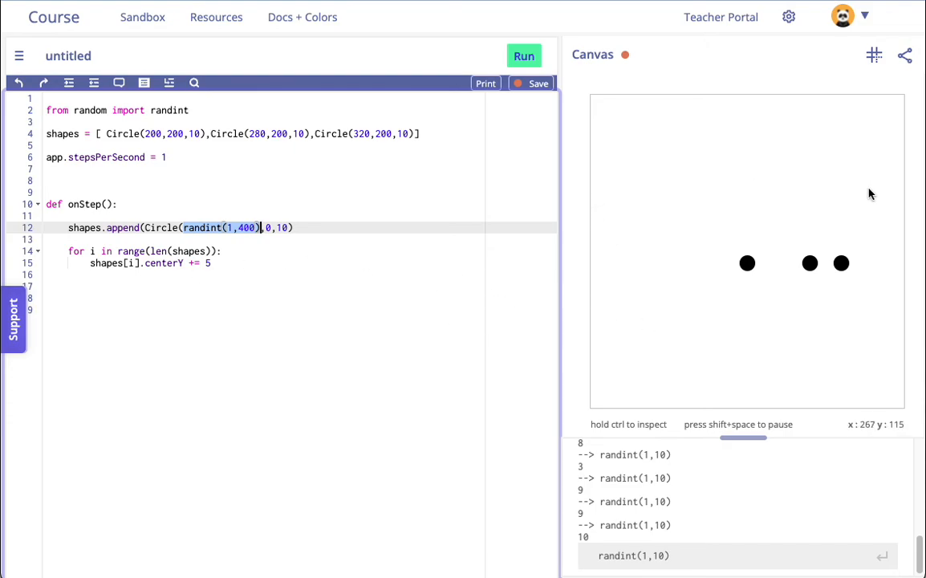
mouse_move(835, 196)
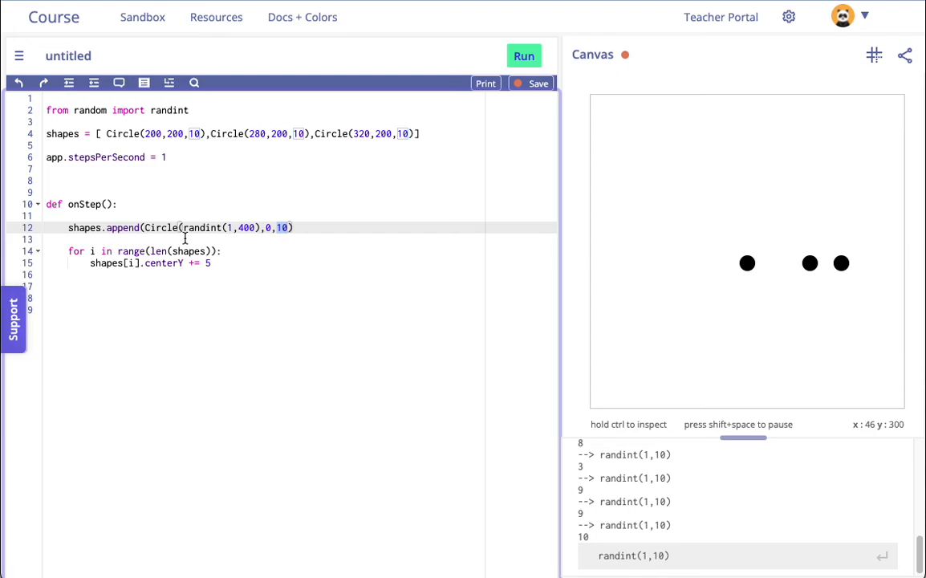
left_click(523, 55)
type(")")
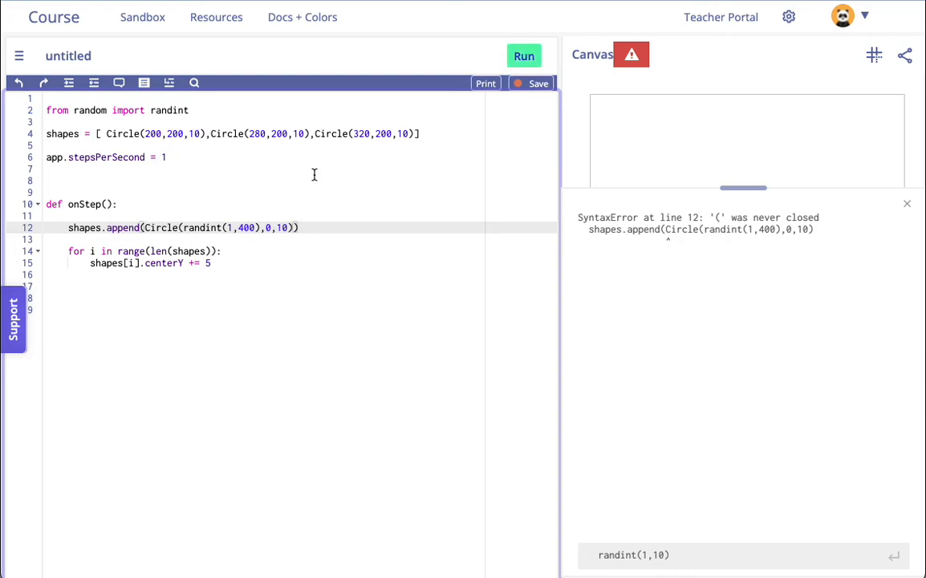
Run so random circles rain down, then raise app.stepsPerSecond to 10 and rerun
left_click(523, 54)
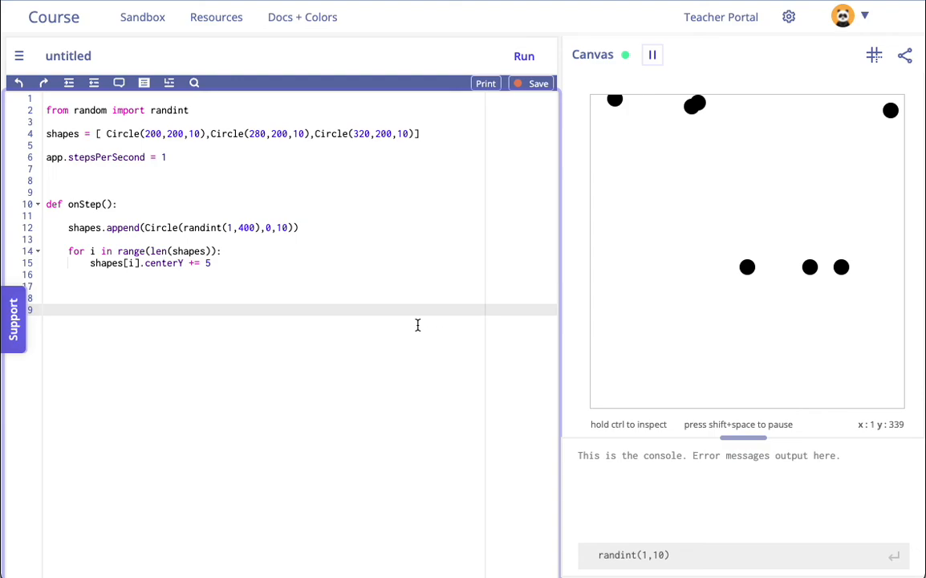
left_click(165, 157)
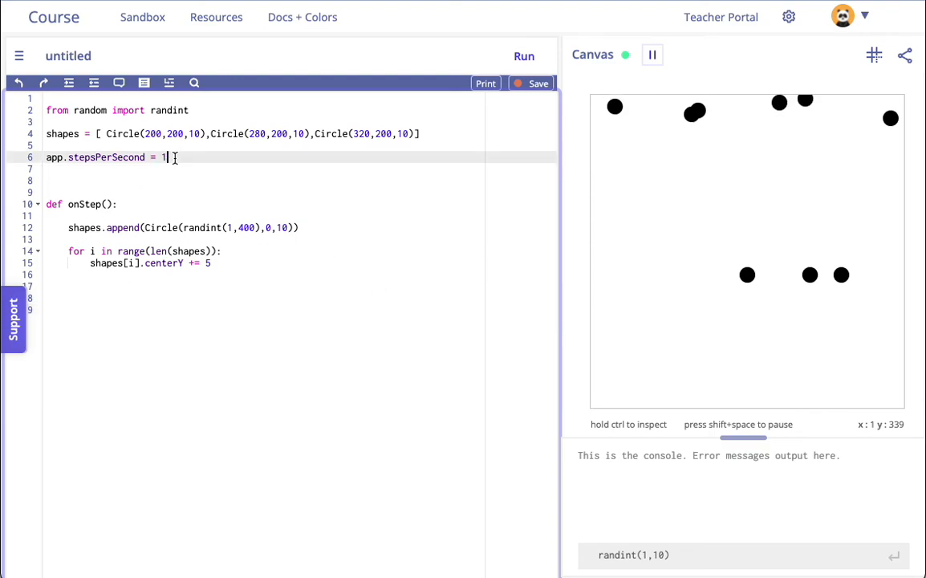
type("0")
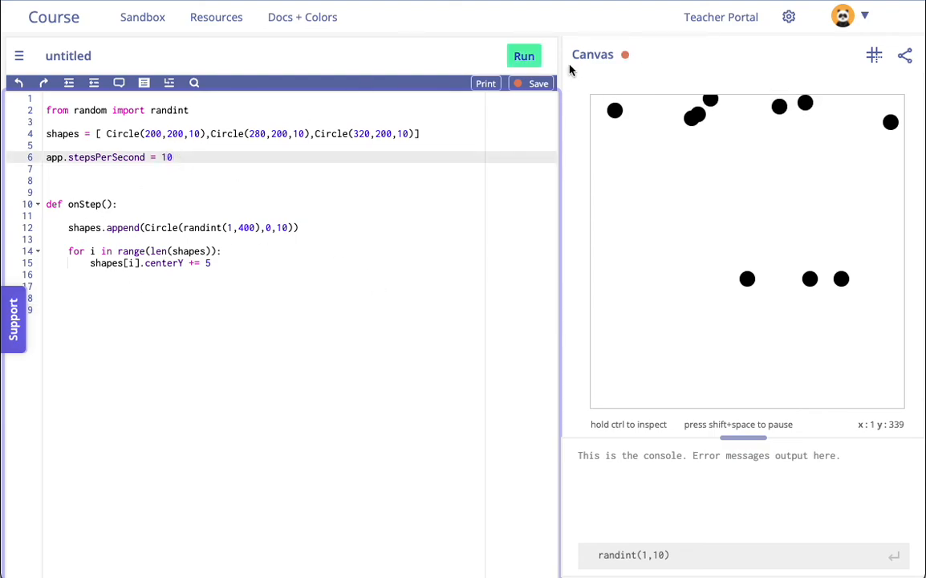
left_click(524, 56)
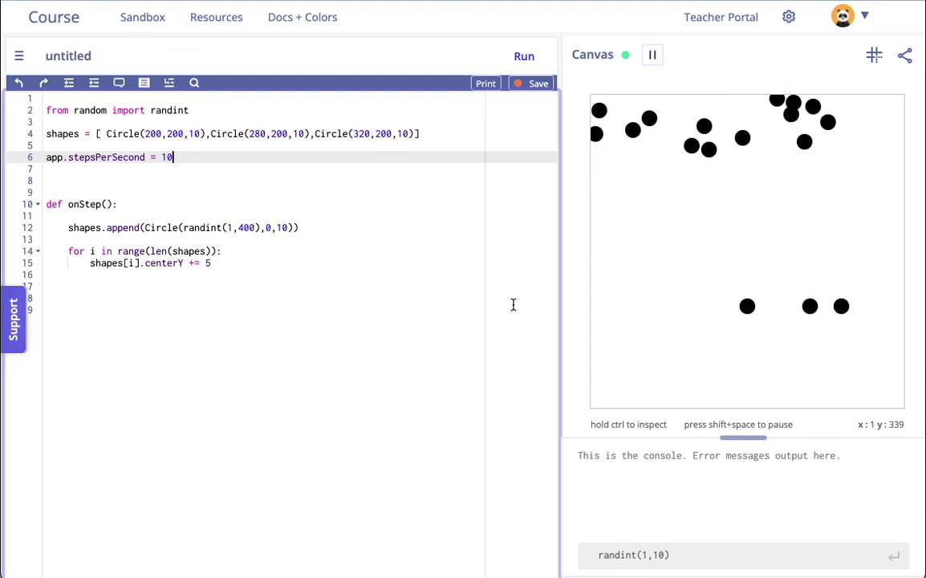